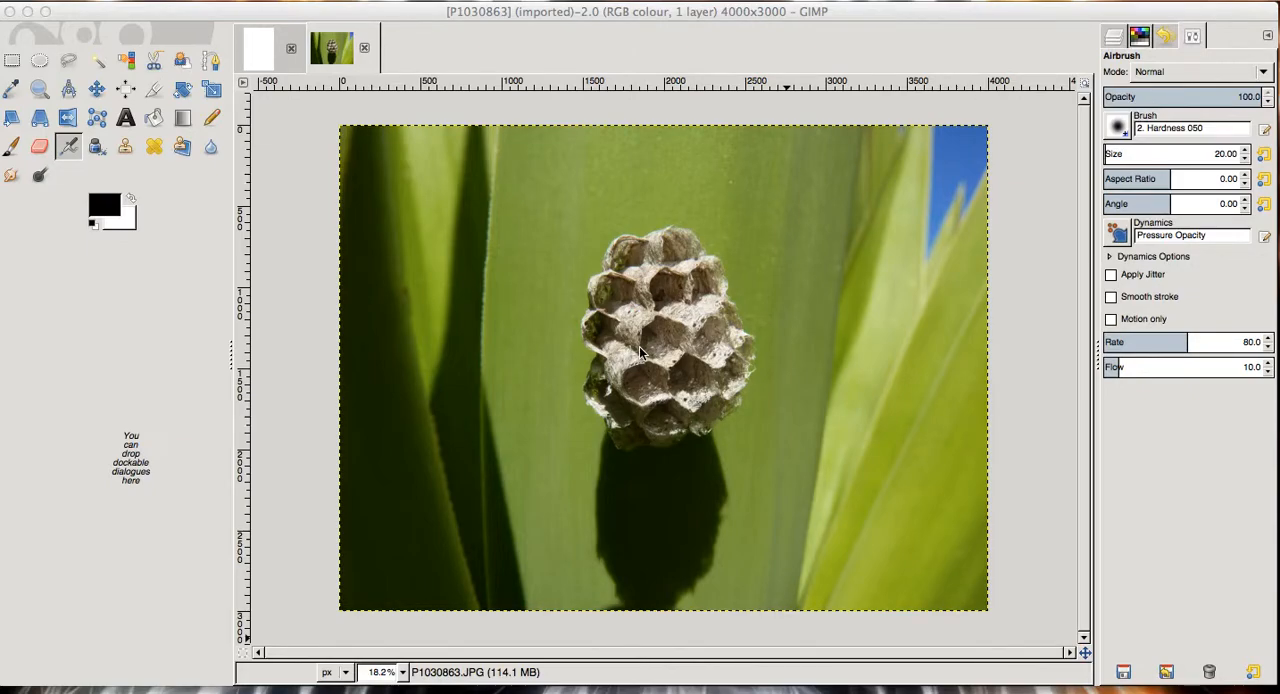
pyautogui.moveTo(640, 352)
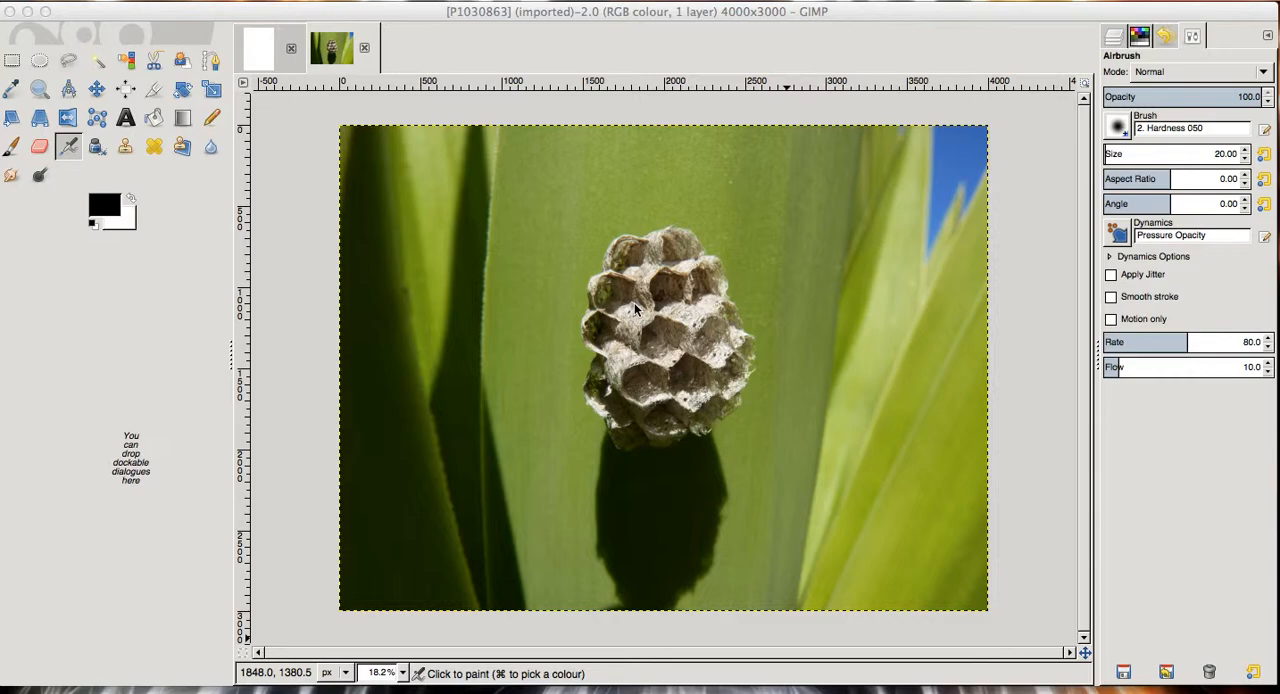
pyautogui.moveTo(685, 300)
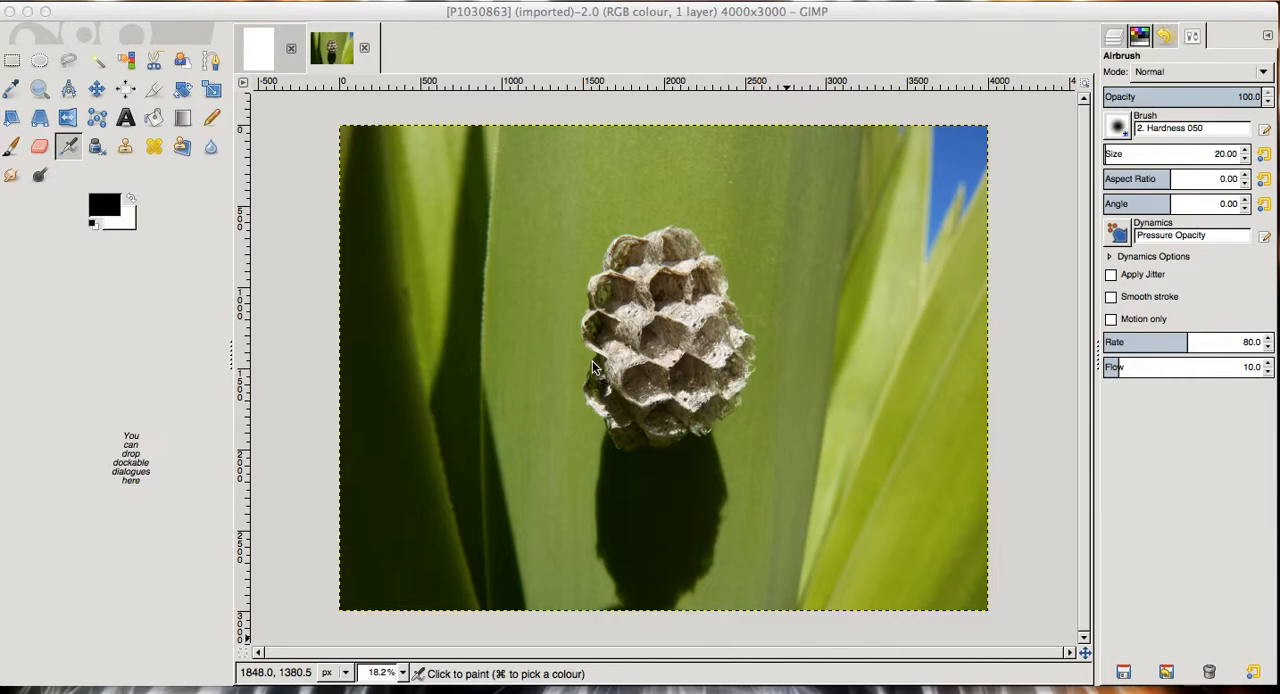
pyautogui.moveTo(655, 230)
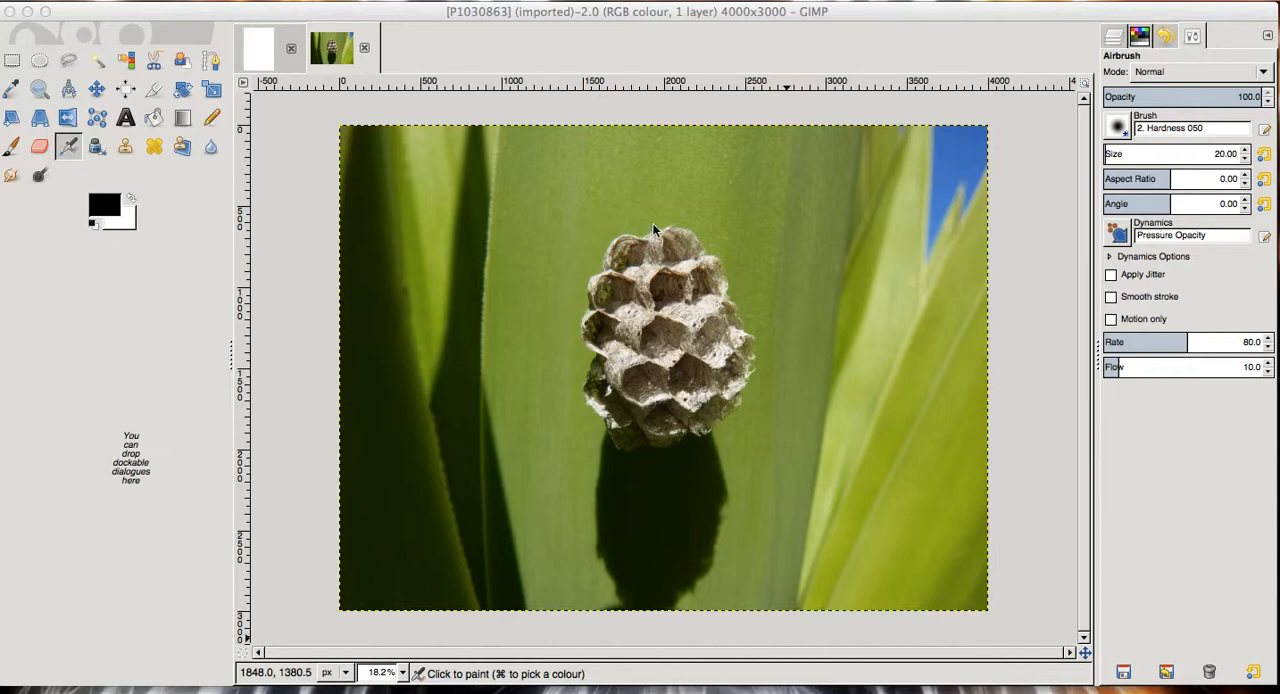
pyautogui.moveTo(738, 441)
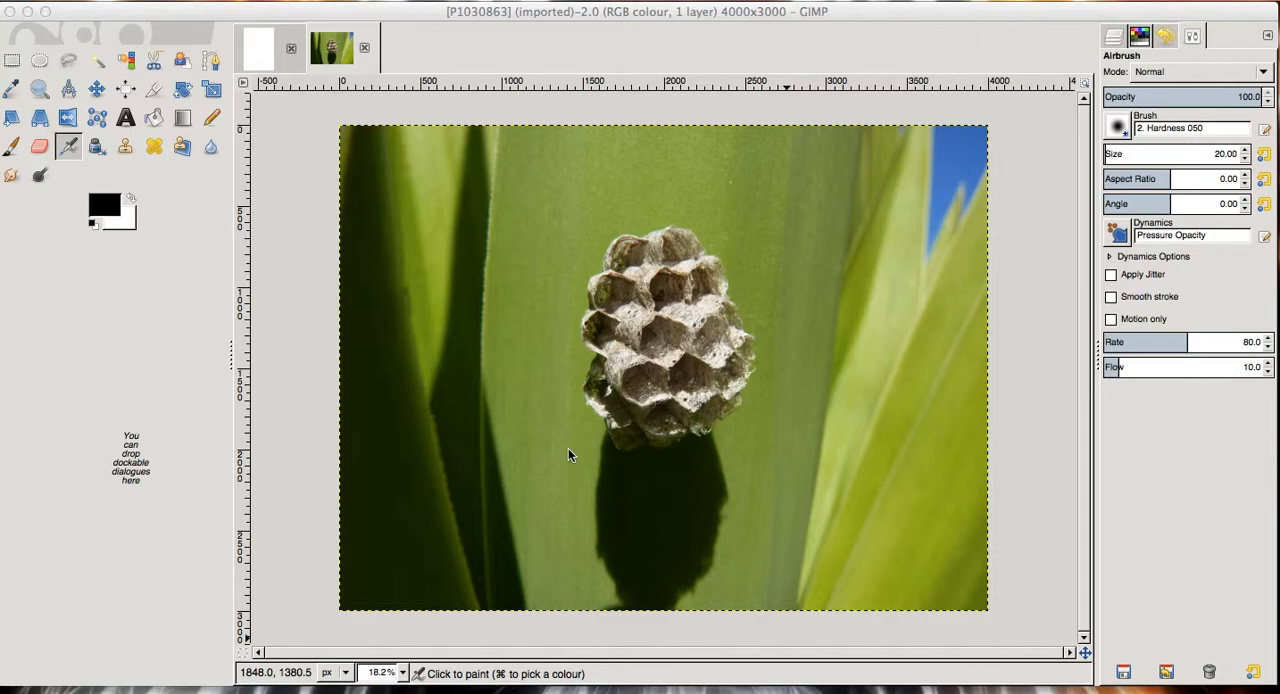
pyautogui.moveTo(528, 374)
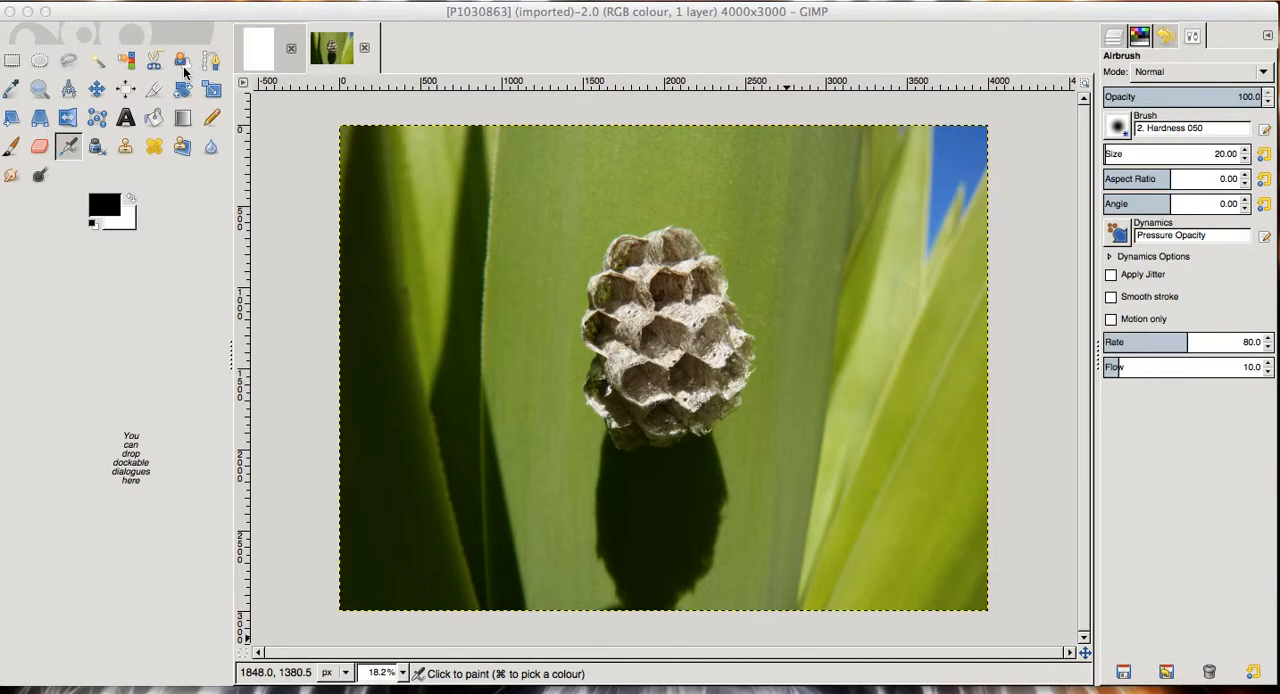
pyautogui.moveTo(181, 66)
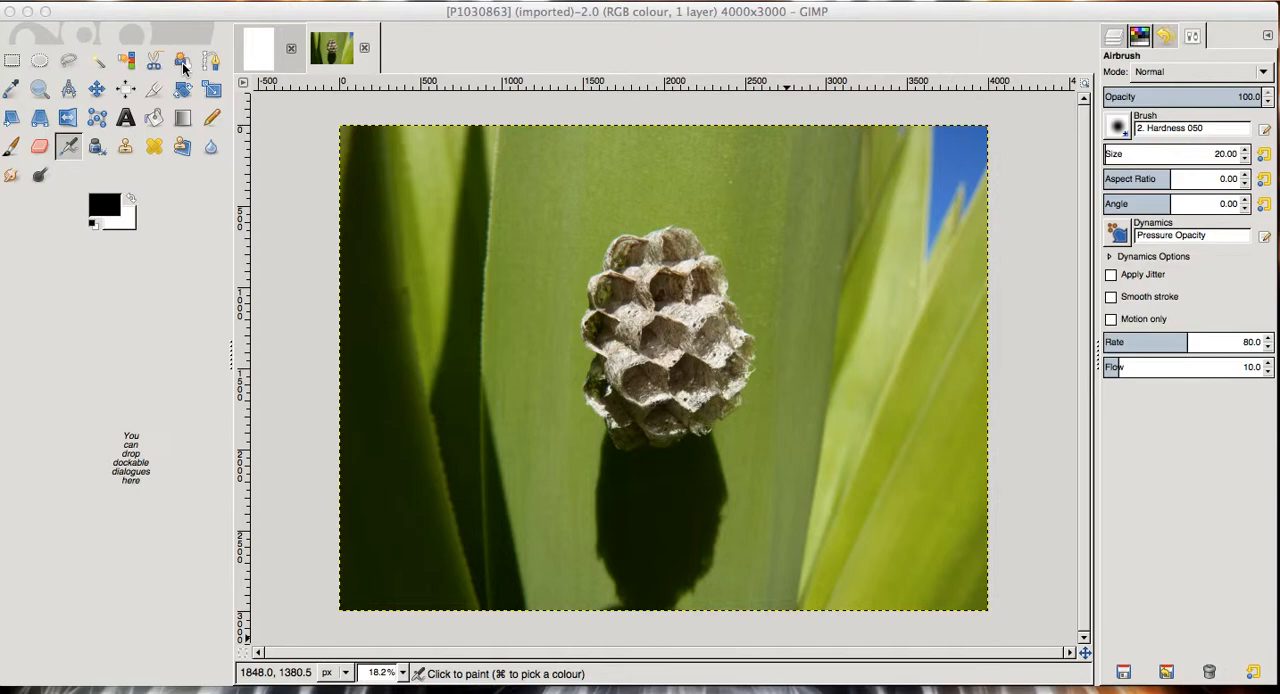
# Pick the Foreground Select tool and draw a rough loop around the wasp nest
pyautogui.click(183, 62)
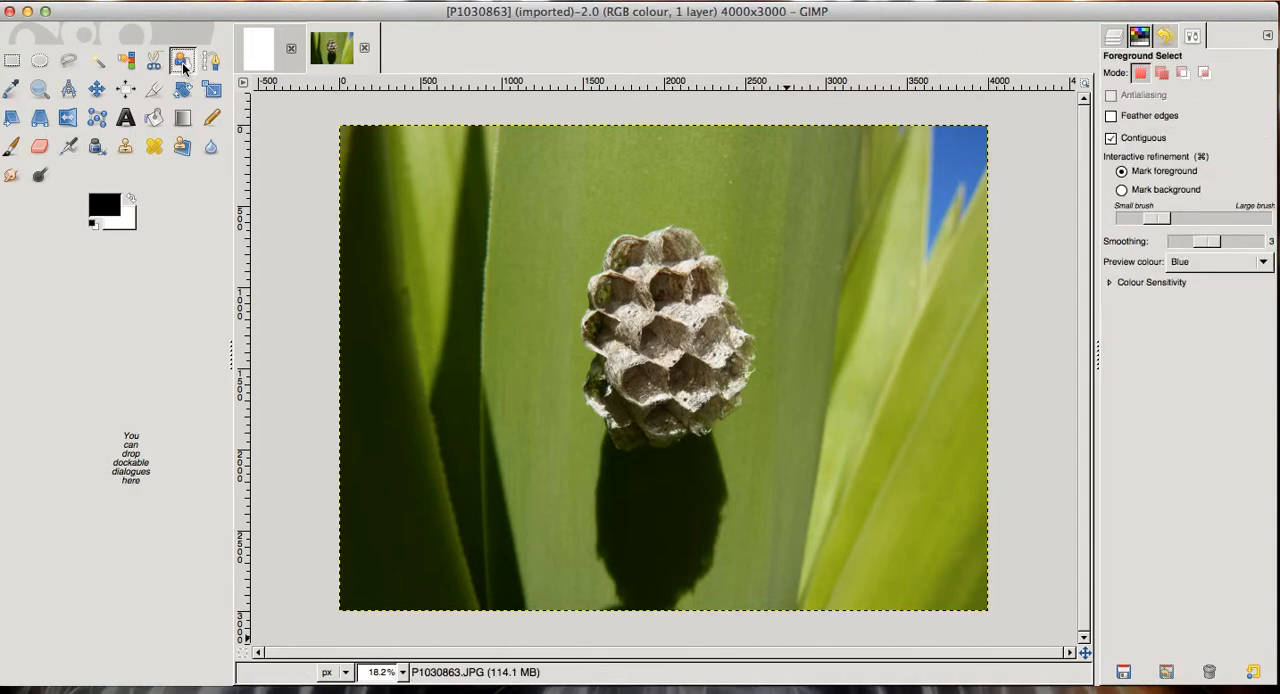
pyautogui.click(182, 61)
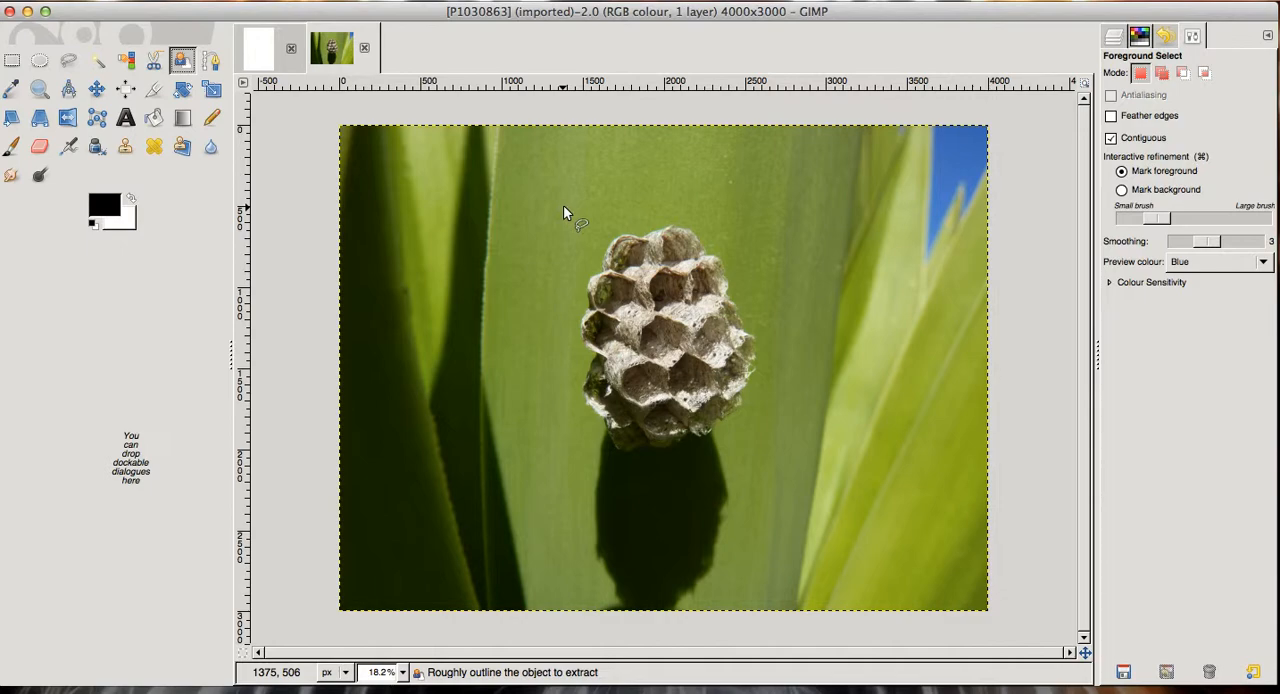
pyautogui.click(640, 220)
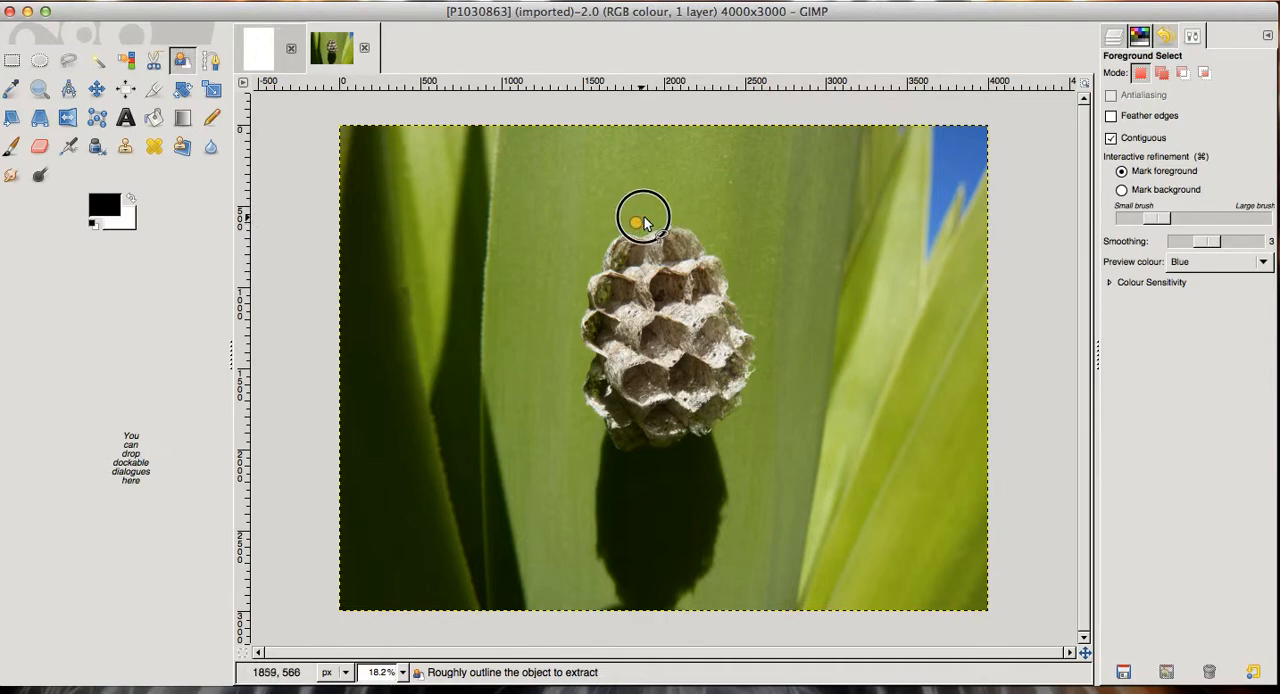
pyautogui.moveTo(640, 218); pyautogui.dragTo(787, 378)
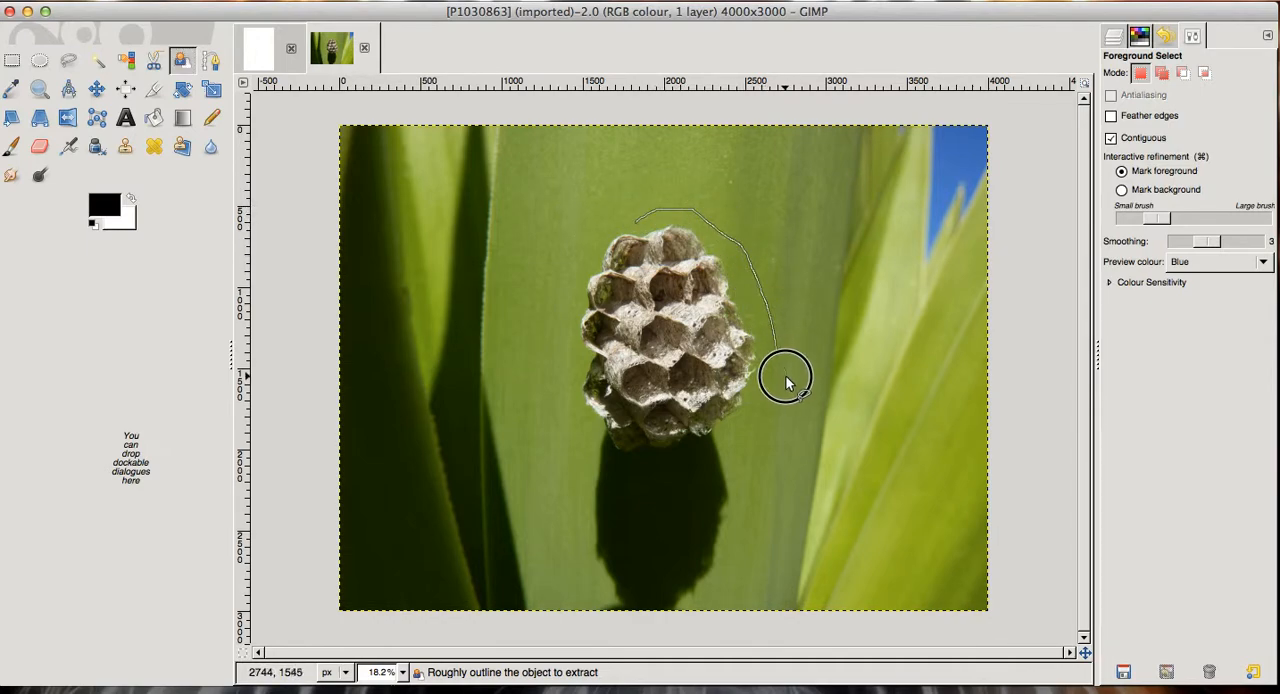
pyautogui.moveTo(785, 380); pyautogui.dragTo(570, 390)
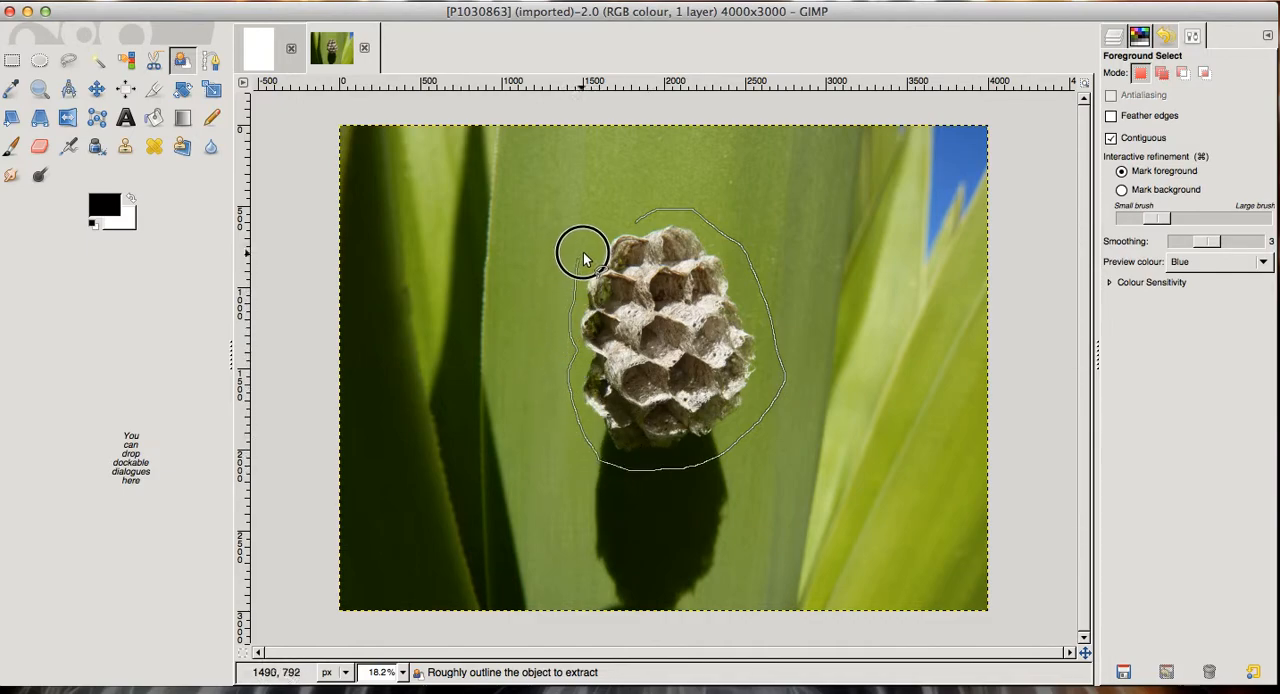
pyautogui.moveTo(633, 215)
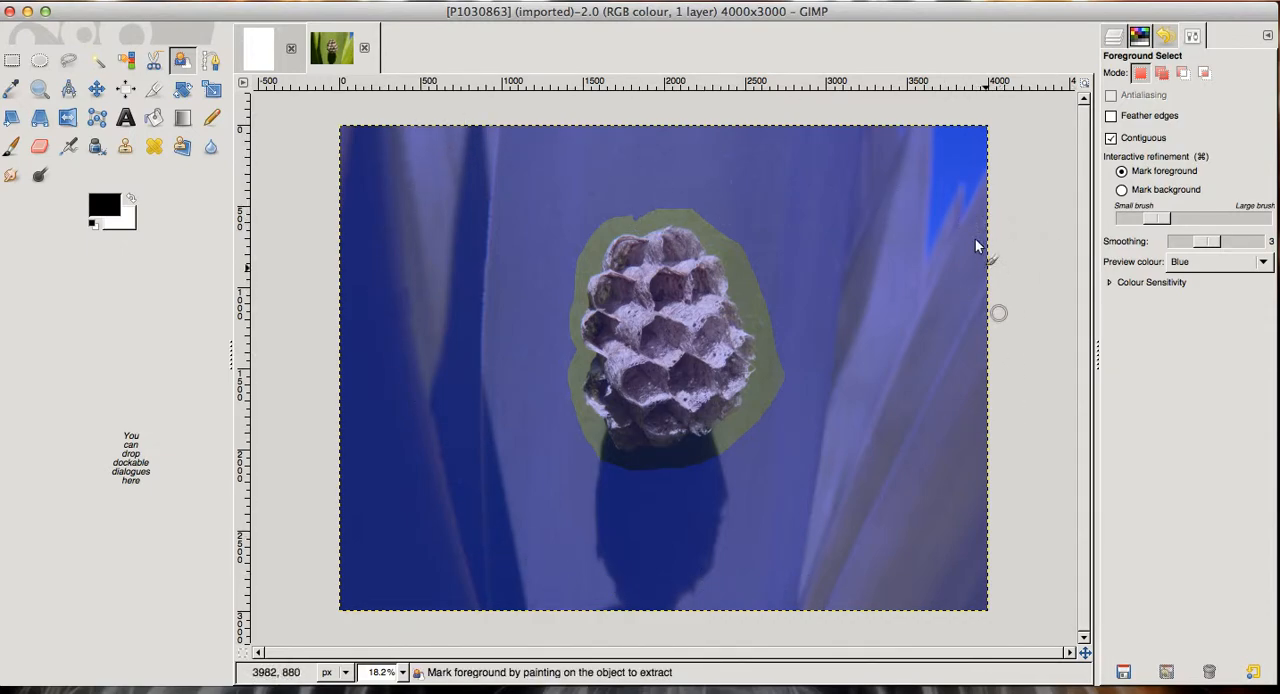
pyautogui.moveTo(851, 240)
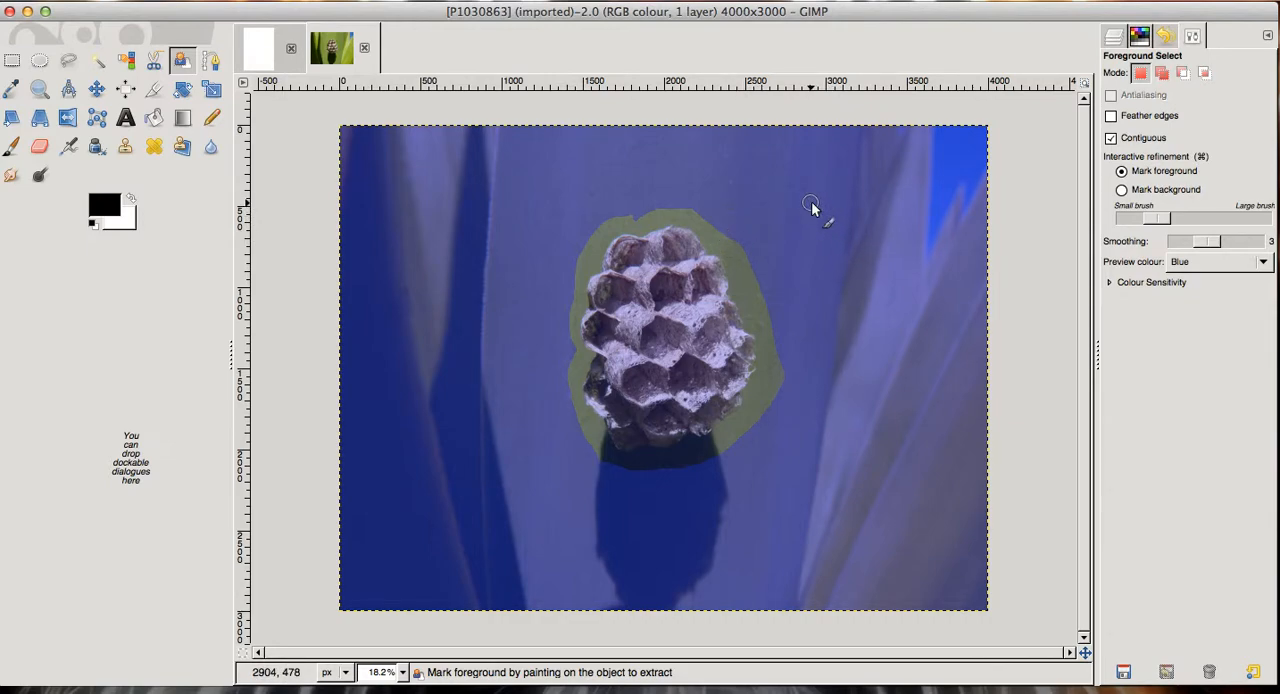
pyautogui.moveTo(808, 205)
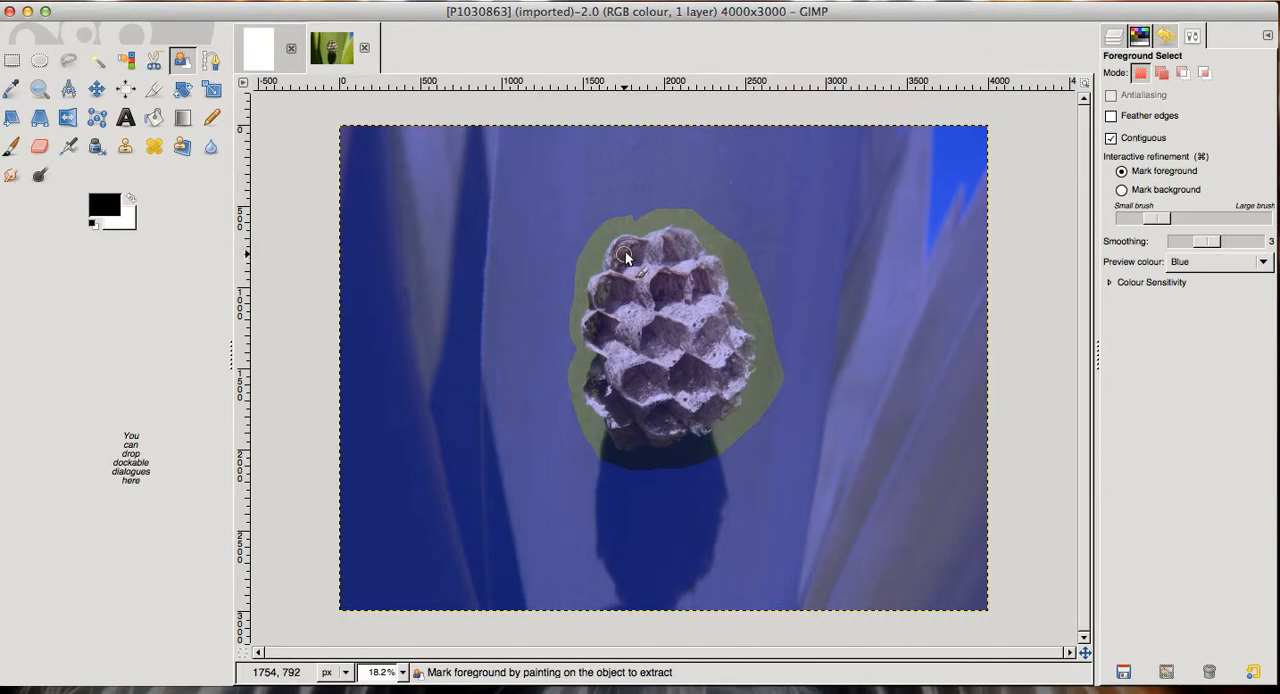
# Paint foreground strokes over the nest's top, sides, bottom and centre cells
pyautogui.moveTo(625, 255); pyautogui.dragTo(670, 245)
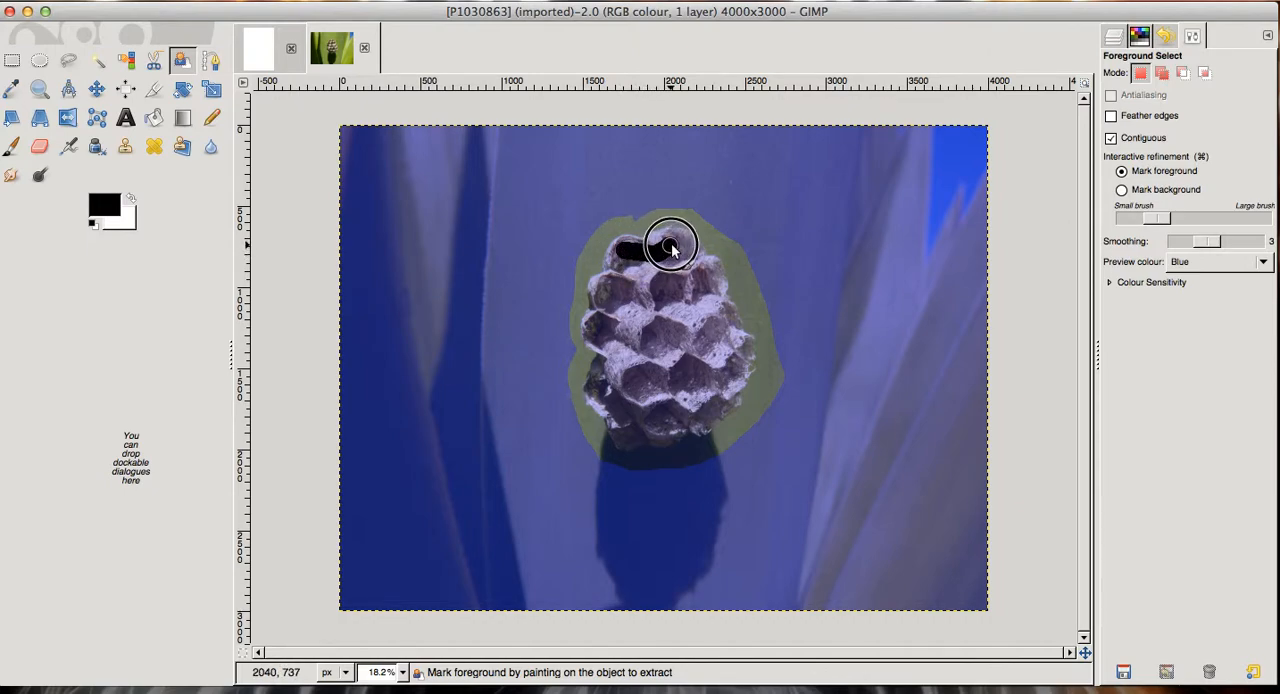
pyautogui.moveTo(672, 245); pyautogui.dragTo(650, 280)
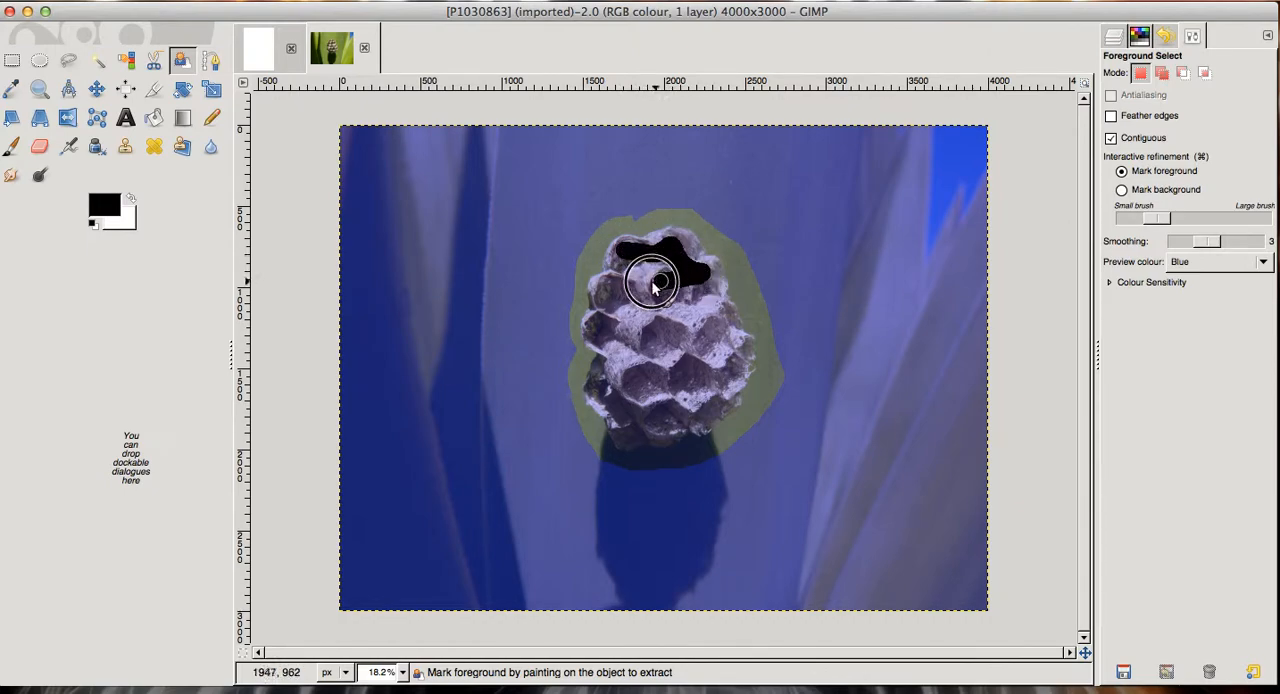
pyautogui.moveTo(655, 285); pyautogui.dragTo(640, 275)
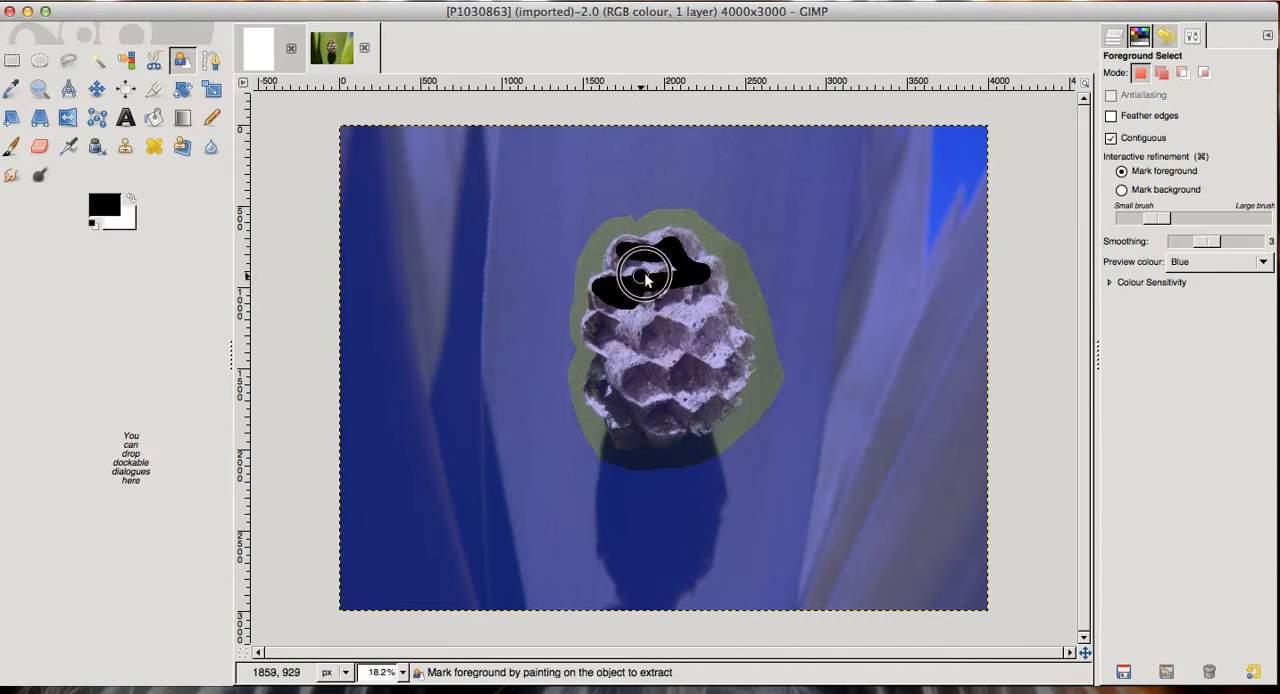
pyautogui.moveTo(640, 273); pyautogui.dragTo(713, 310)
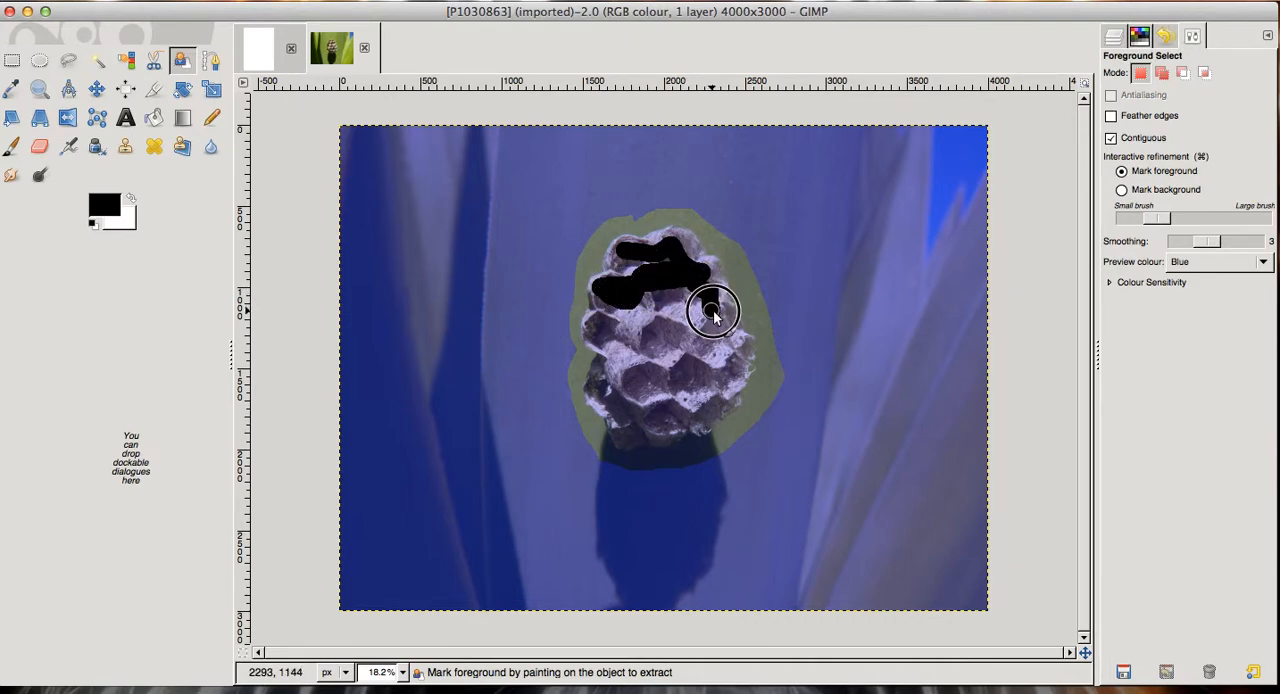
pyautogui.moveTo(713, 310); pyautogui.dragTo(735, 385)
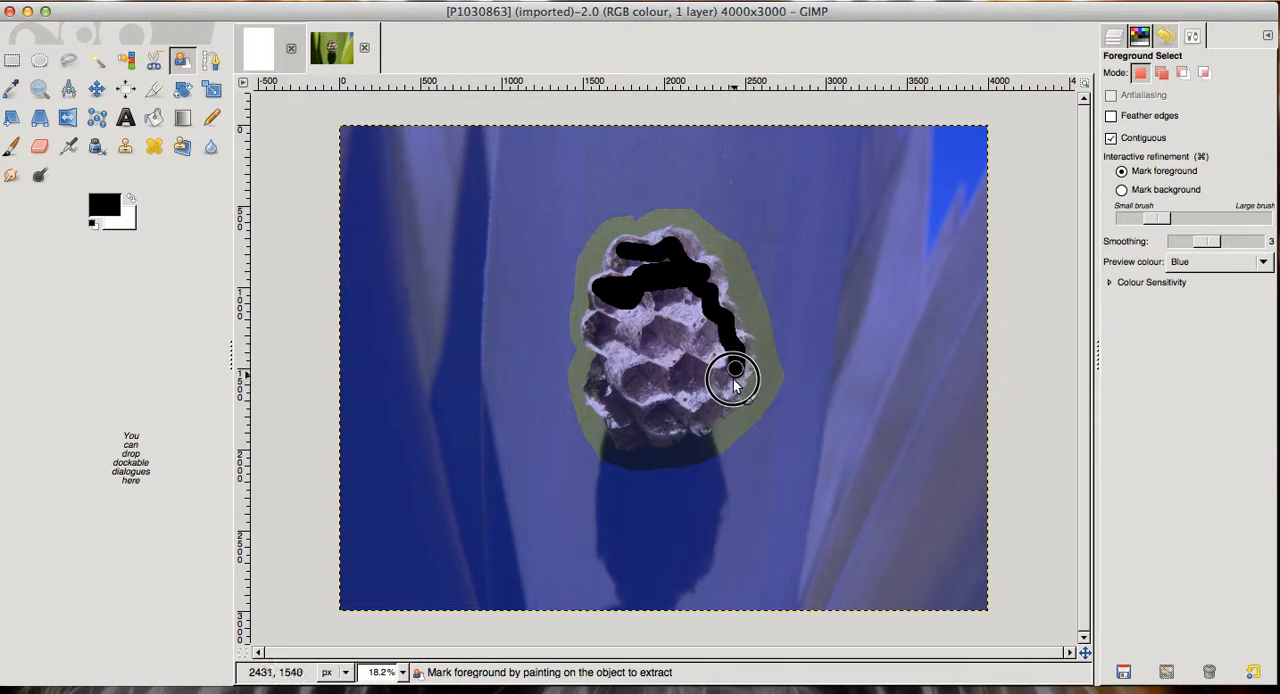
pyautogui.moveTo(735, 380); pyautogui.dragTo(660, 440)
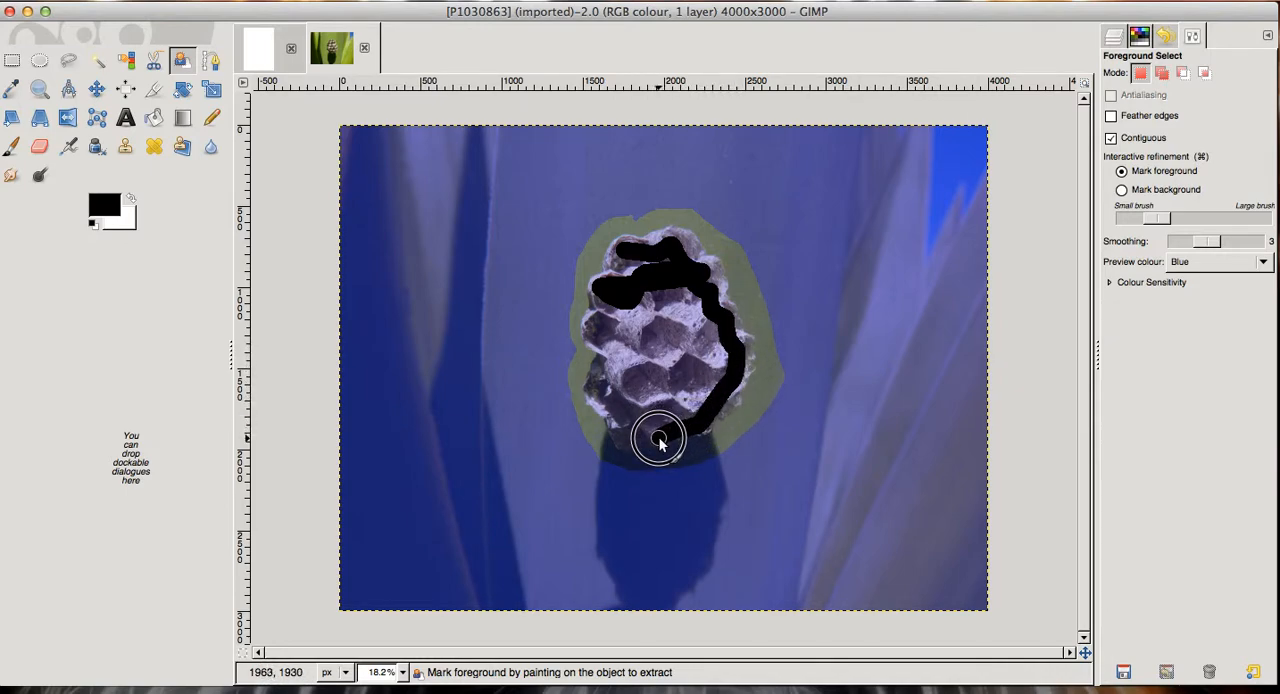
pyautogui.moveTo(658, 443); pyautogui.dragTo(615, 410)
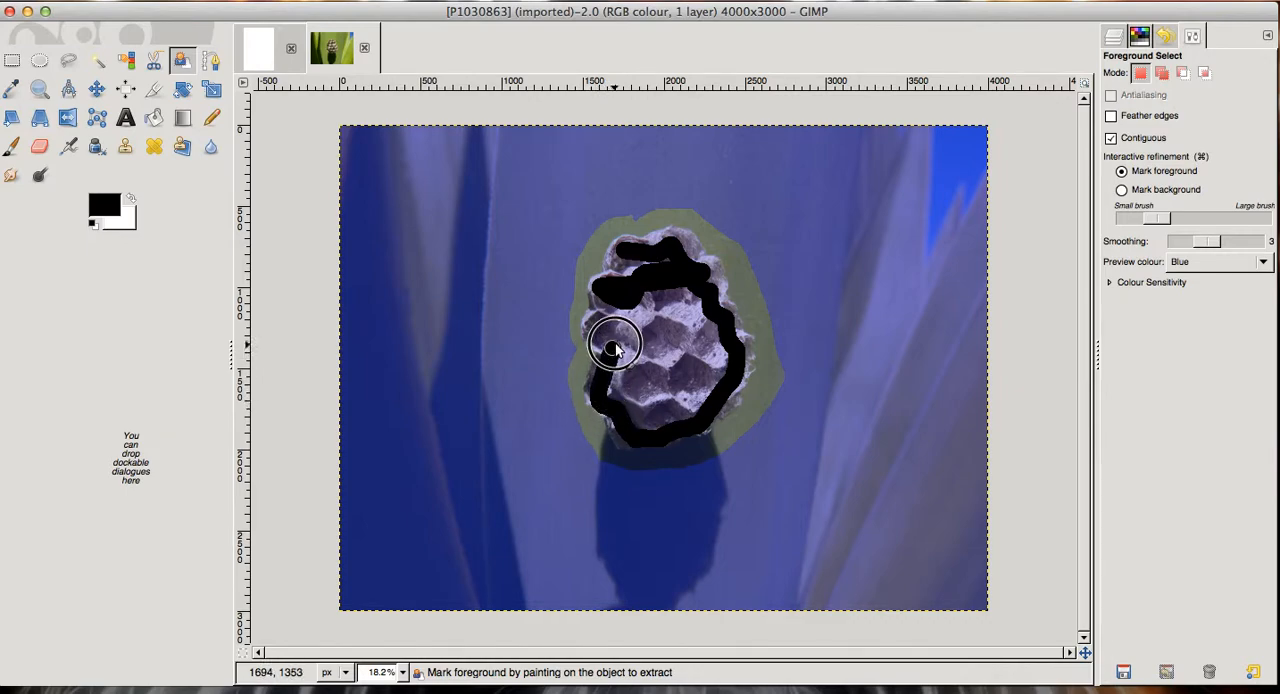
pyautogui.moveTo(615, 347); pyautogui.dragTo(640, 360)
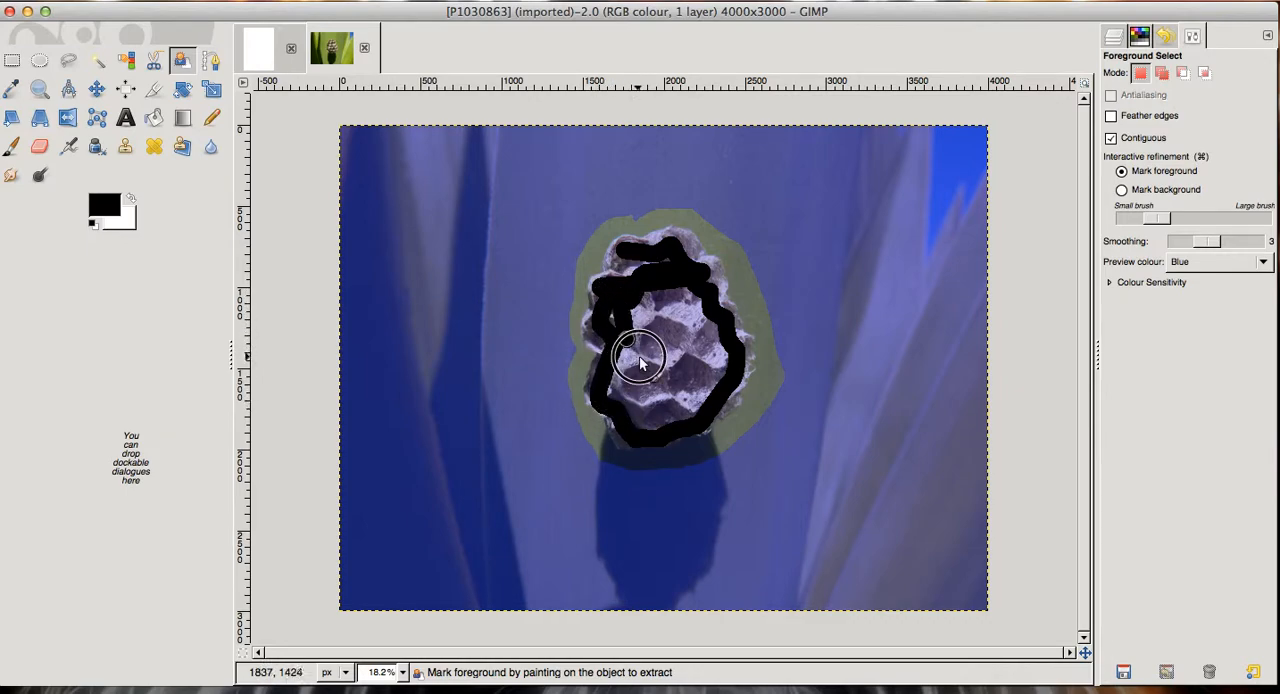
pyautogui.moveTo(645, 360); pyautogui.dragTo(725, 340)
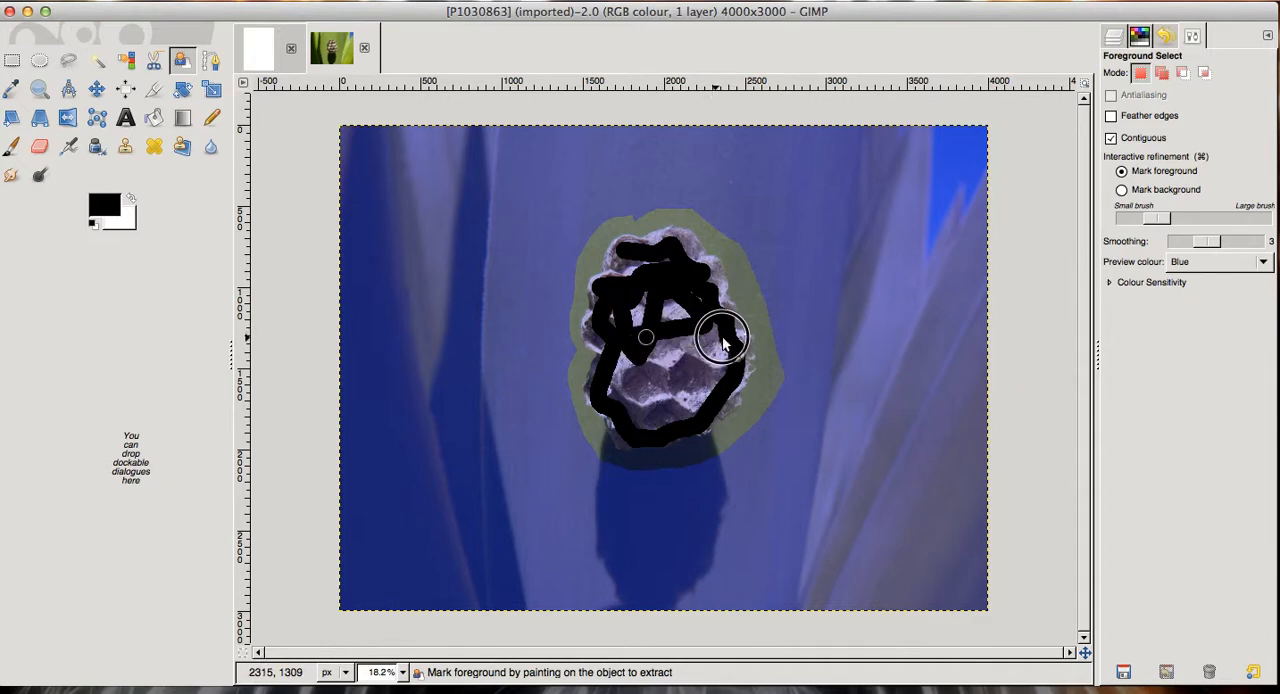
pyautogui.moveTo(720, 340); pyautogui.dragTo(705, 388)
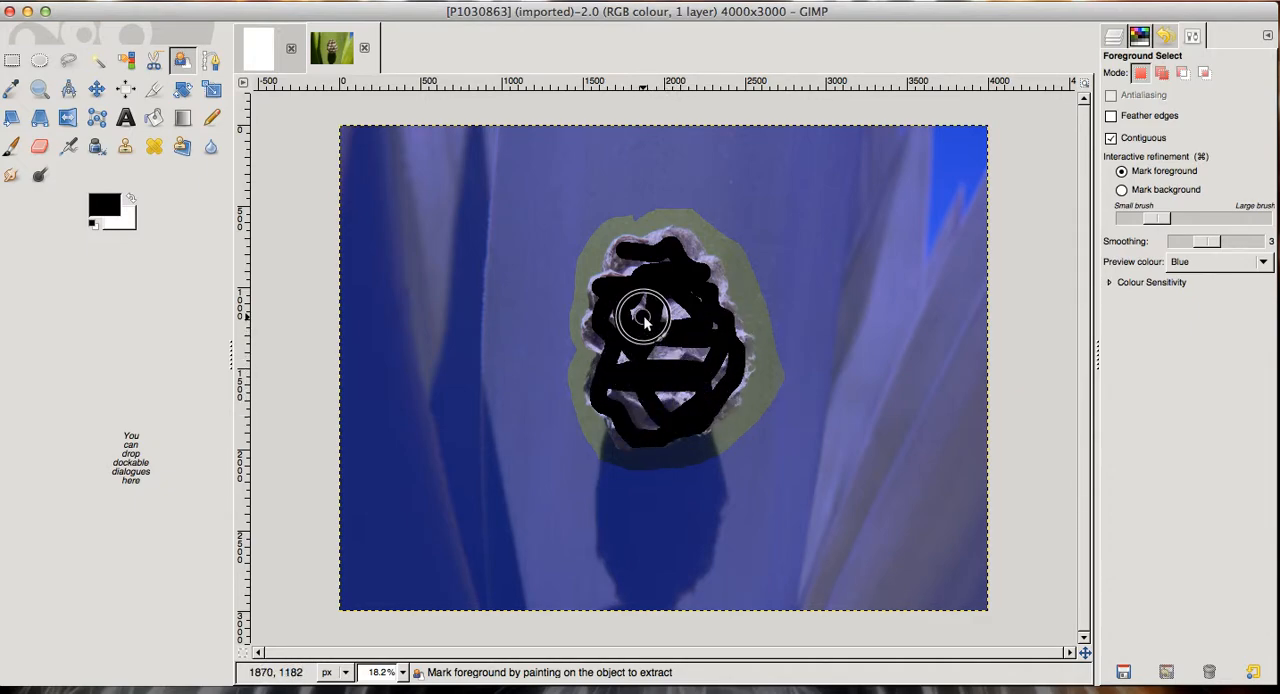
pyautogui.moveTo(645, 320); pyautogui.dragTo(640, 316)
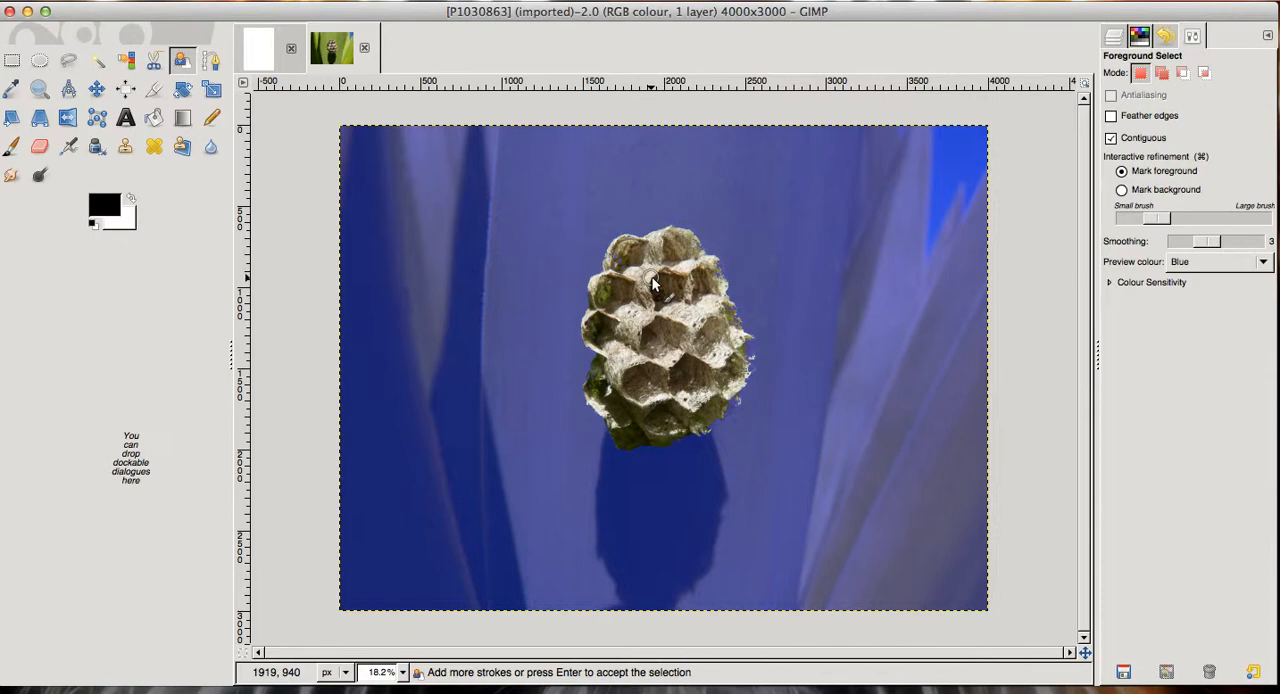
pyautogui.moveTo(655, 290)
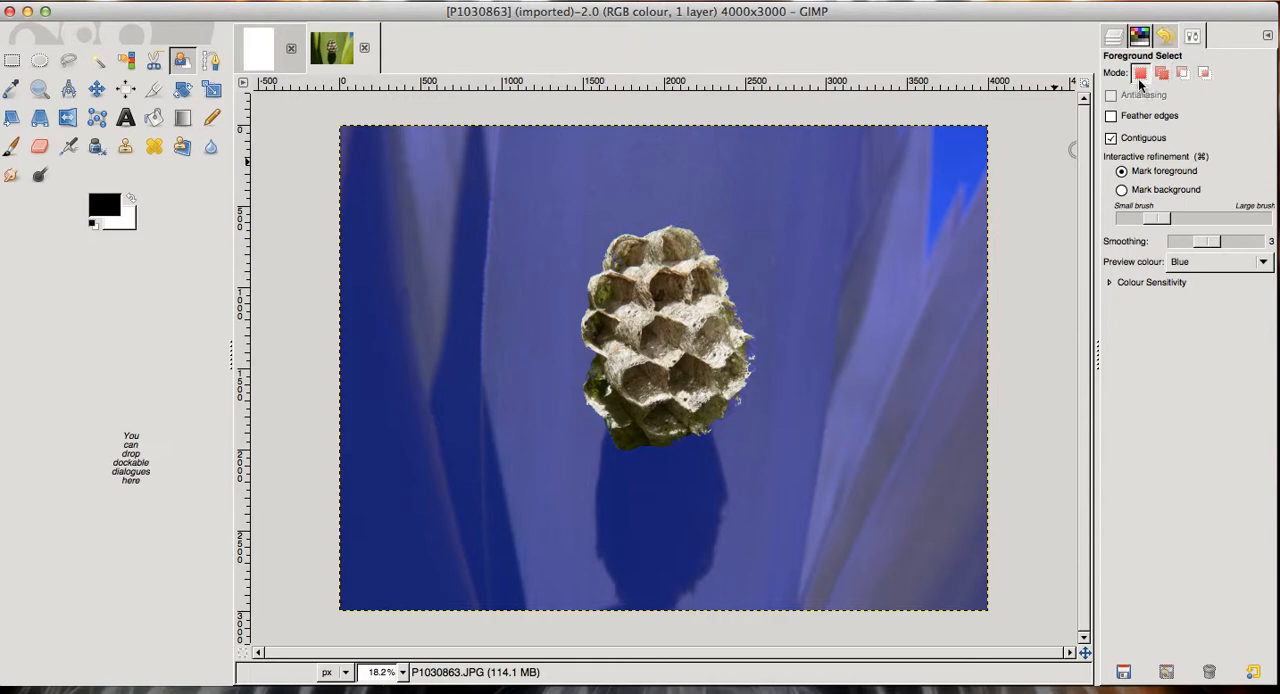
pyautogui.moveTo(1140, 72)
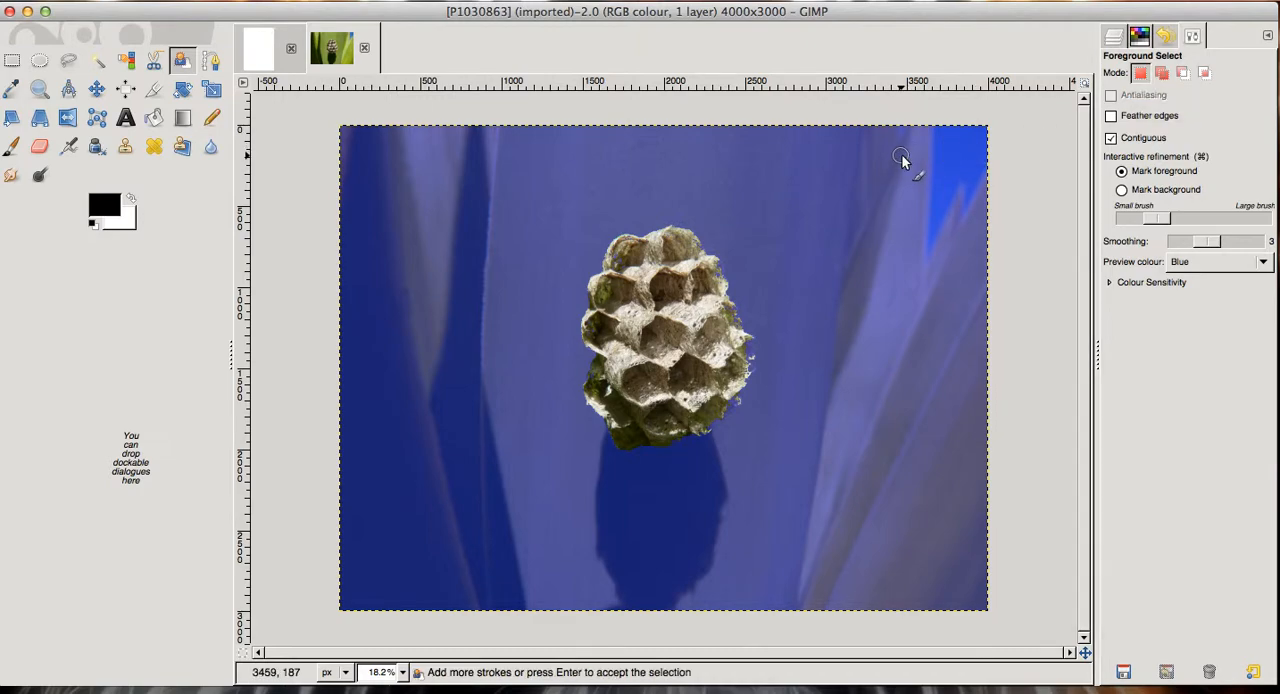
pyautogui.moveTo(875, 172)
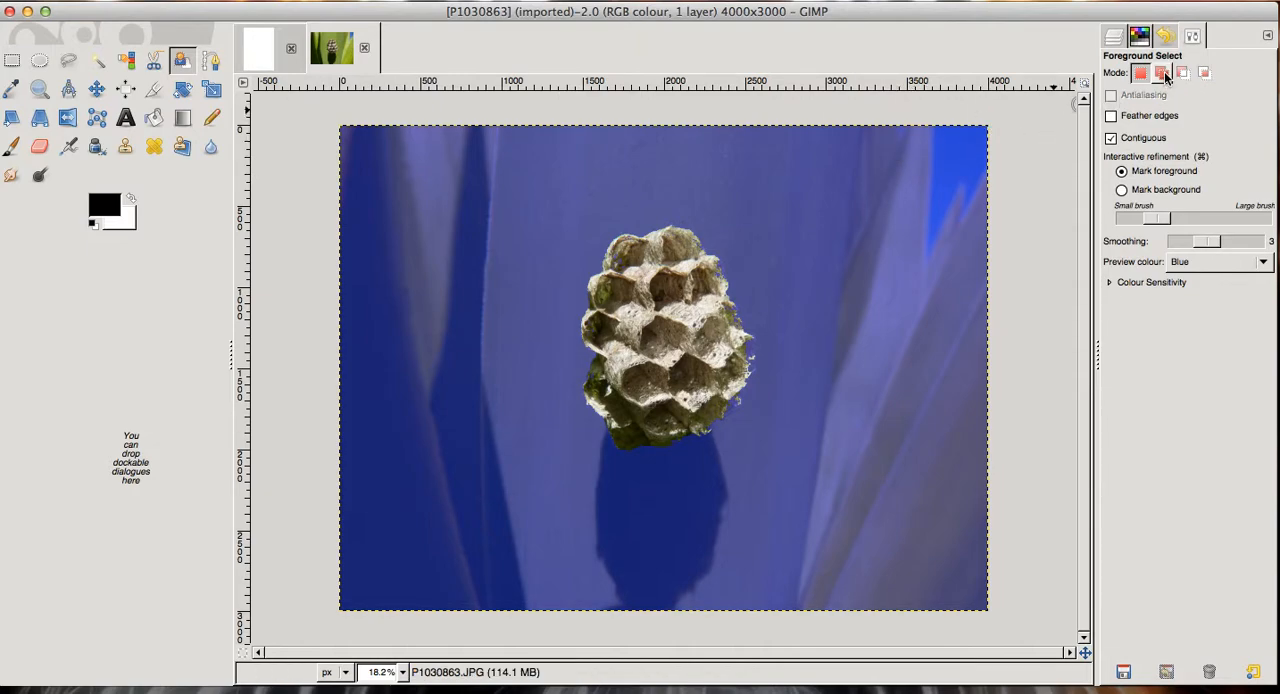
pyautogui.moveTo(1161, 72)
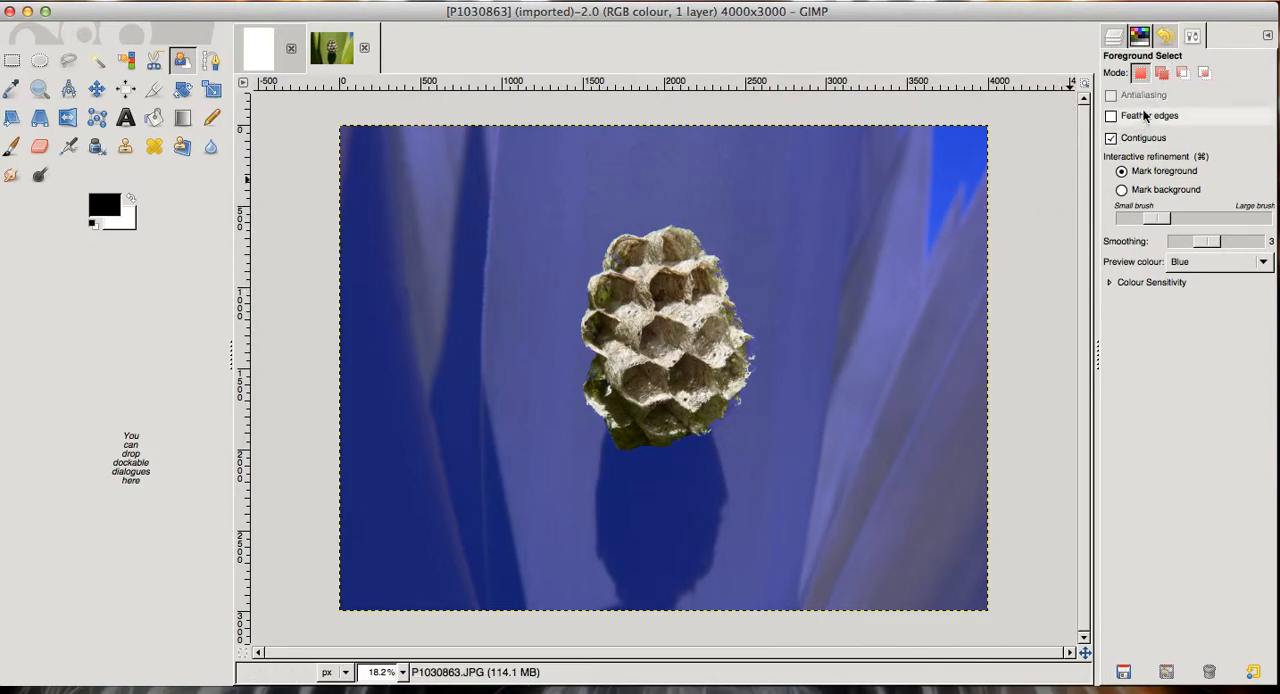
# Accept the foreground mask so the wasp nest becomes an outlined selection
pyautogui.click(650, 290)
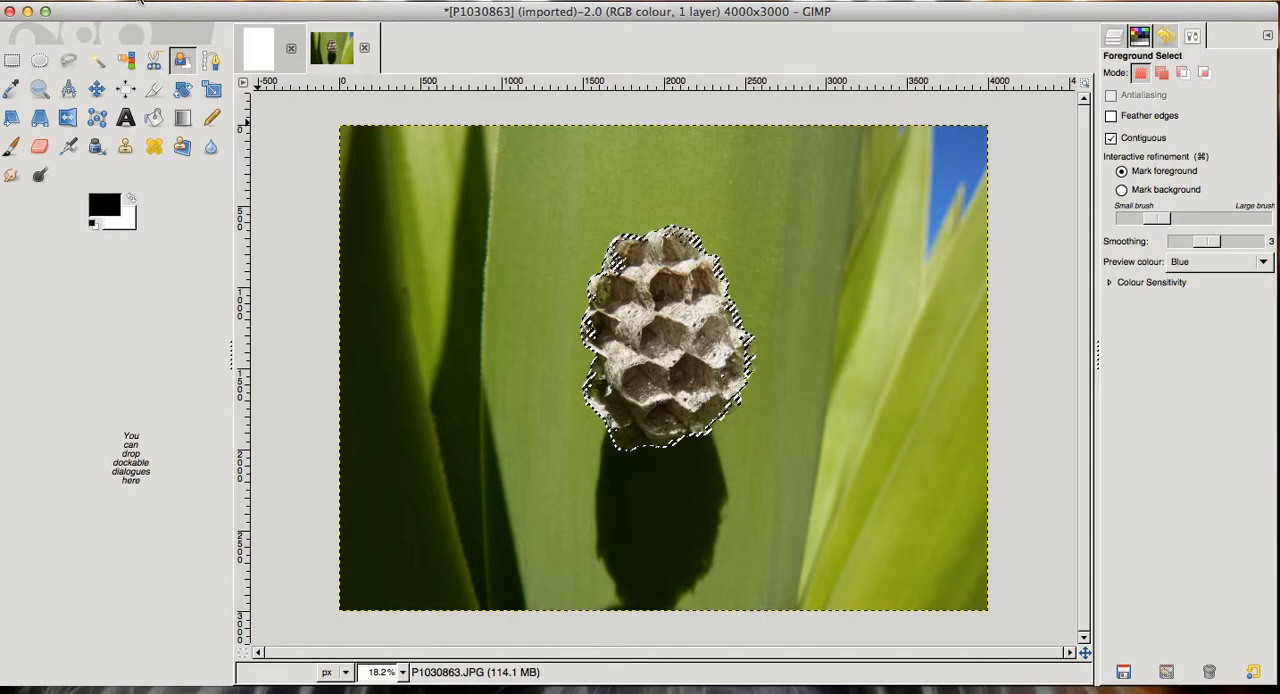
# Copy the selected wasp nest and paste it onto the Untitled white page
pyautogui.click(140, 3)
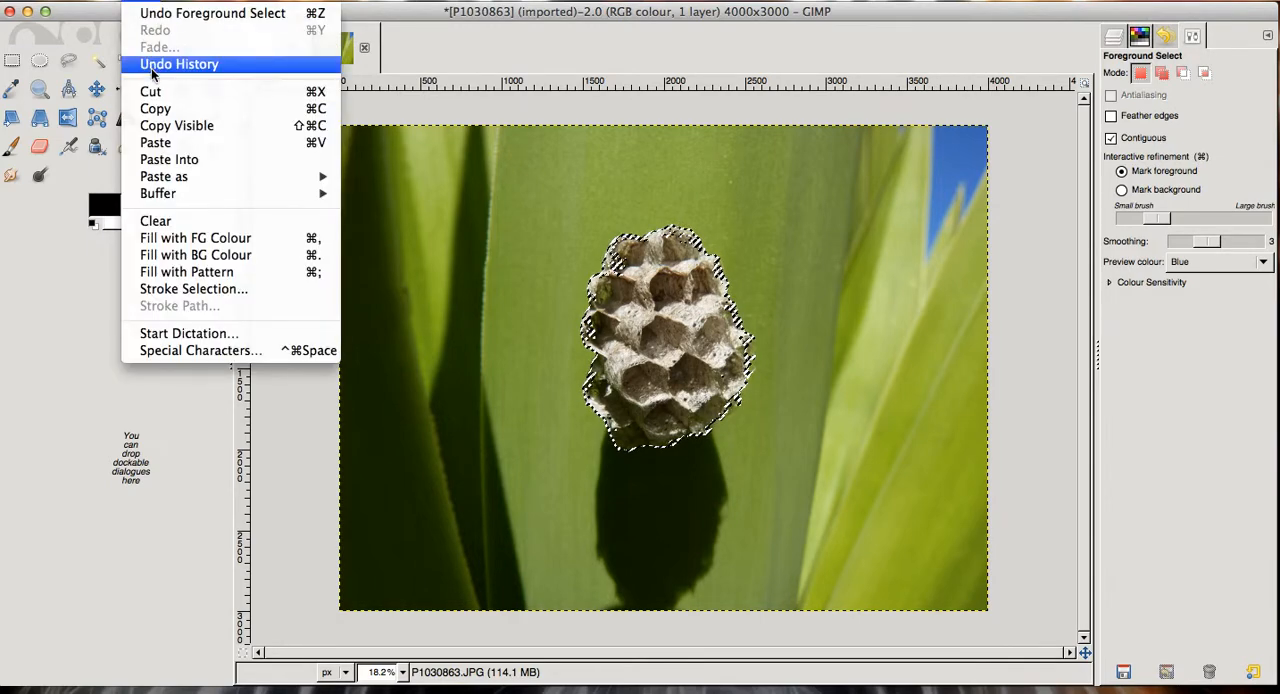
pyautogui.moveTo(155, 108)
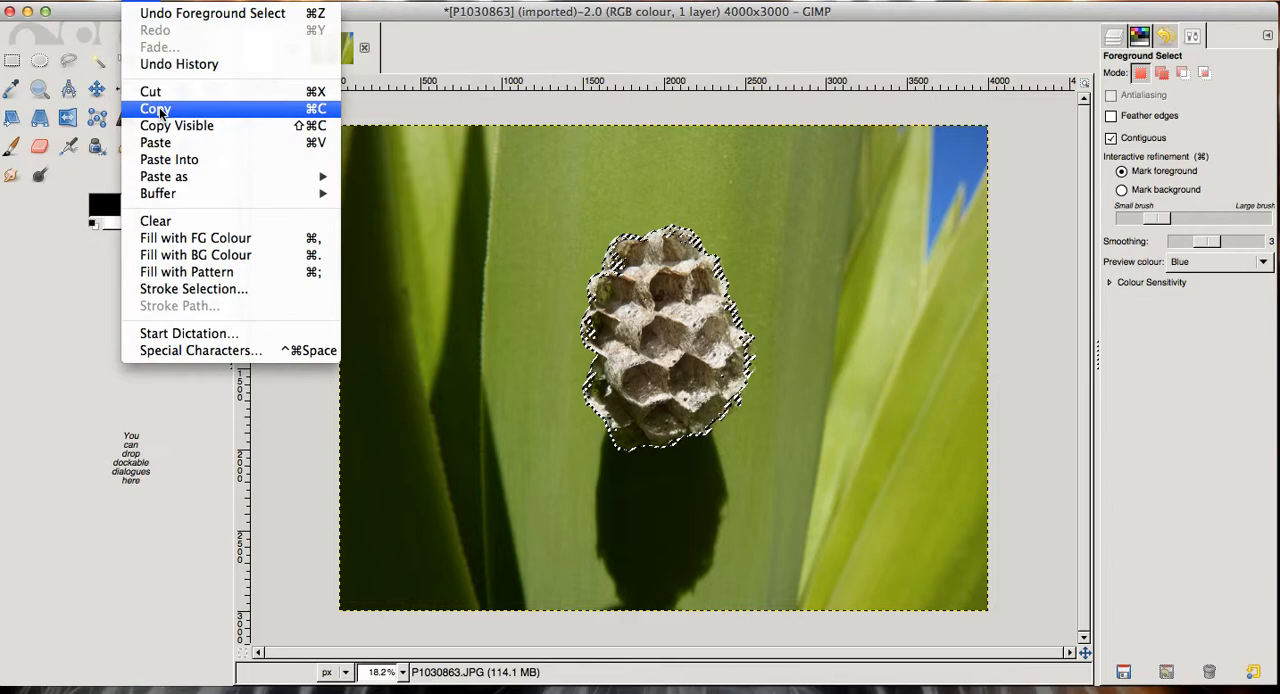
pyautogui.click(155, 109)
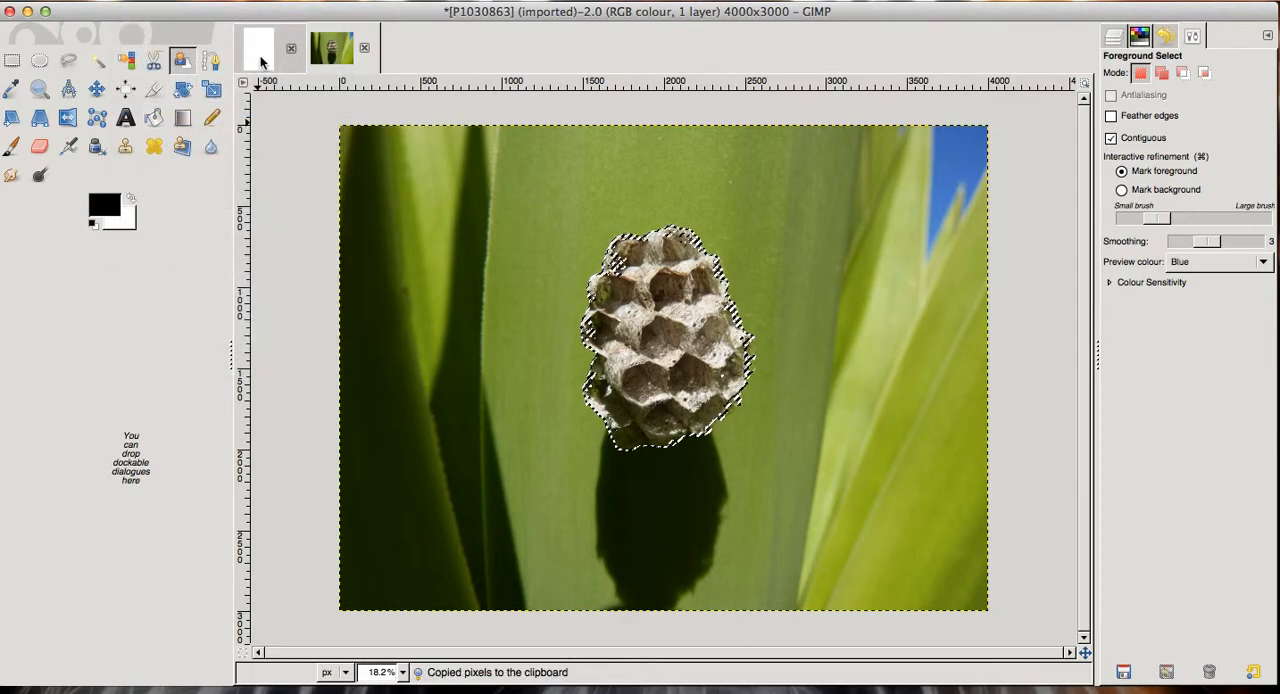
pyautogui.click(257, 48)
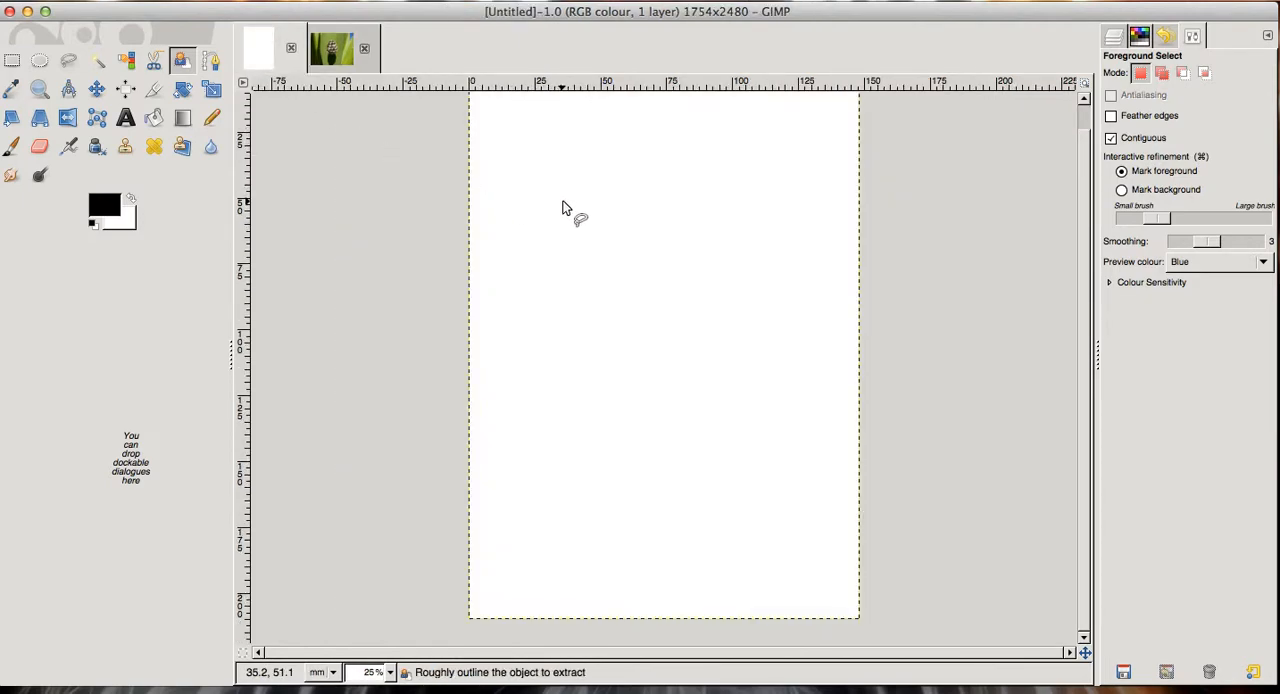
pyautogui.moveTo(565, 210)
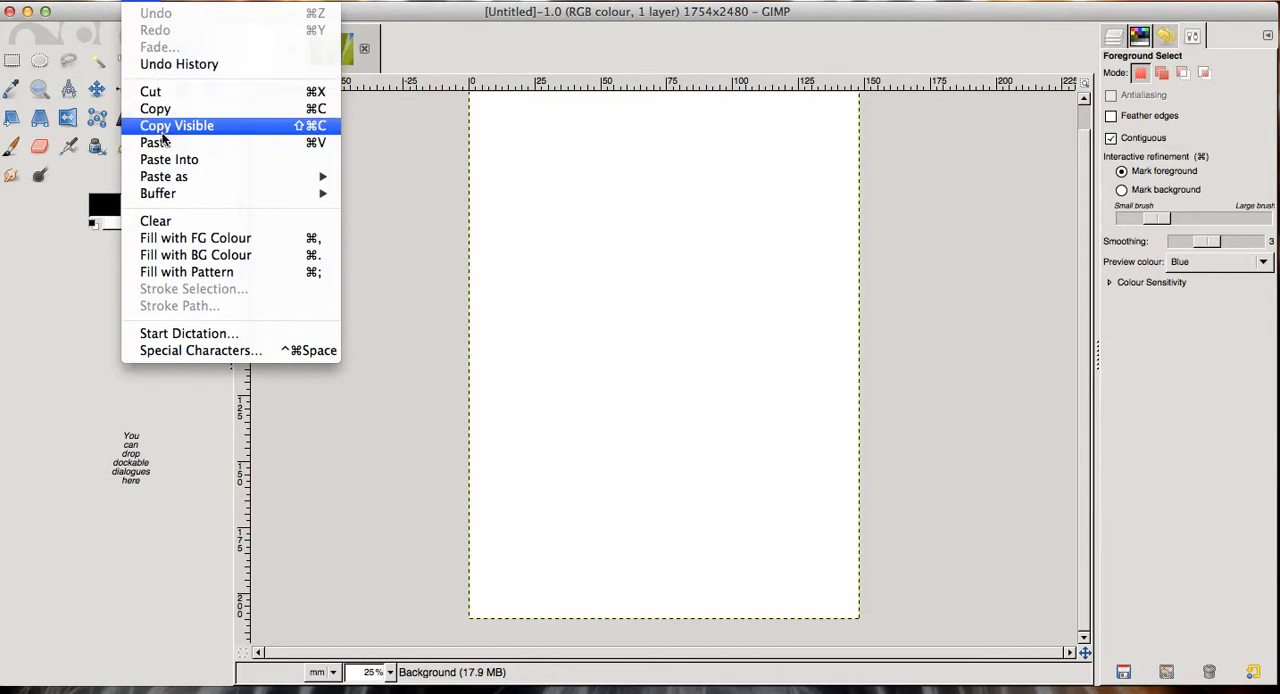
pyautogui.click(155, 142)
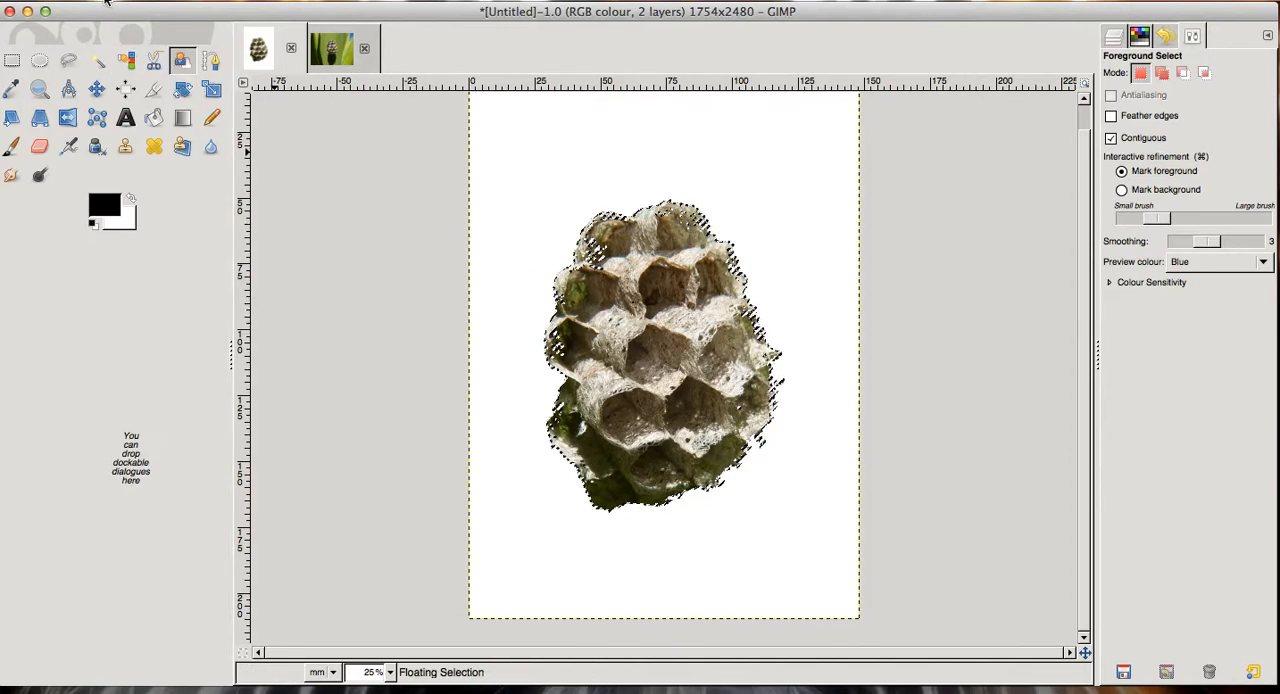
# Create a new 1754×2480 px transparent image
pyautogui.click(105, 4)
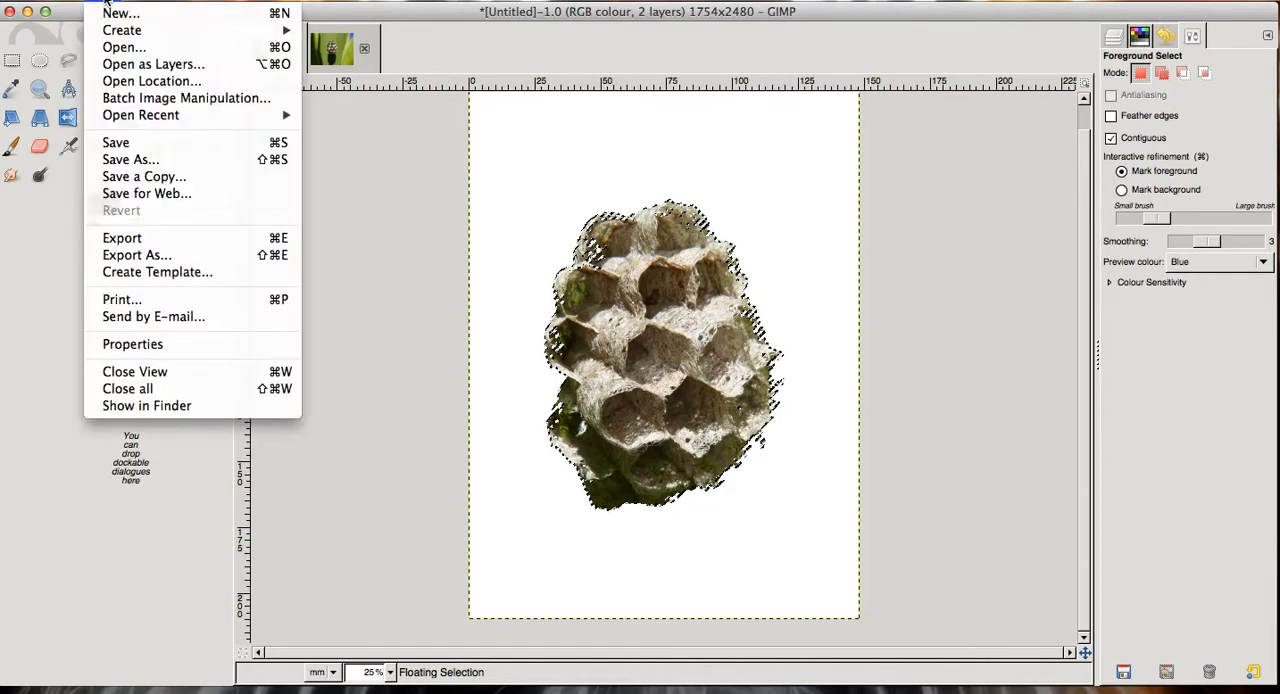
pyautogui.moveTo(120, 13)
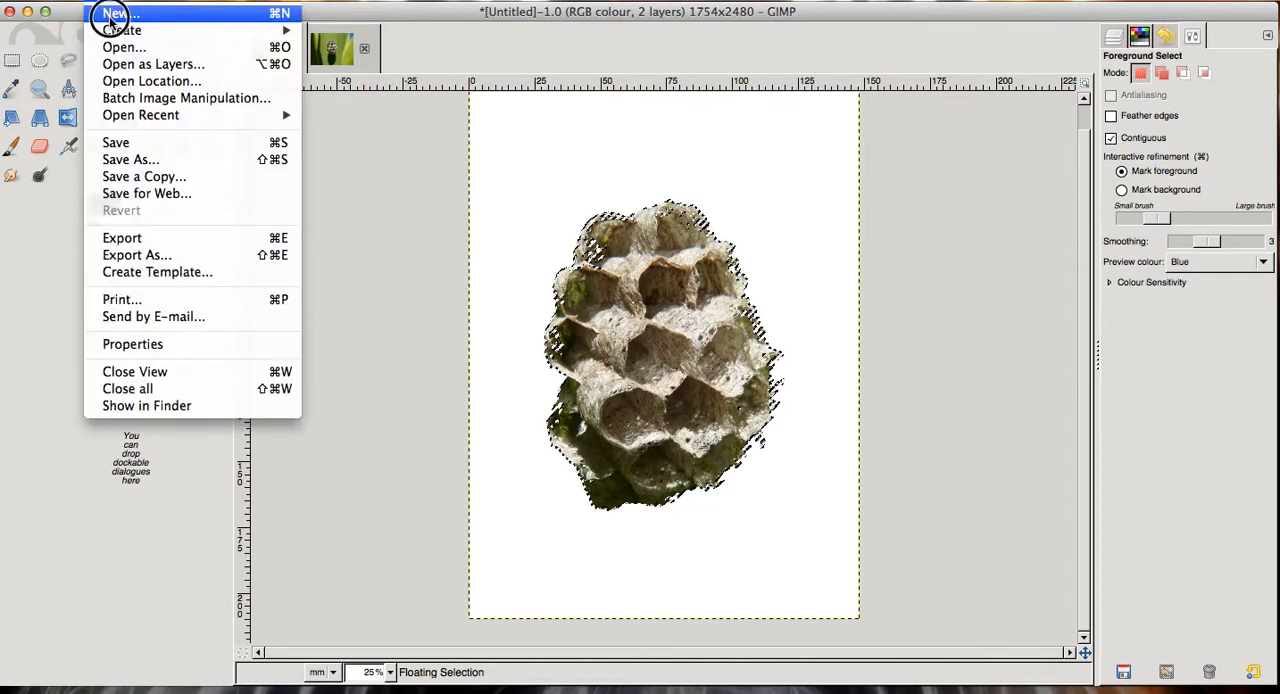
pyautogui.click(114, 13)
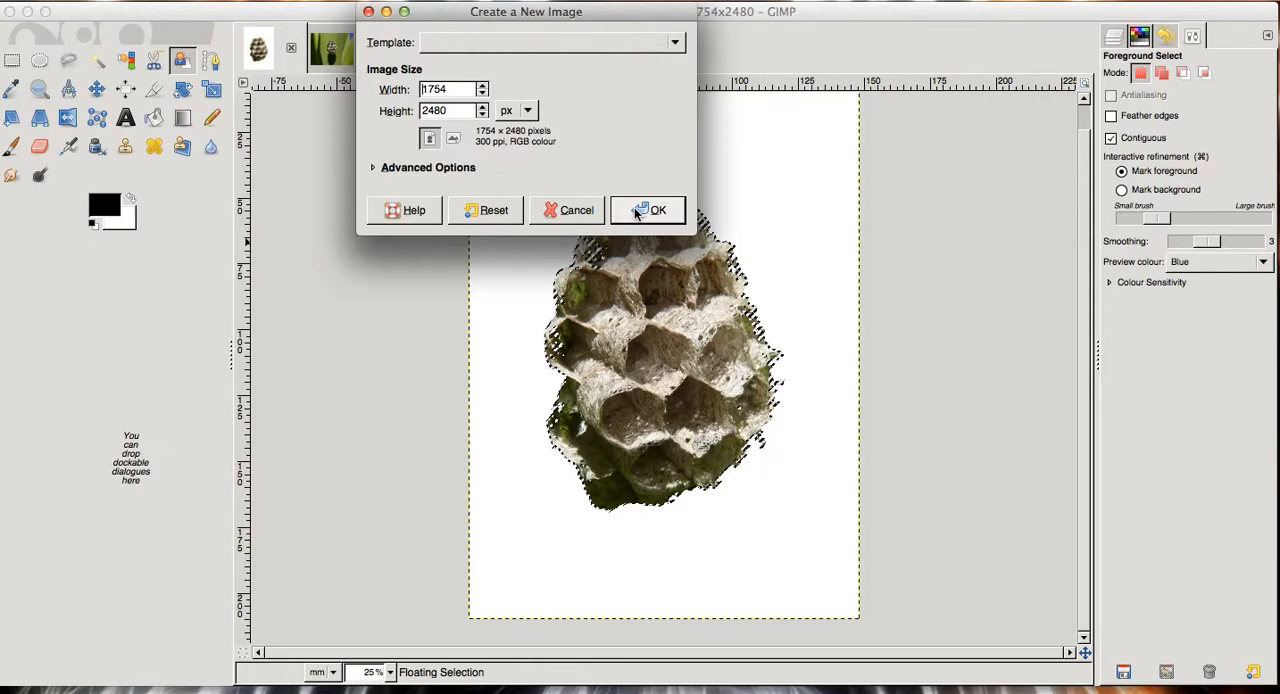
pyautogui.click(647, 210)
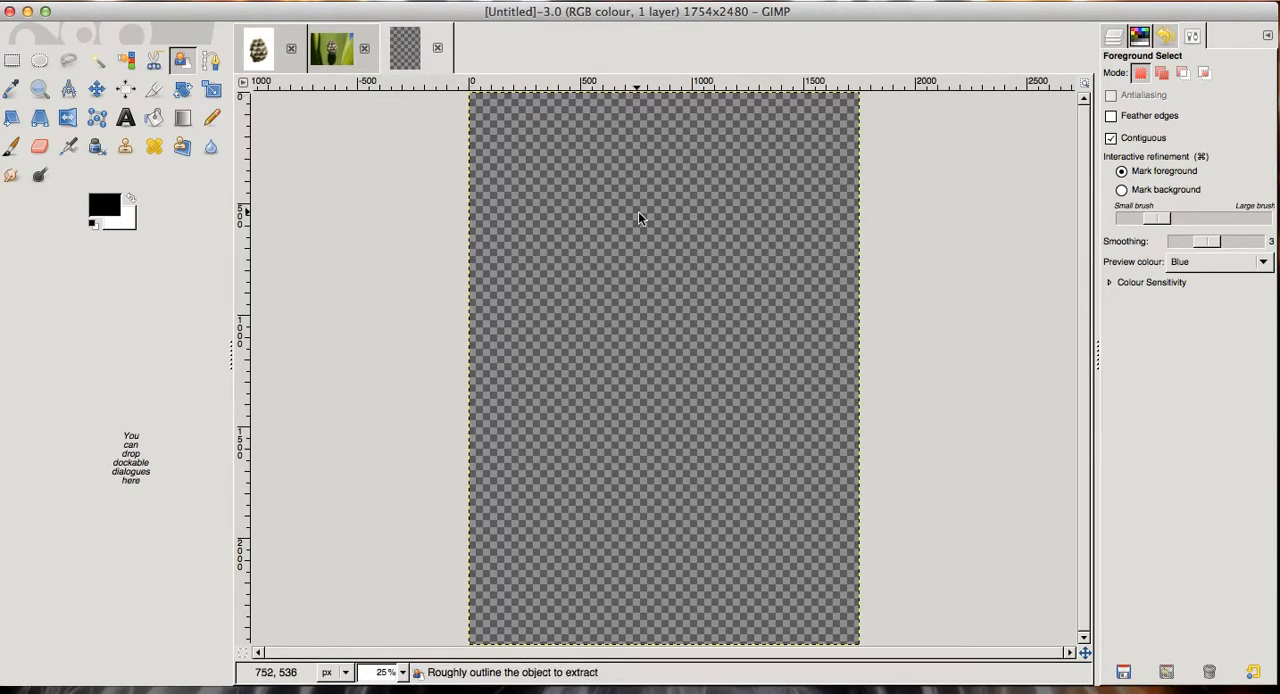
pyautogui.moveTo(583, 283)
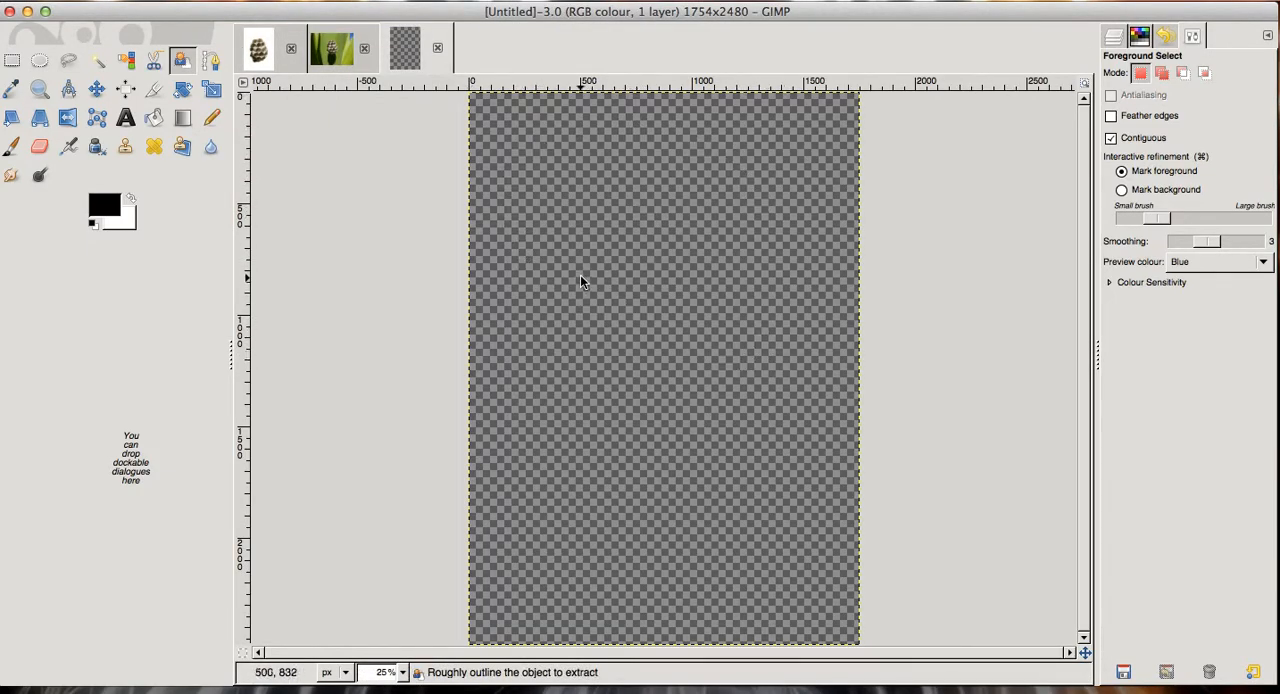
pyautogui.moveTo(660, 248)
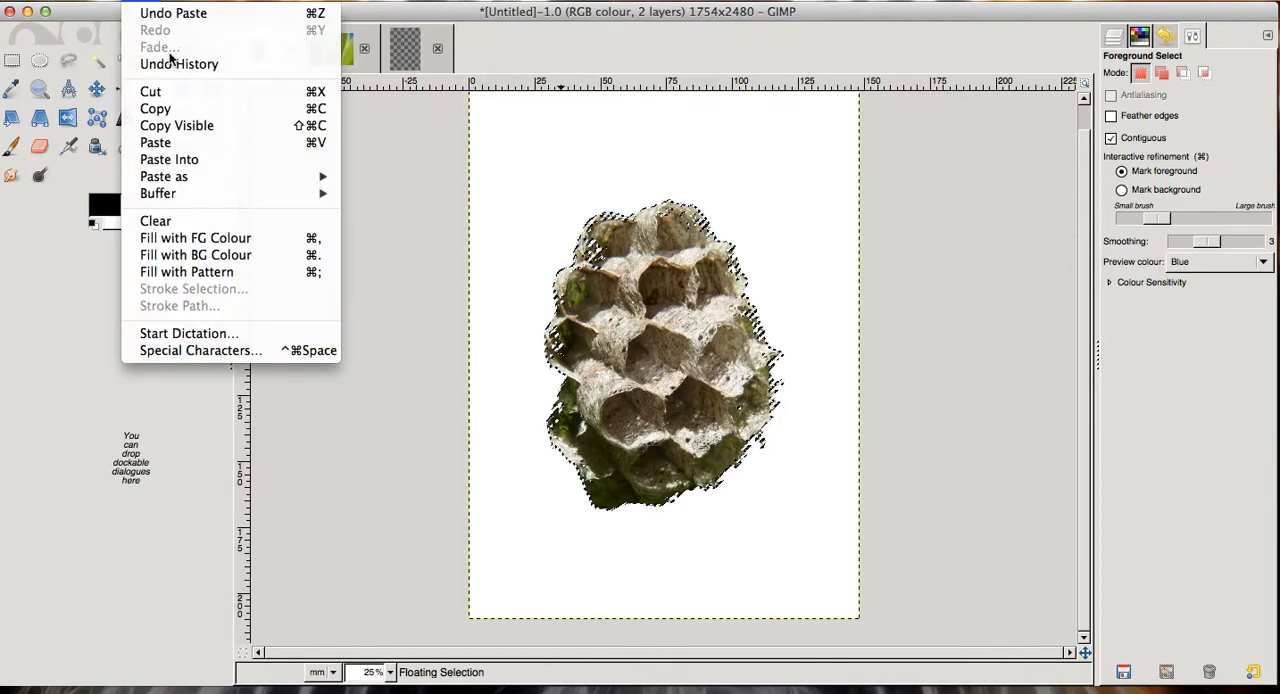
pyautogui.moveTo(150, 91)
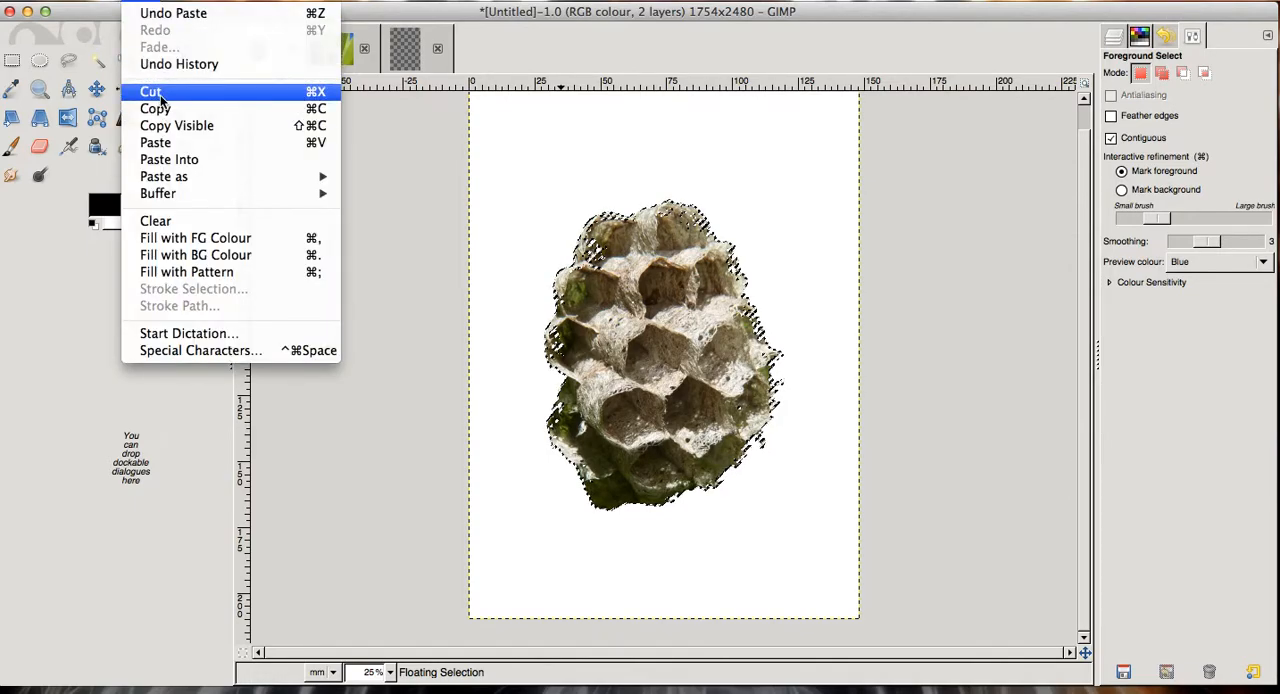
# Cut the nest from the white page and paste it into the transparent image
pyautogui.click(150, 91)
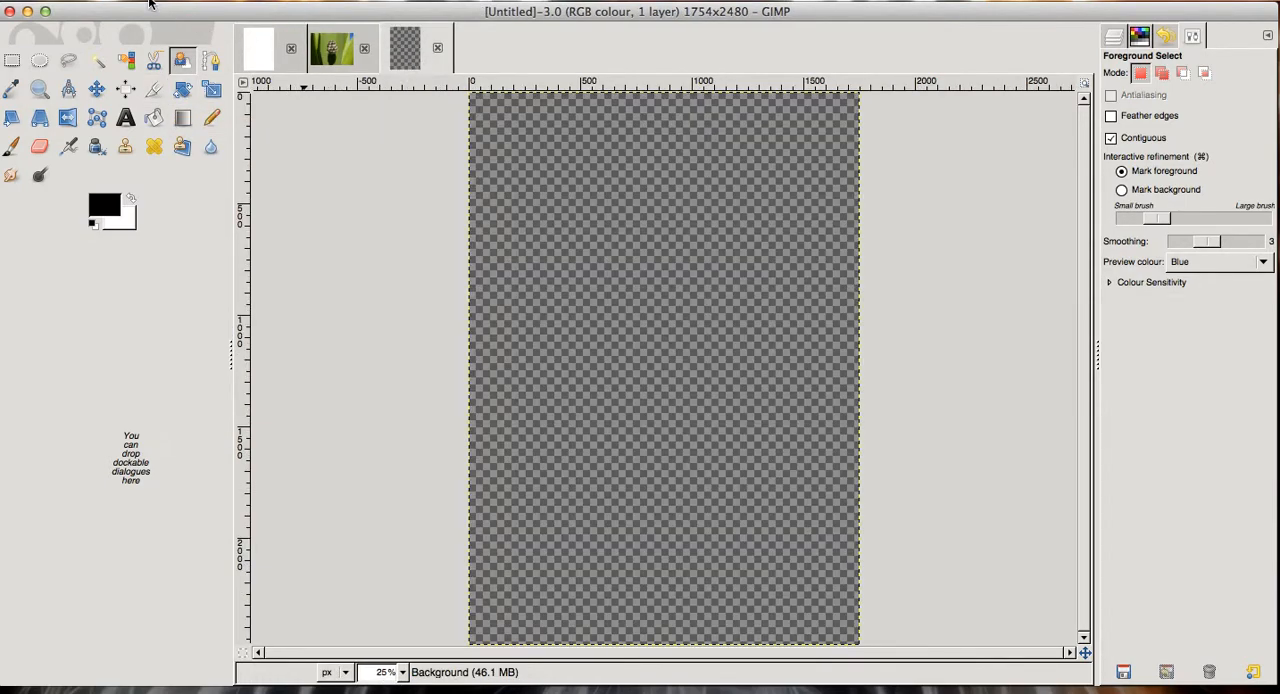
pyautogui.click(150, 5)
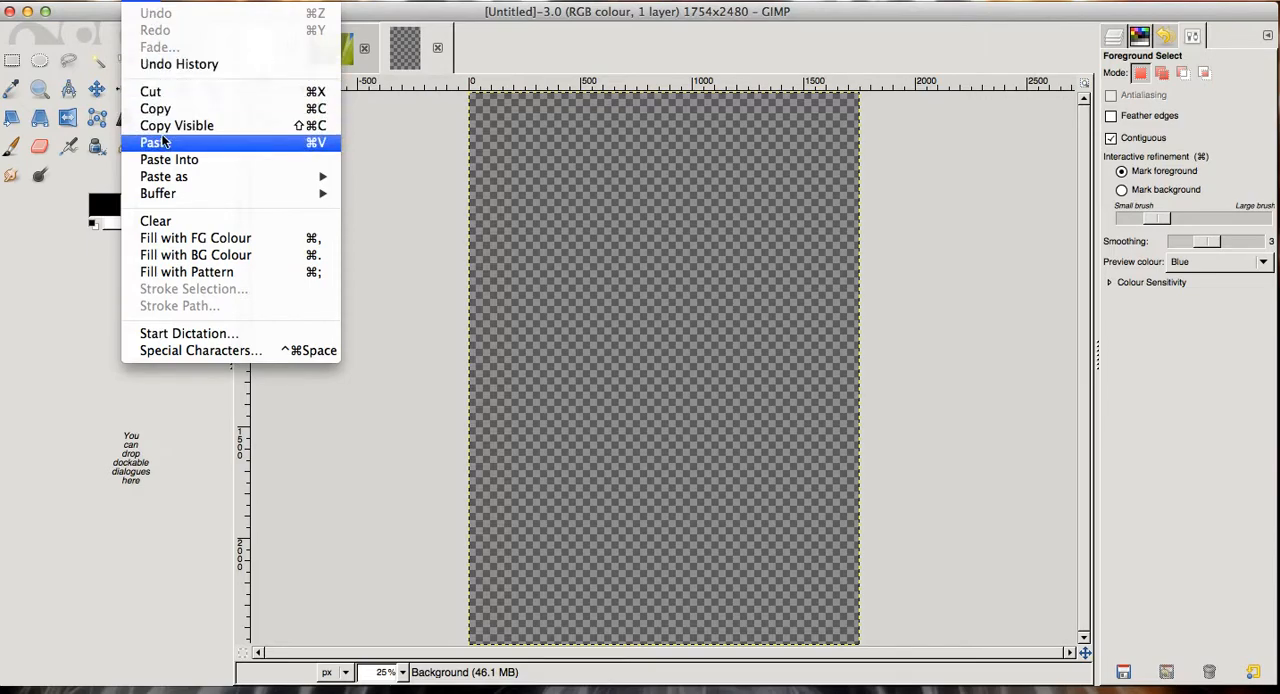
pyautogui.click(152, 142)
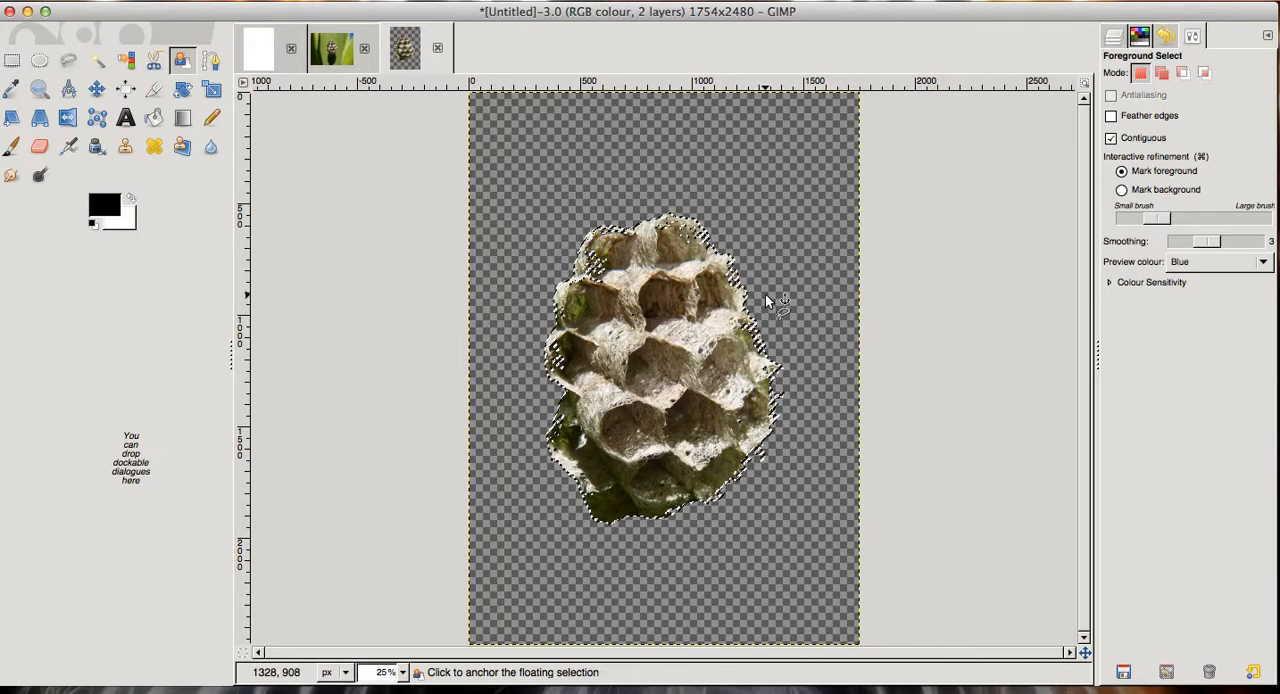
pyautogui.click(770, 310)
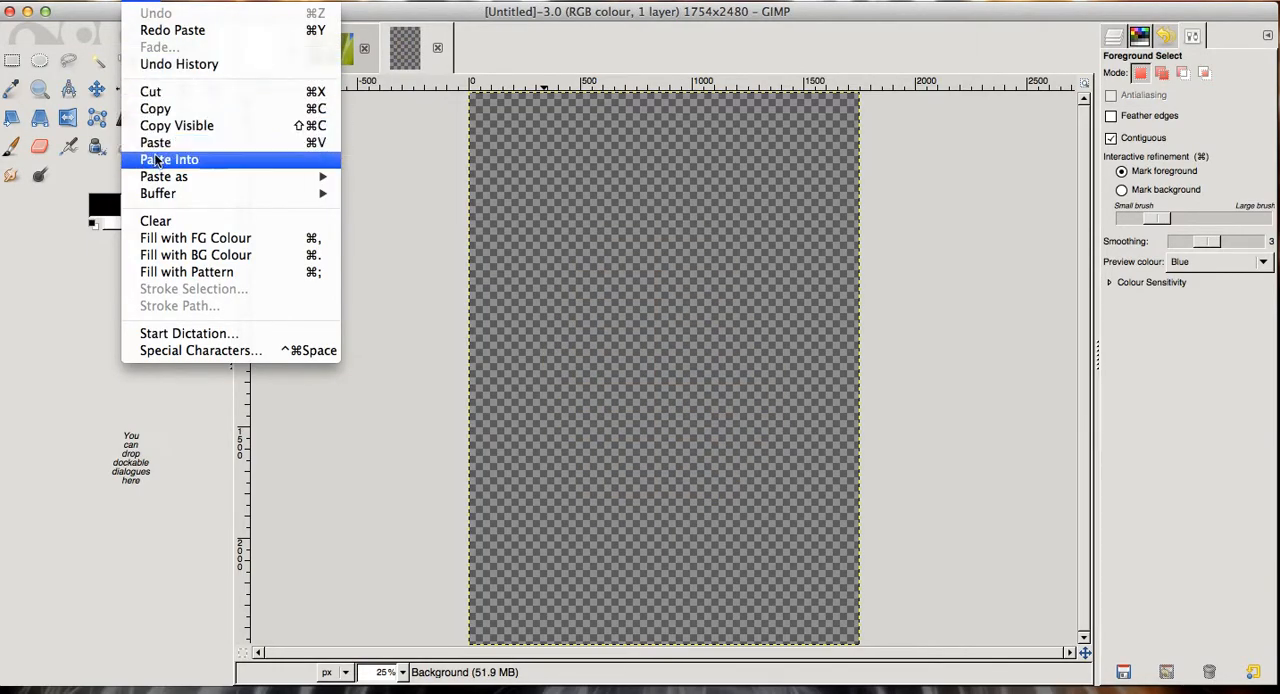
pyautogui.moveTo(163, 176)
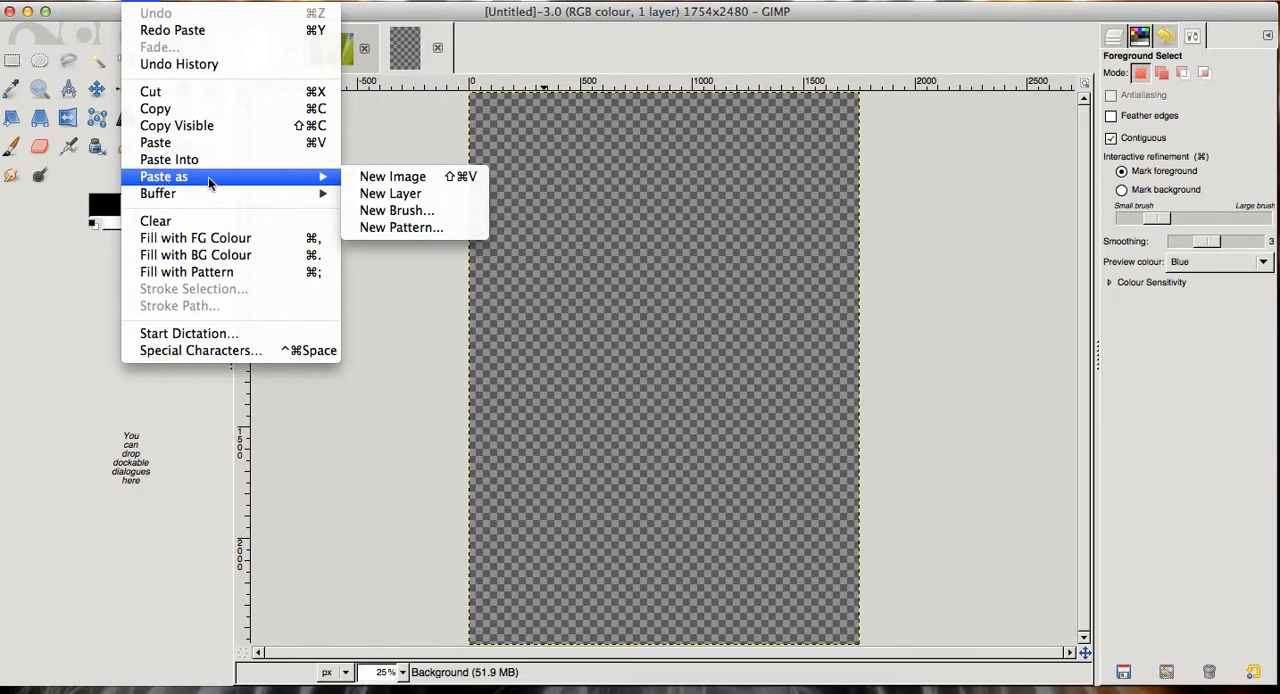
pyautogui.moveTo(392, 176)
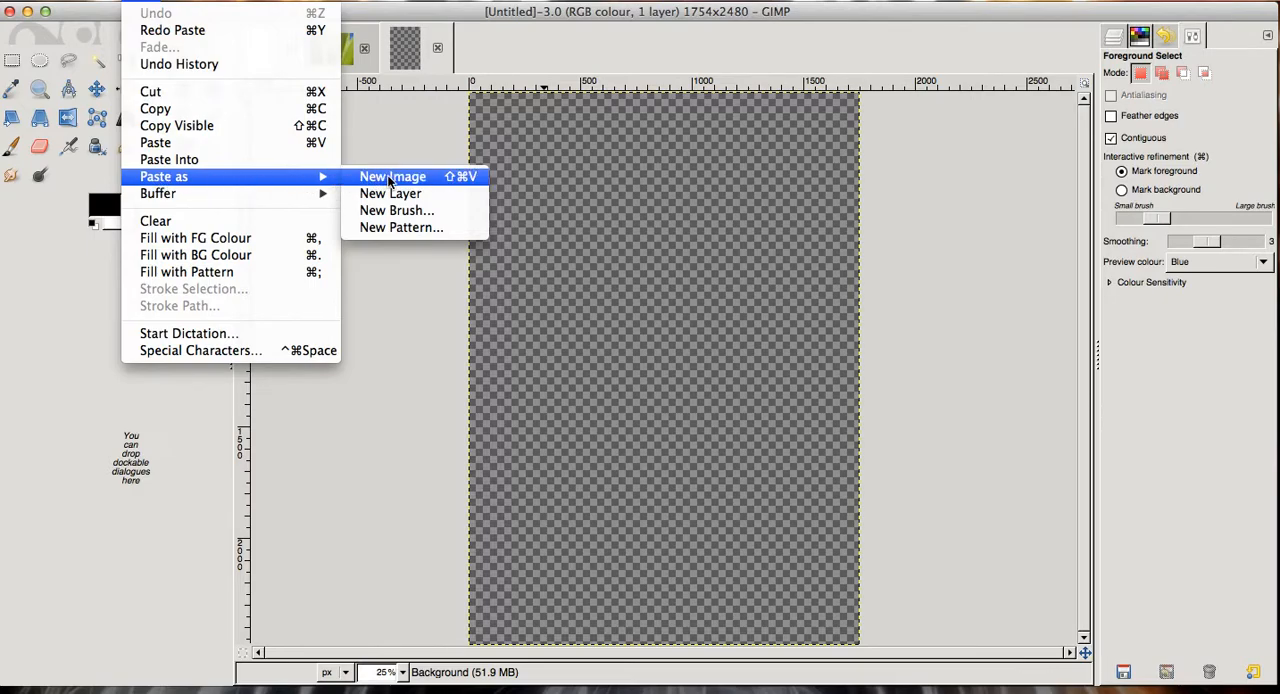
pyautogui.moveTo(396, 210)
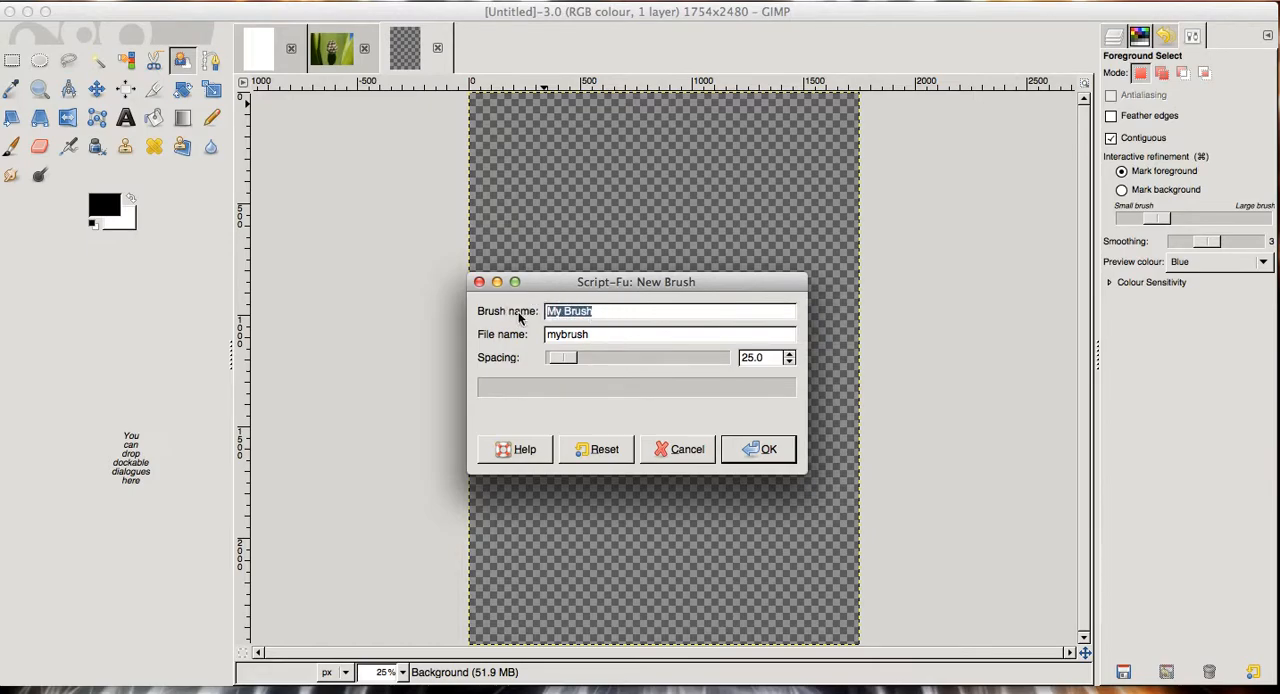
# Save the clipboard nest as a new brush named 'waspnest'
pyautogui.write('w')
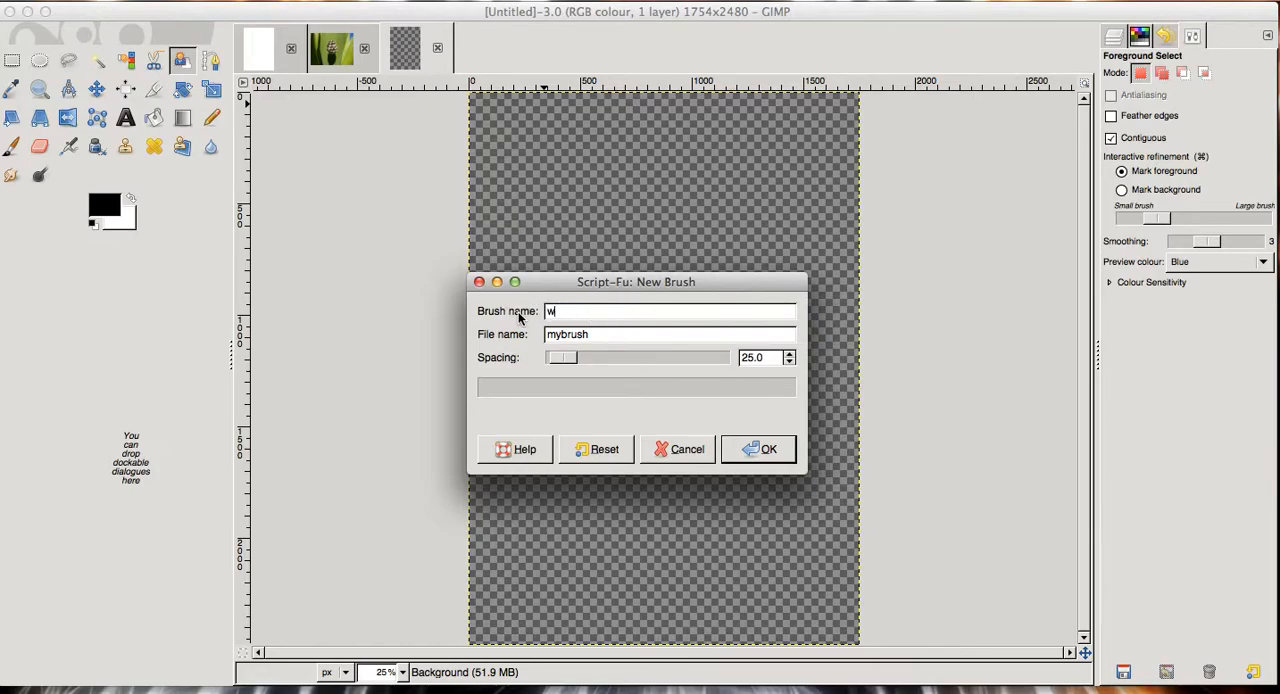
pyautogui.write('aspnest')
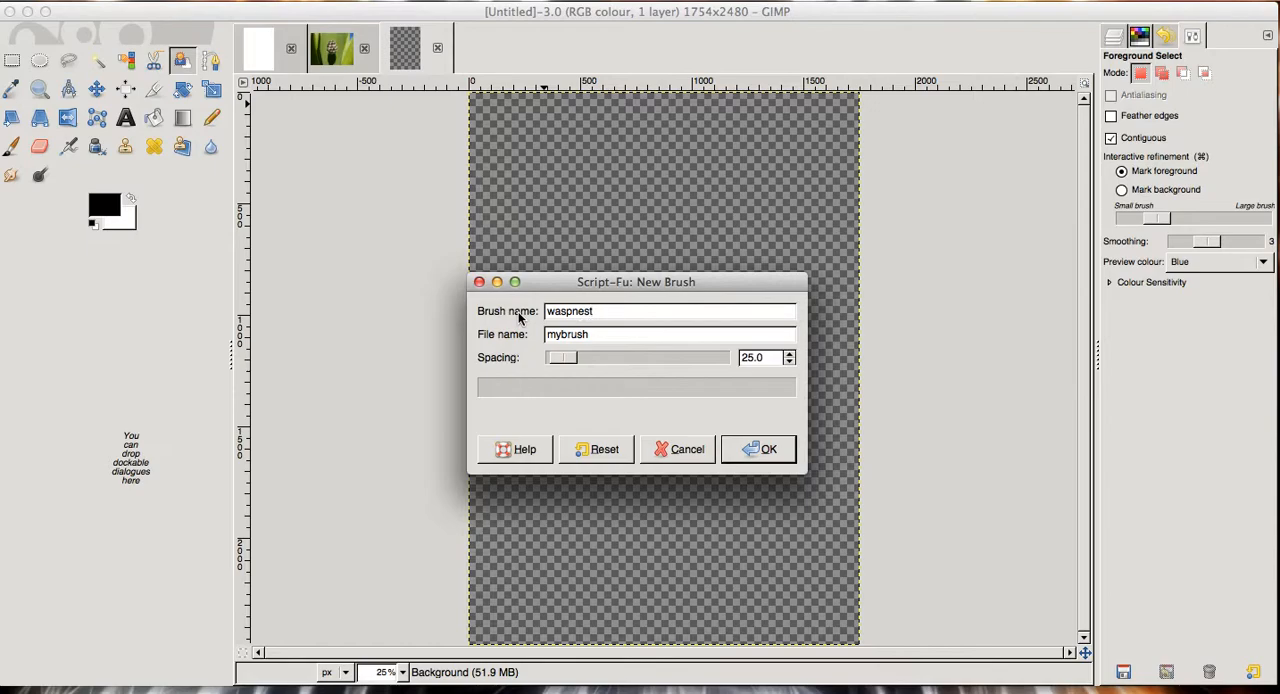
pyautogui.click(768, 448)
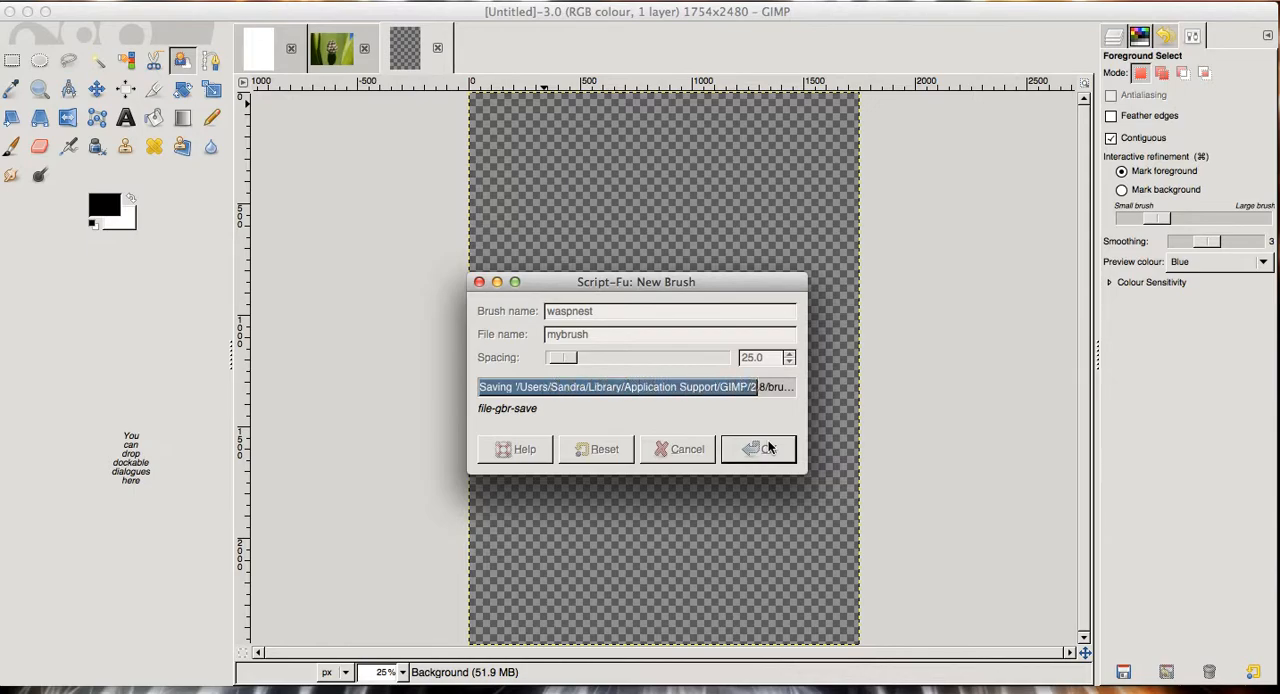
pyautogui.click(758, 448)
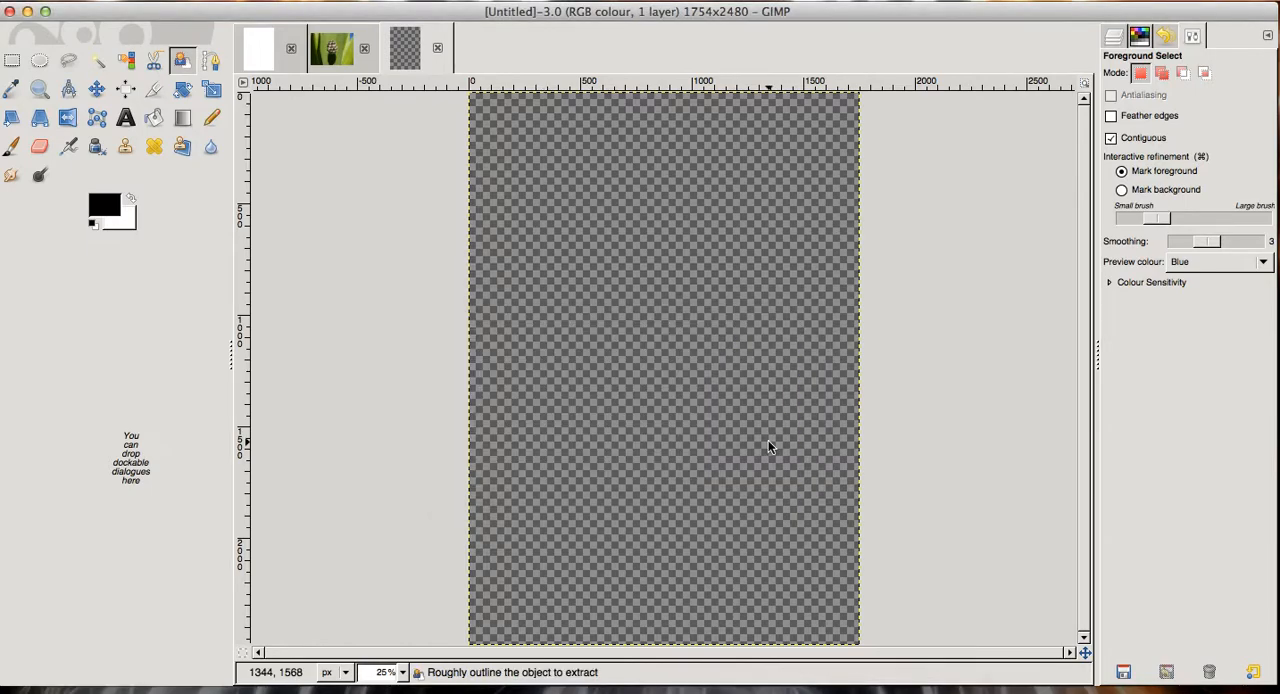
pyautogui.click(256, 48)
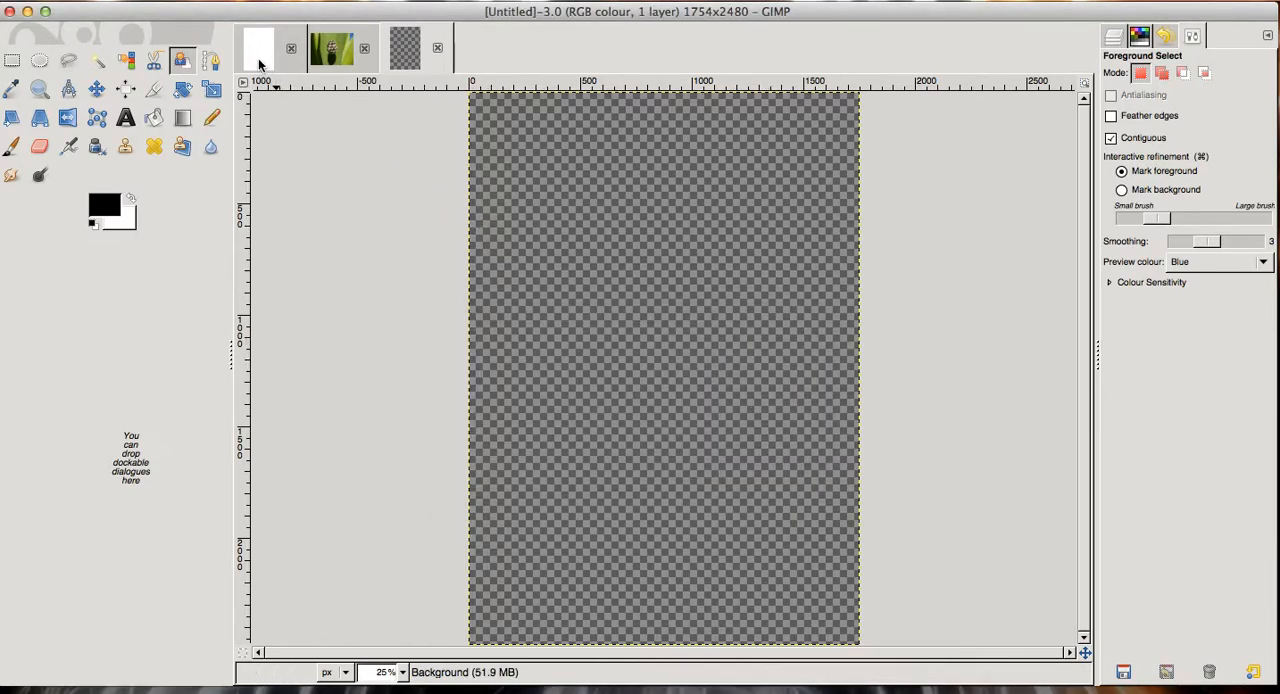
# On the white page, select the Paintbrush and choose the waspnest brush
pyautogui.click(257, 47)
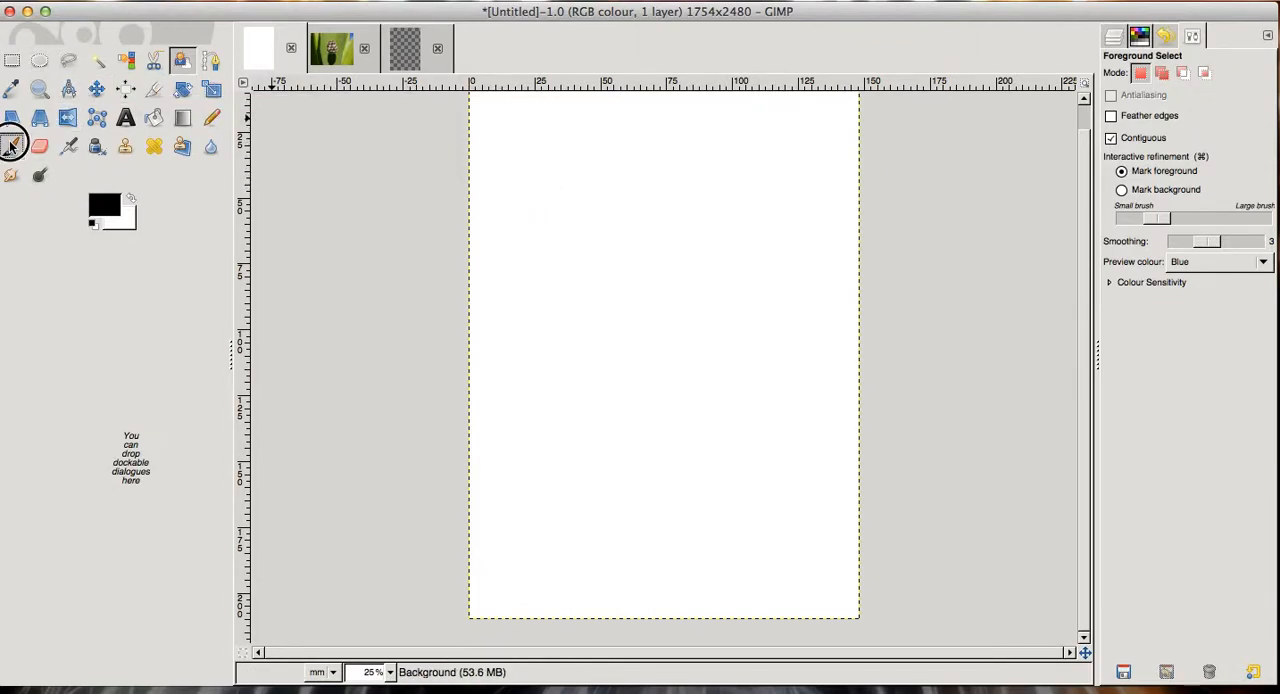
pyautogui.click(13, 146)
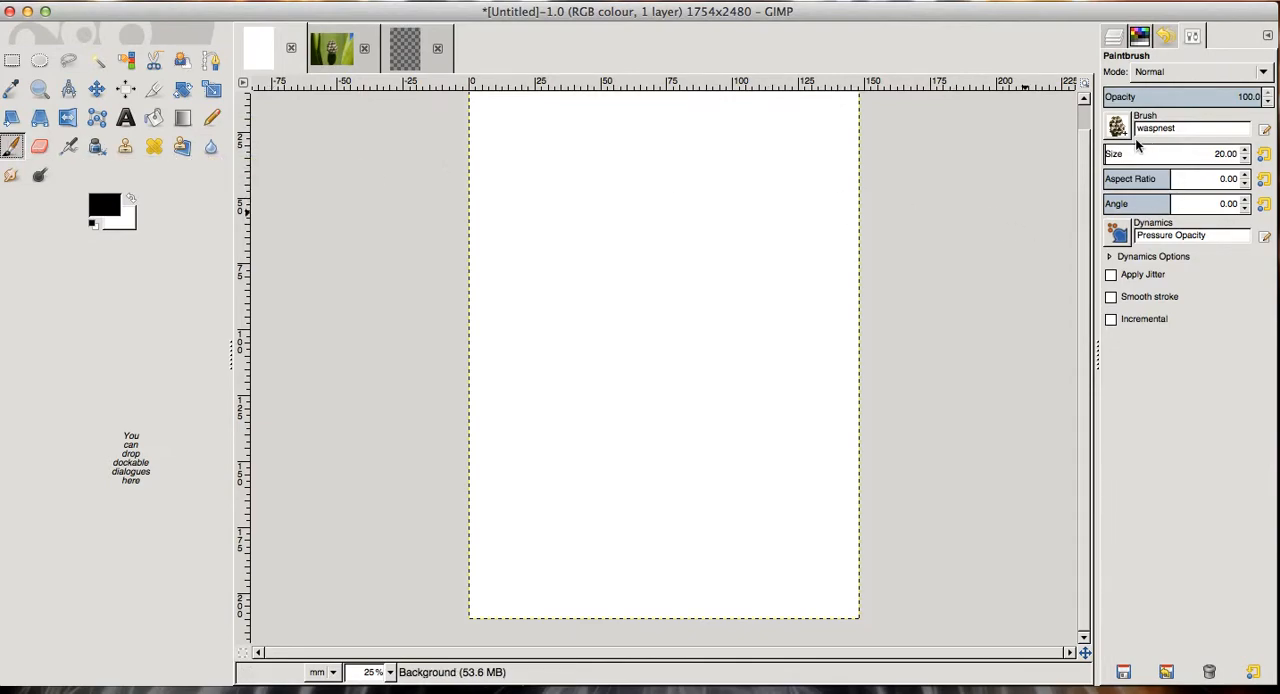
pyautogui.moveTo(1120, 138)
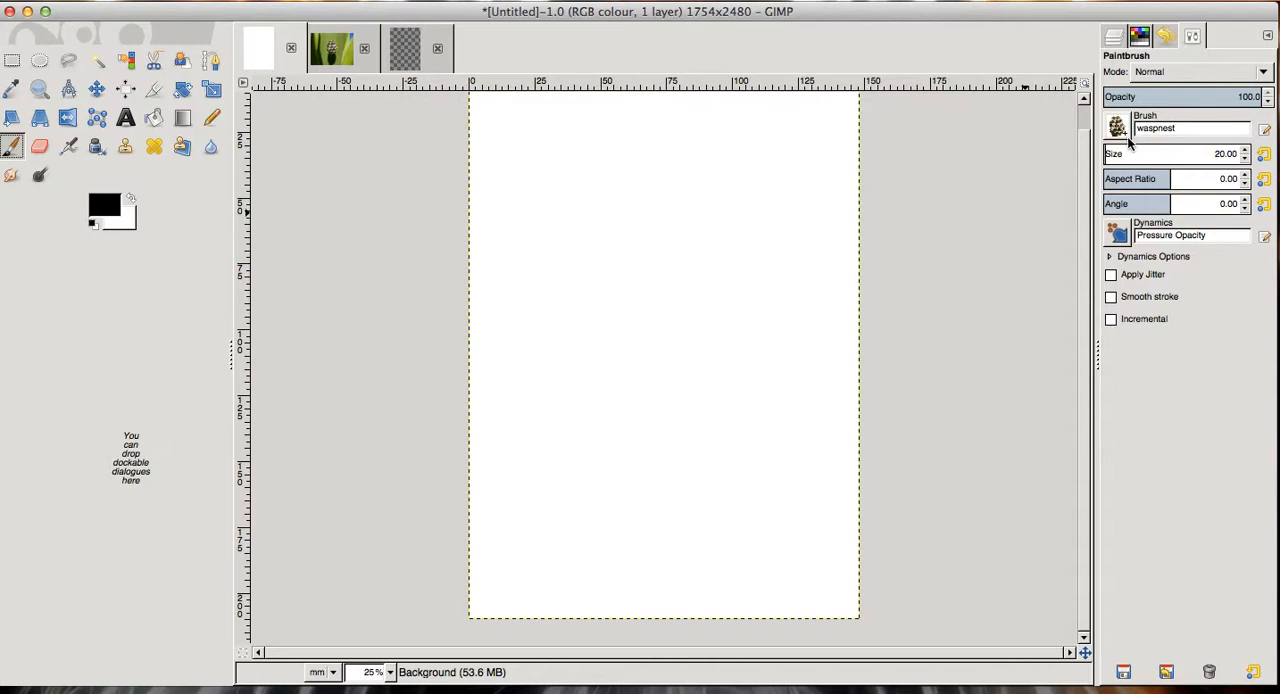
pyautogui.click(1117, 125)
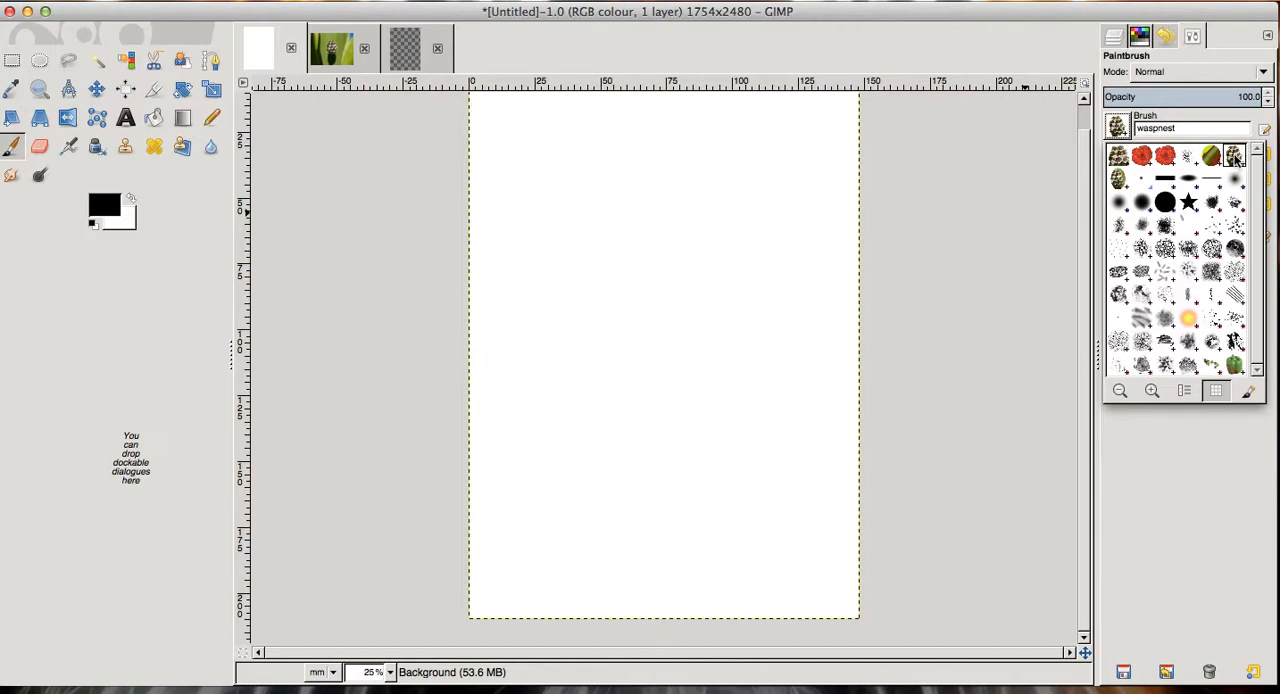
pyautogui.moveTo(740, 197)
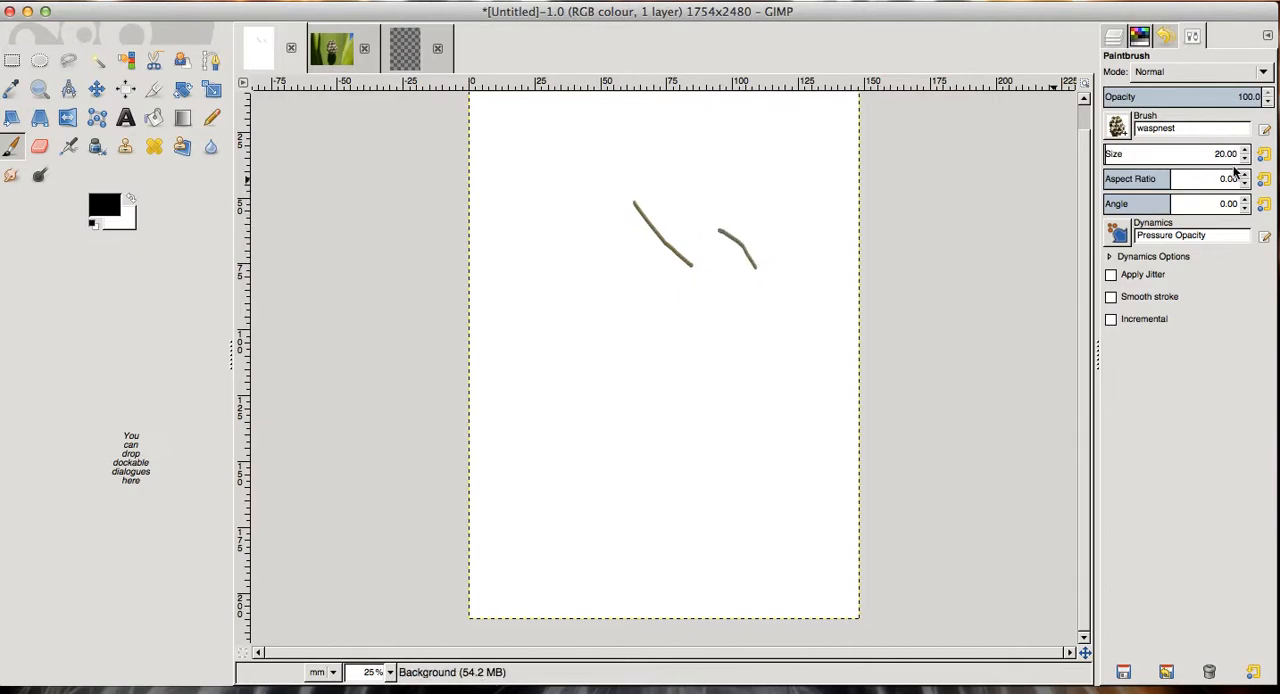
pyautogui.moveTo(1184, 157)
pyautogui.write('87')
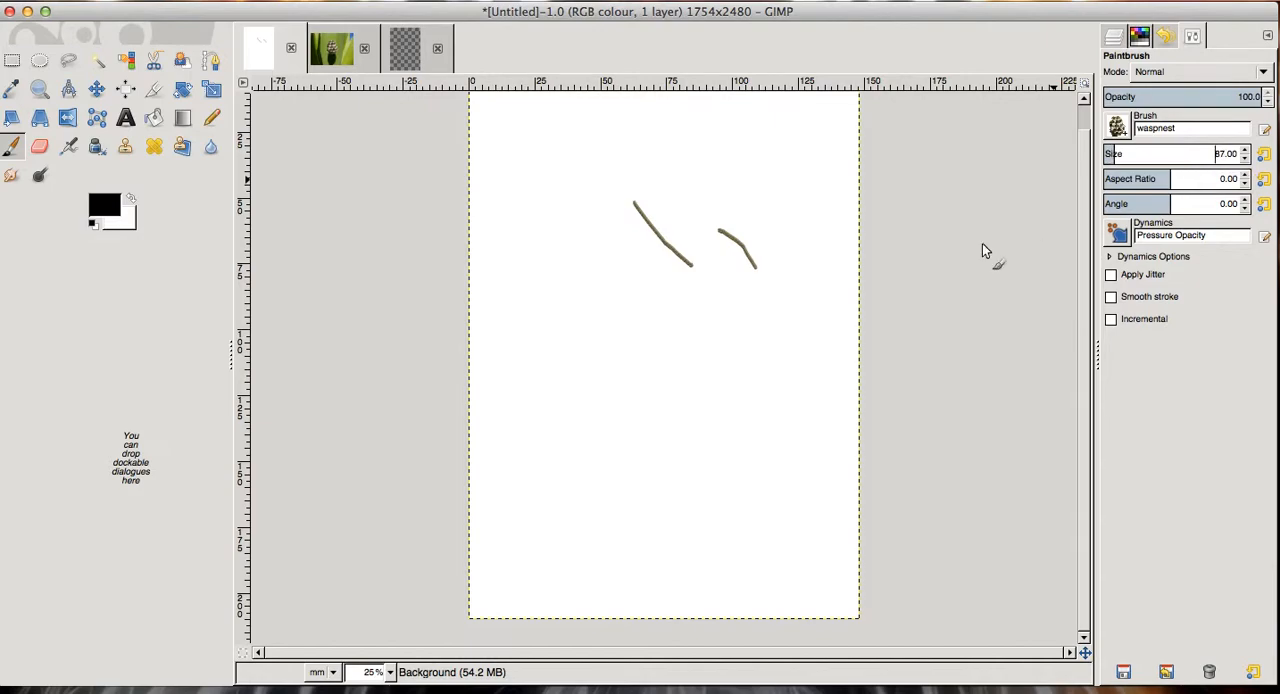
# Stamp a wasp nest, then paint a long curving trail of nests
pyautogui.click(757, 312)
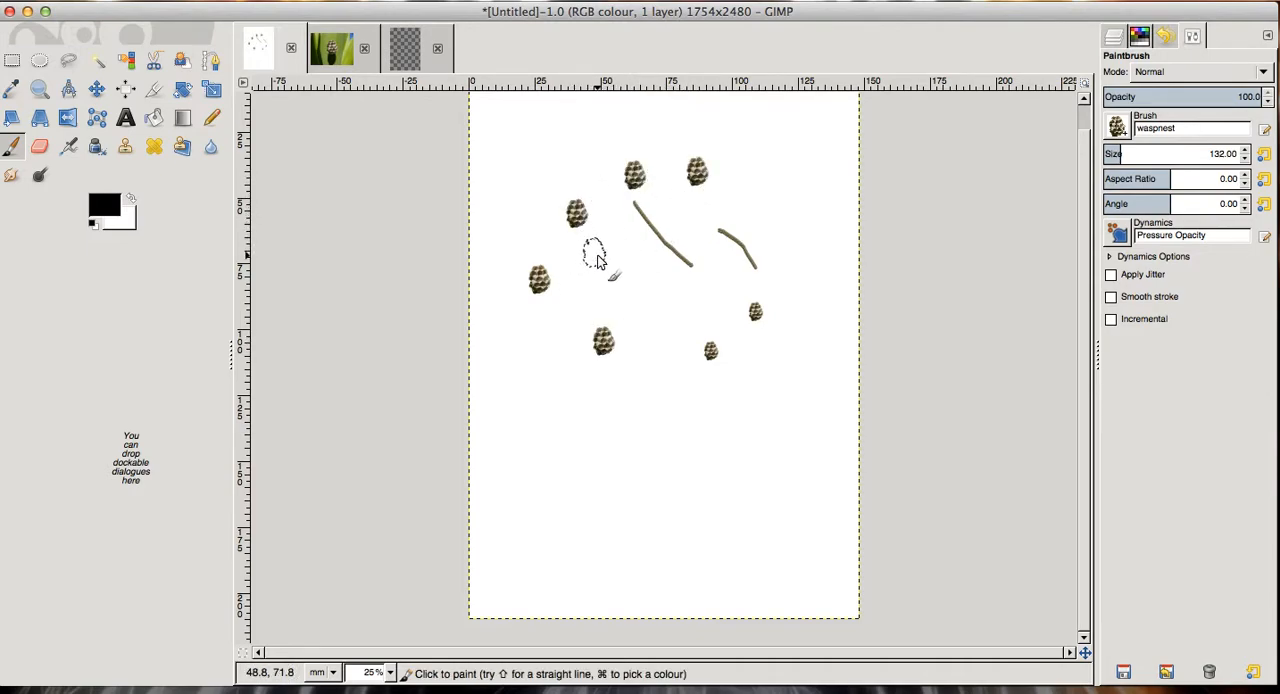
pyautogui.moveTo(595, 255); pyautogui.dragTo(618, 480)
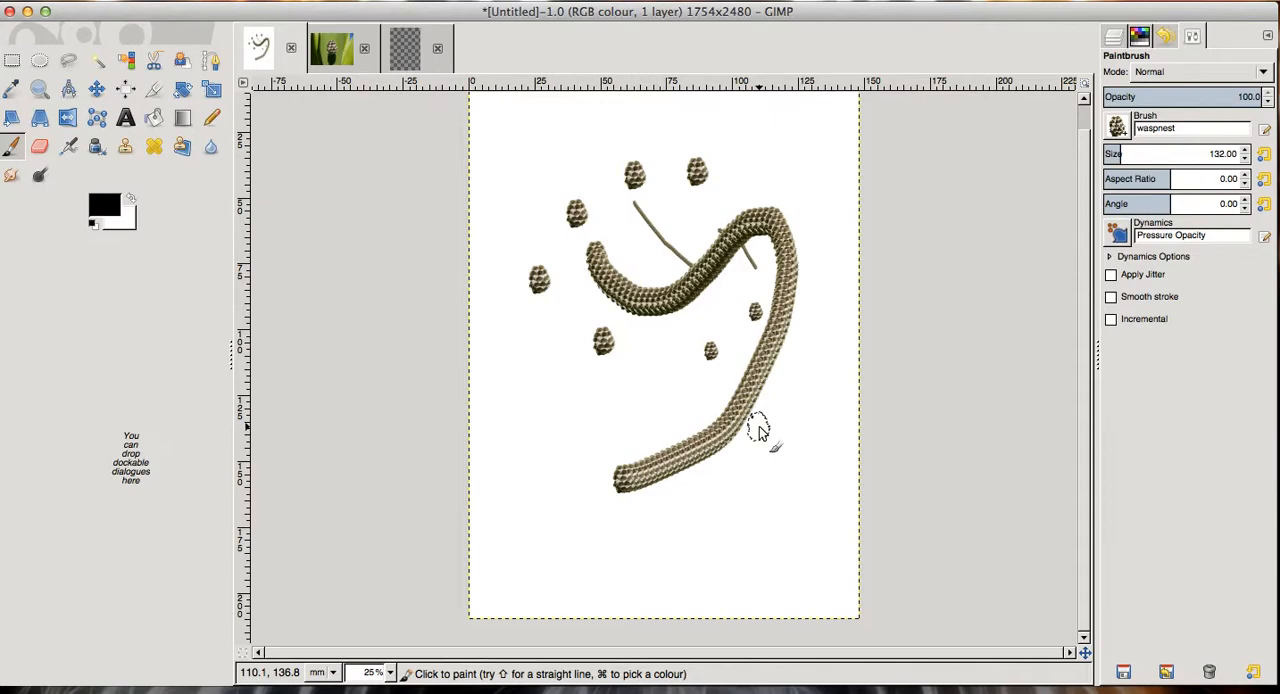
pyautogui.moveTo(548, 165)
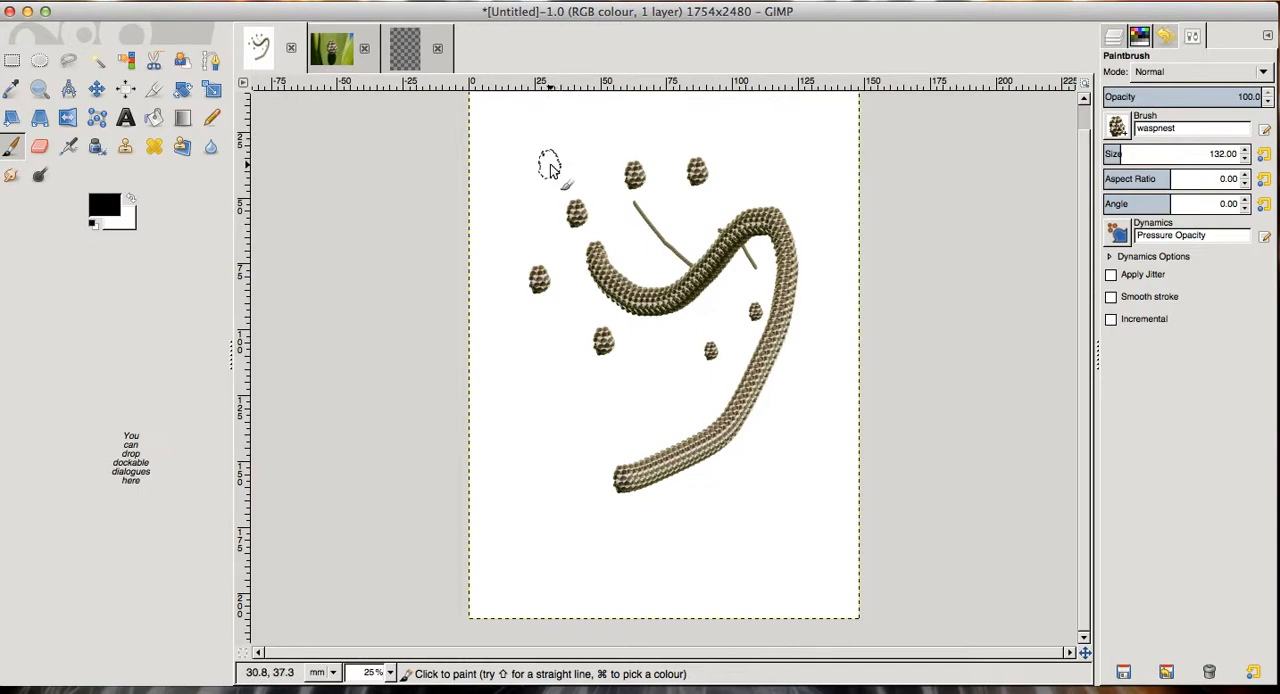
pyautogui.moveTo(345, 108)
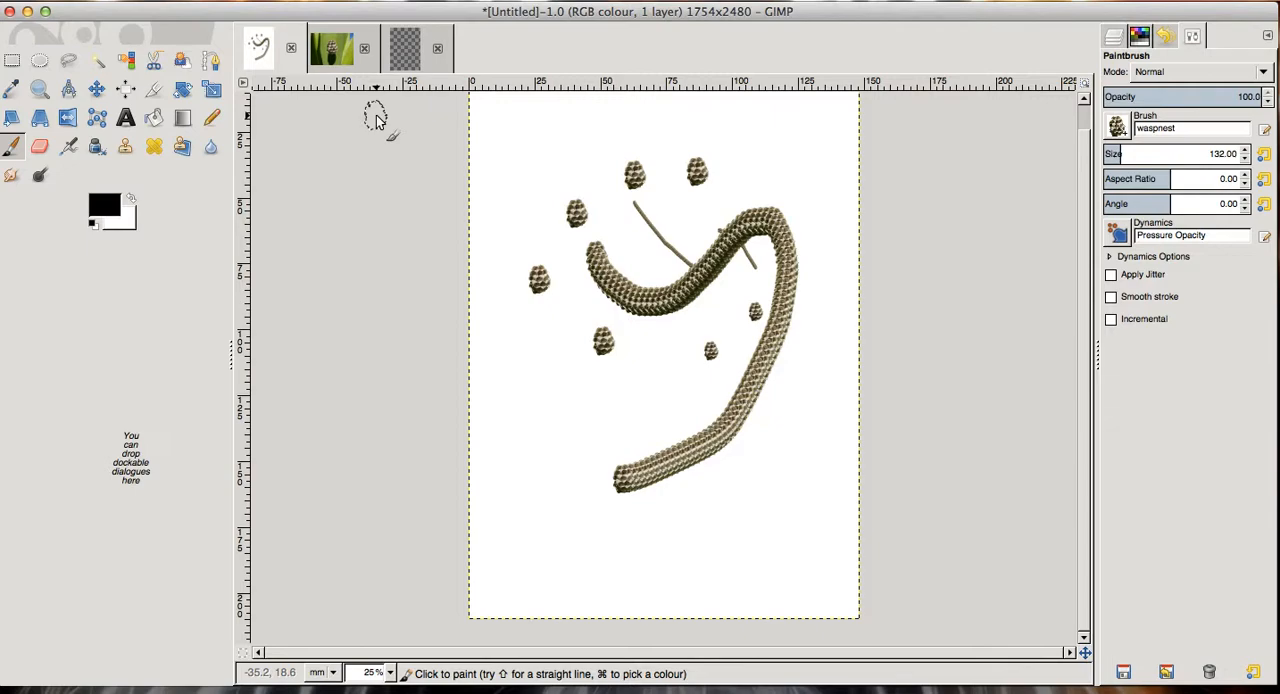
pyautogui.moveTo(630, 140)
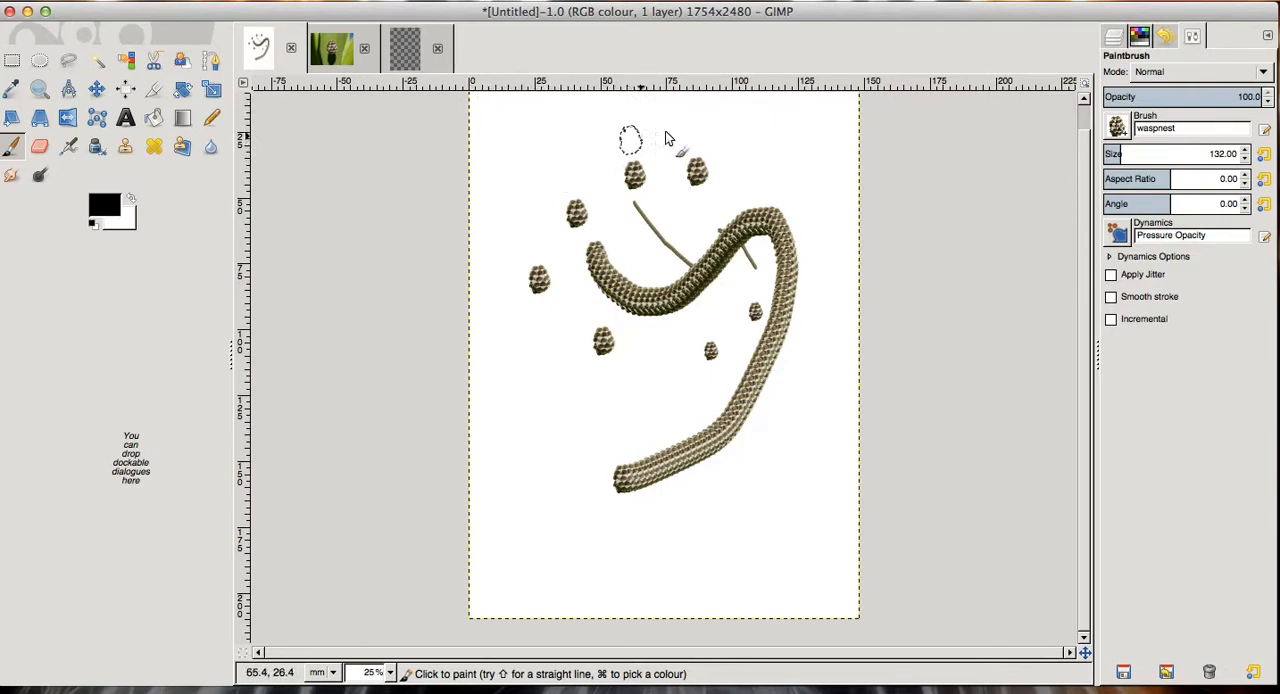
pyautogui.moveTo(1025, 190)
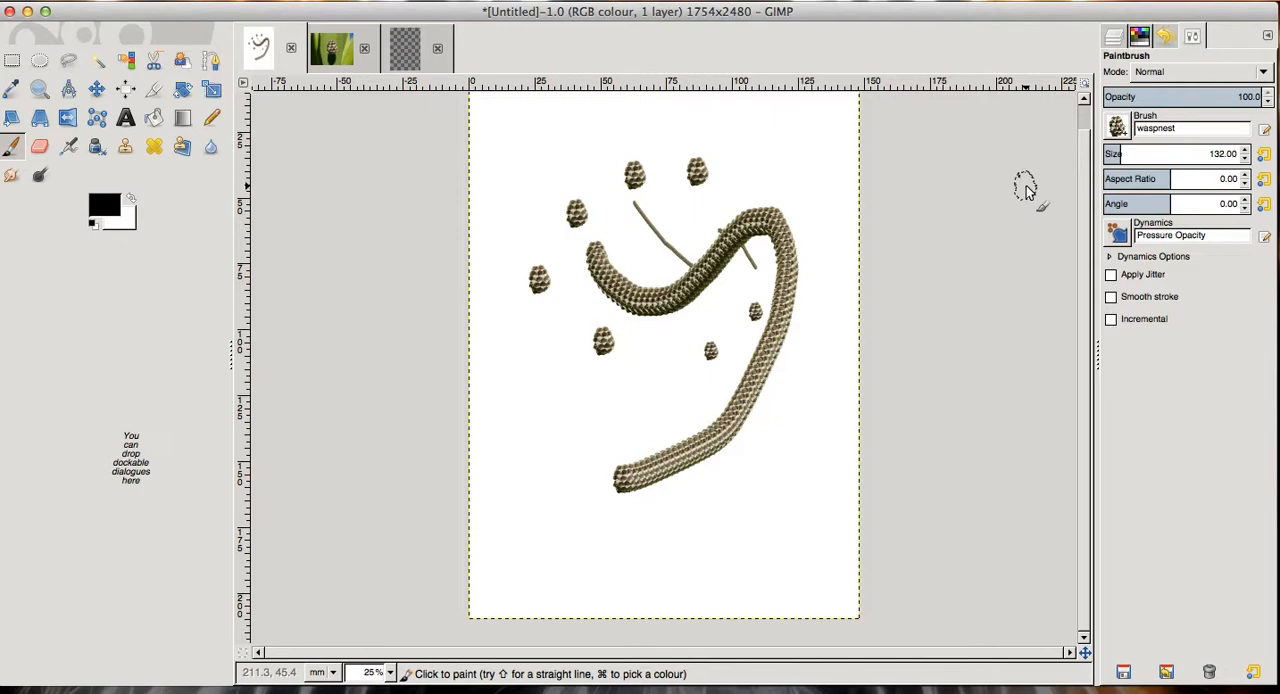
pyautogui.moveTo(1012, 190)
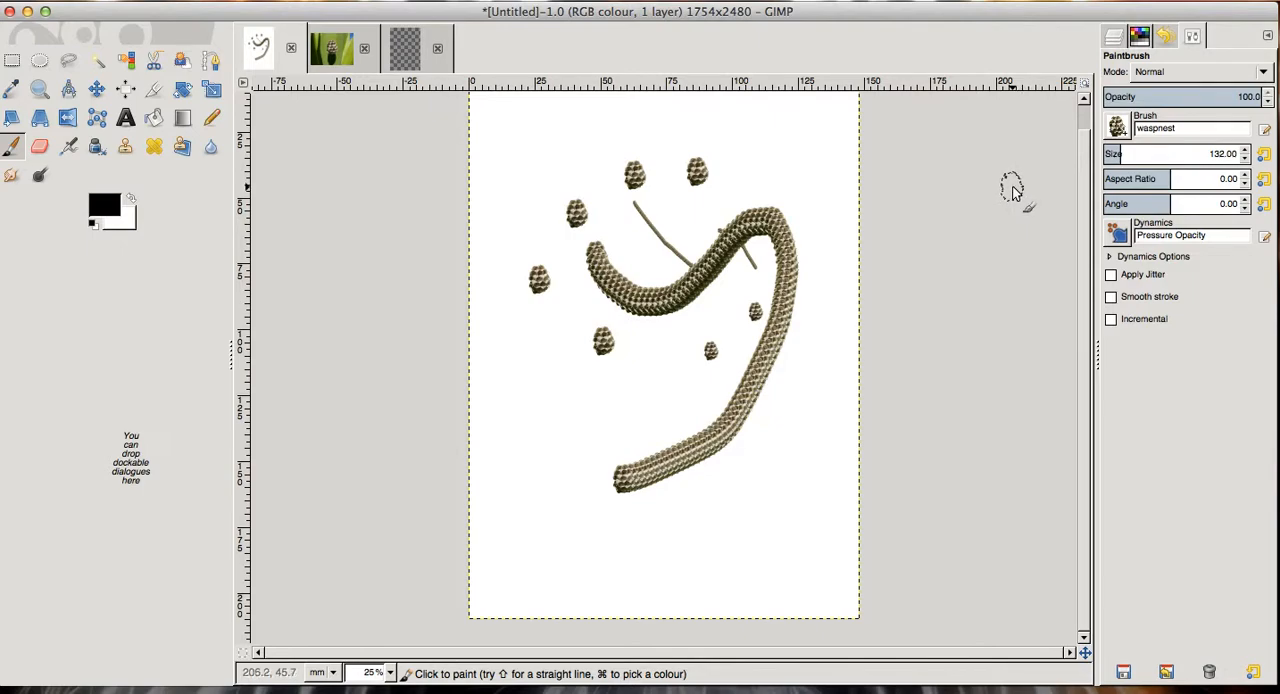
pyautogui.moveTo(1023, 192)
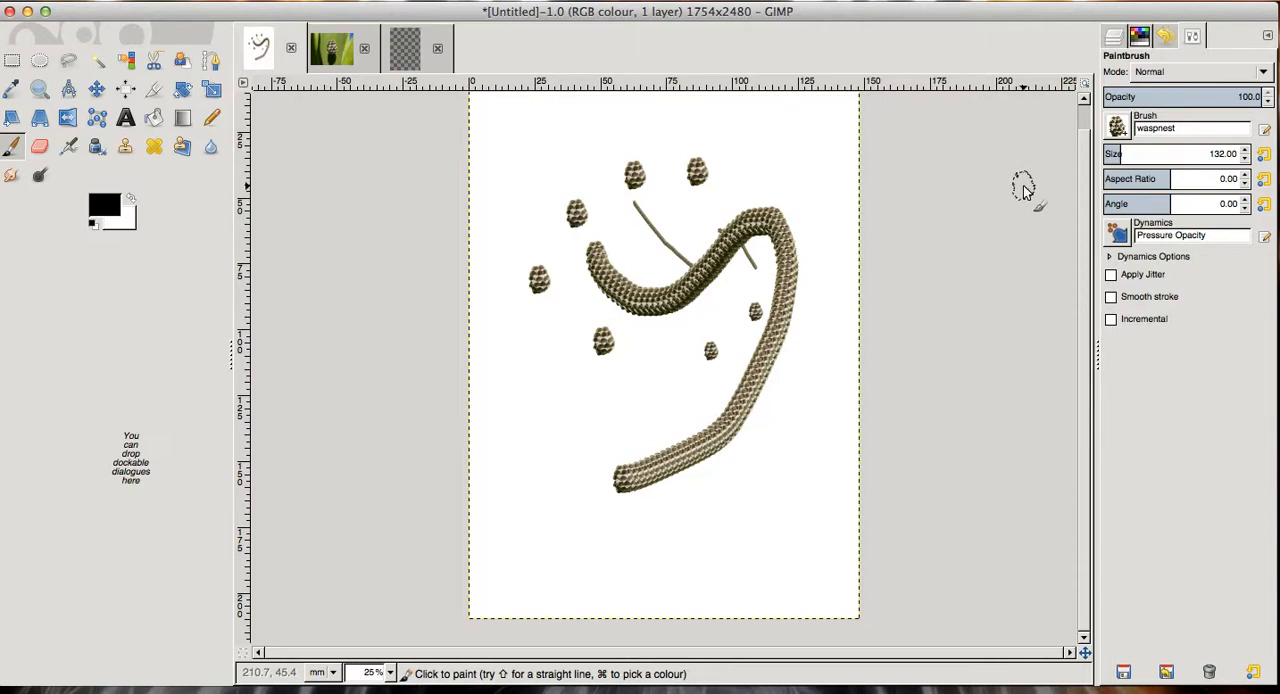
pyautogui.moveTo(1022, 190)
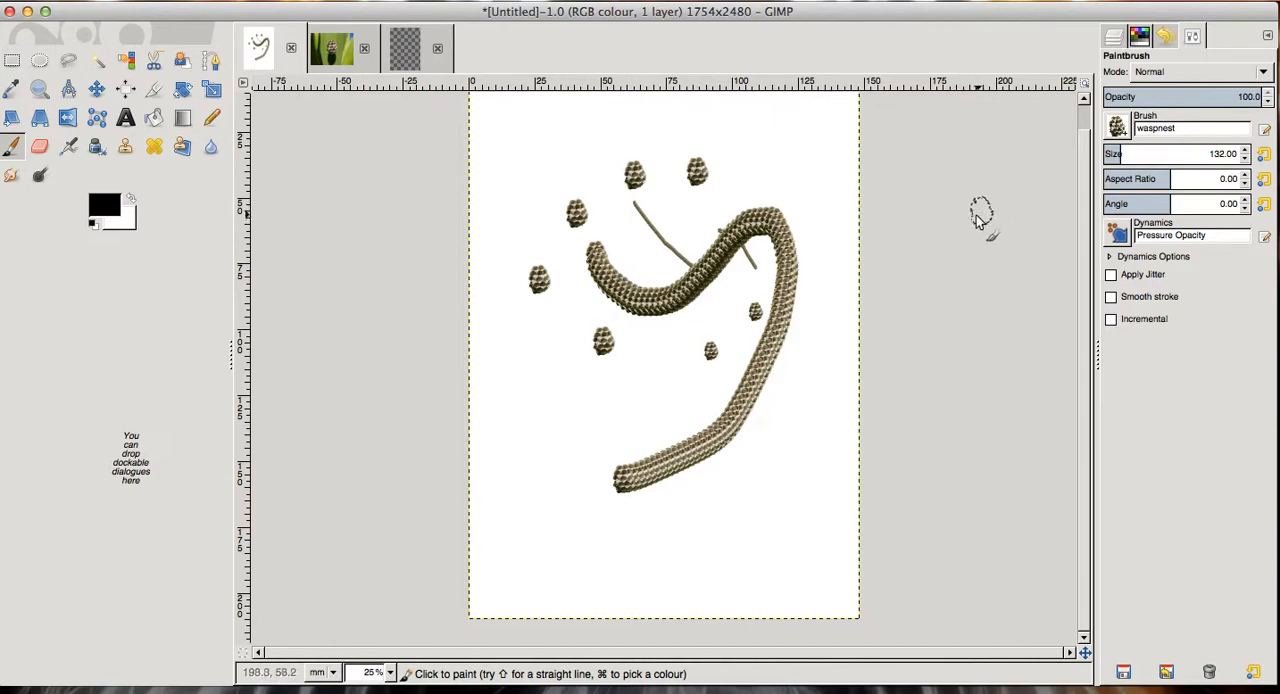
pyautogui.moveTo(745, 245)
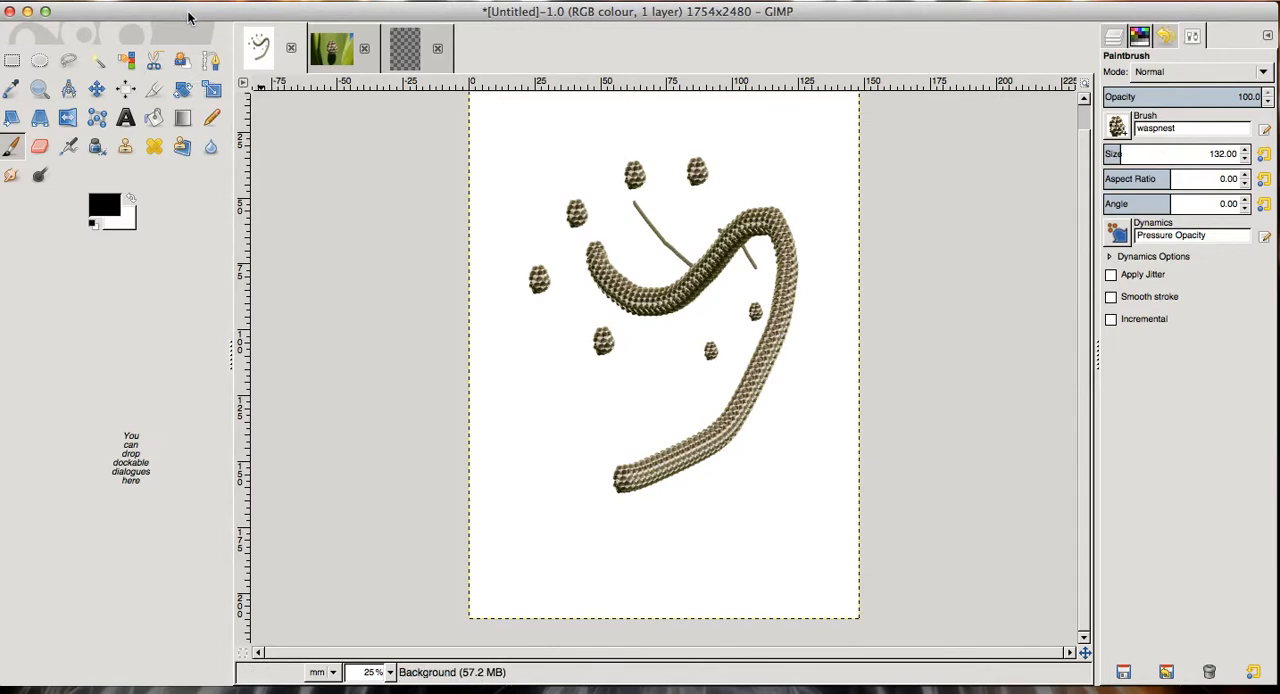
pyautogui.moveTo(308, 215)
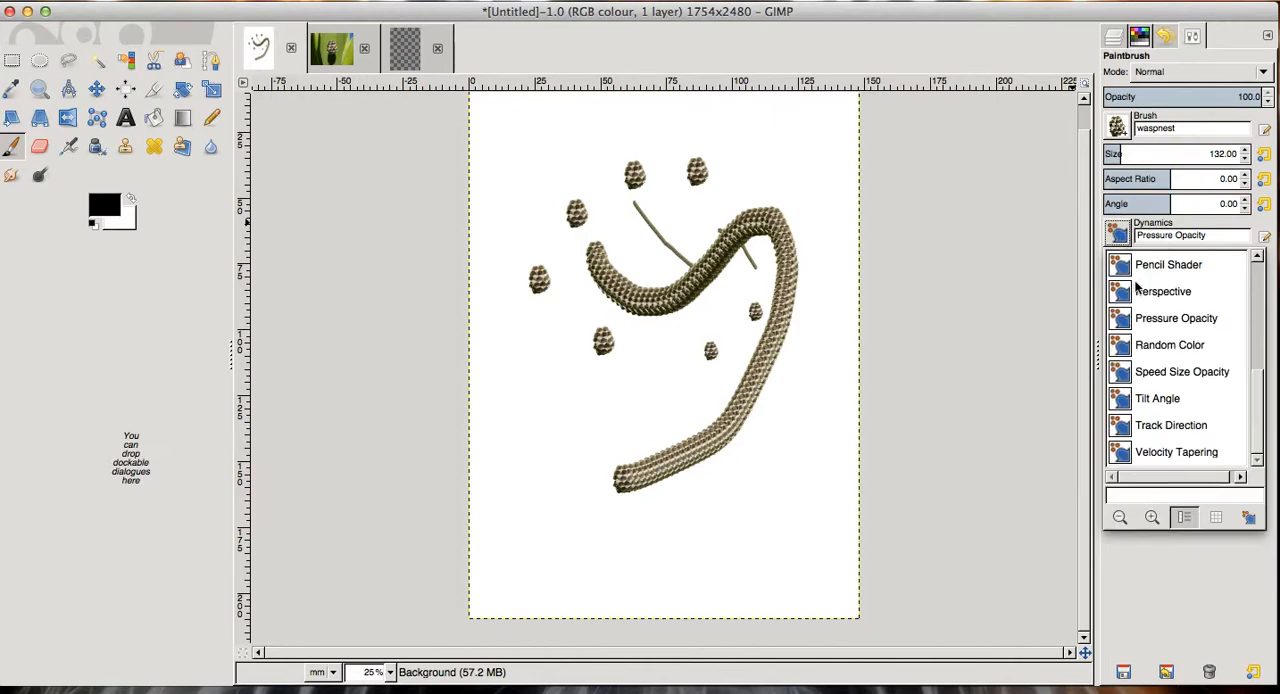
pyautogui.moveTo(1120, 343)
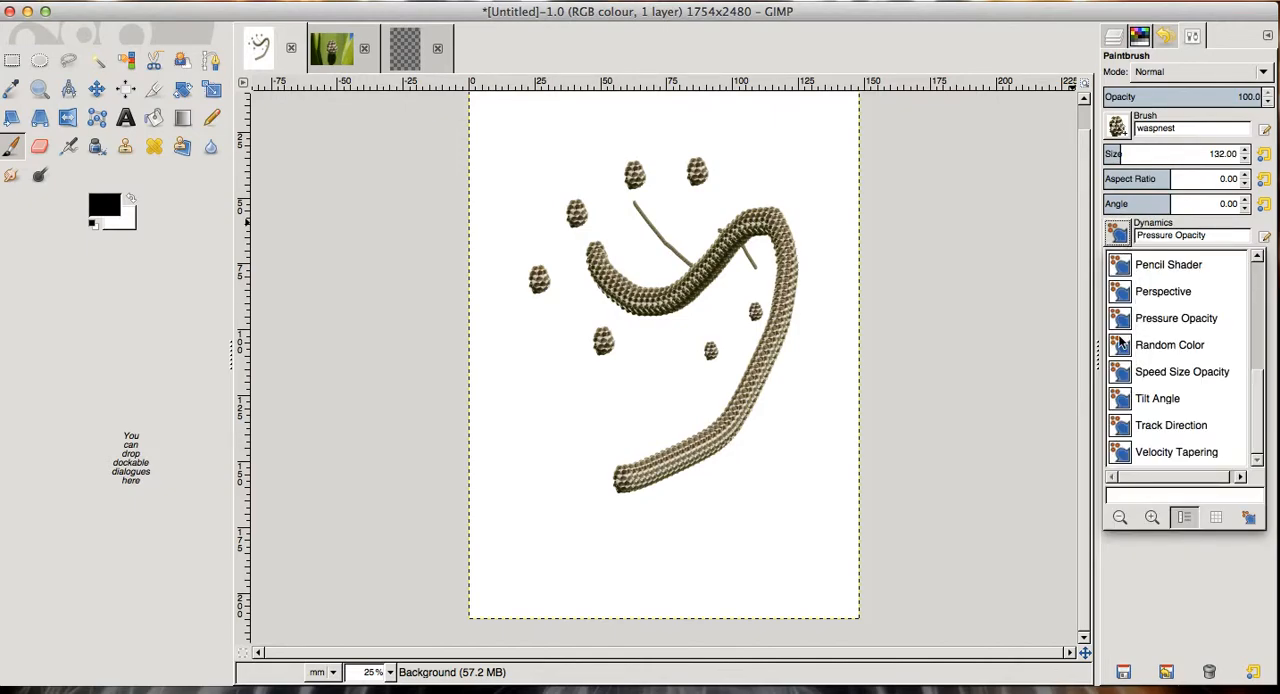
# Set the brush dynamics to Random Color
pyautogui.click(1169, 344)
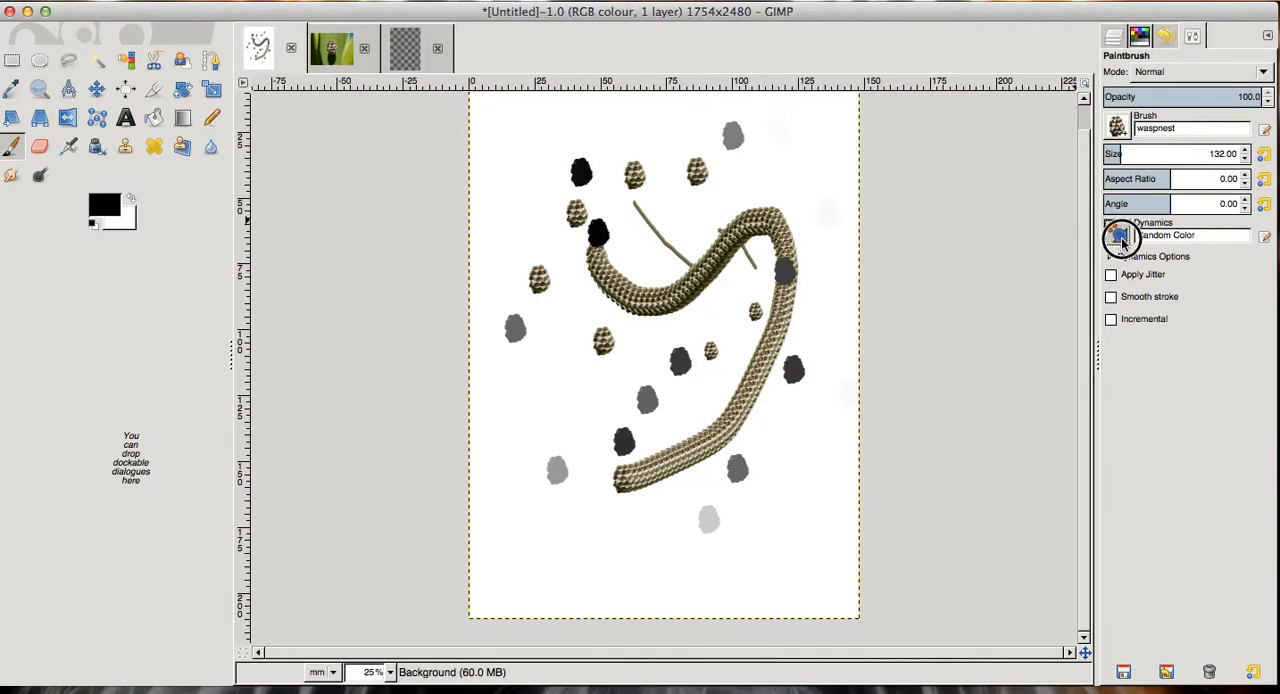
pyautogui.click(1120, 237)
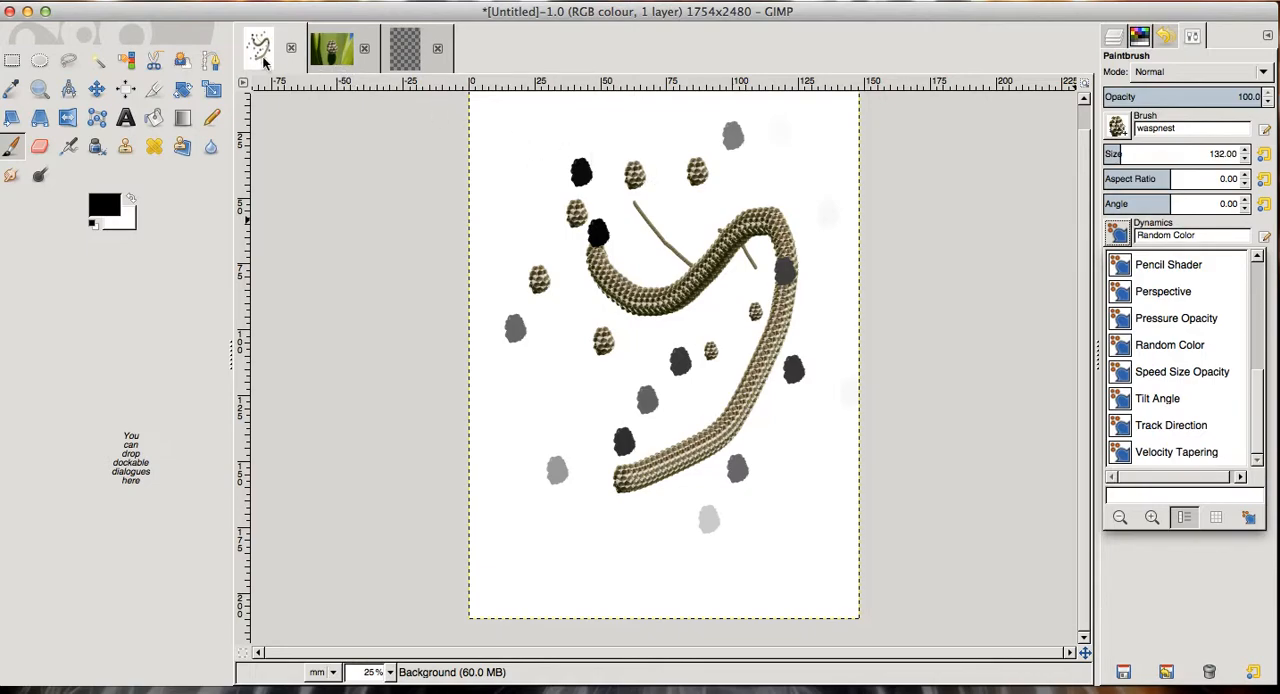
pyautogui.click(1108, 256)
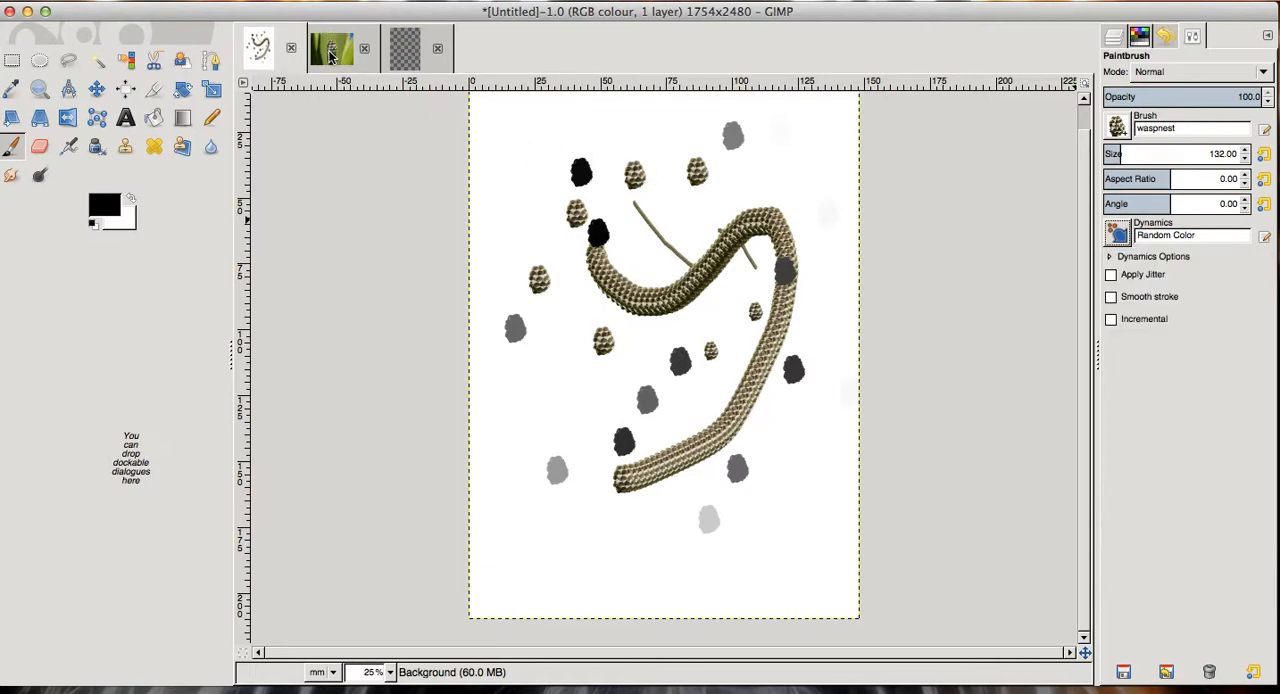
# Switch back to the leaf photo with the wasp nest still selected
pyautogui.click(332, 48)
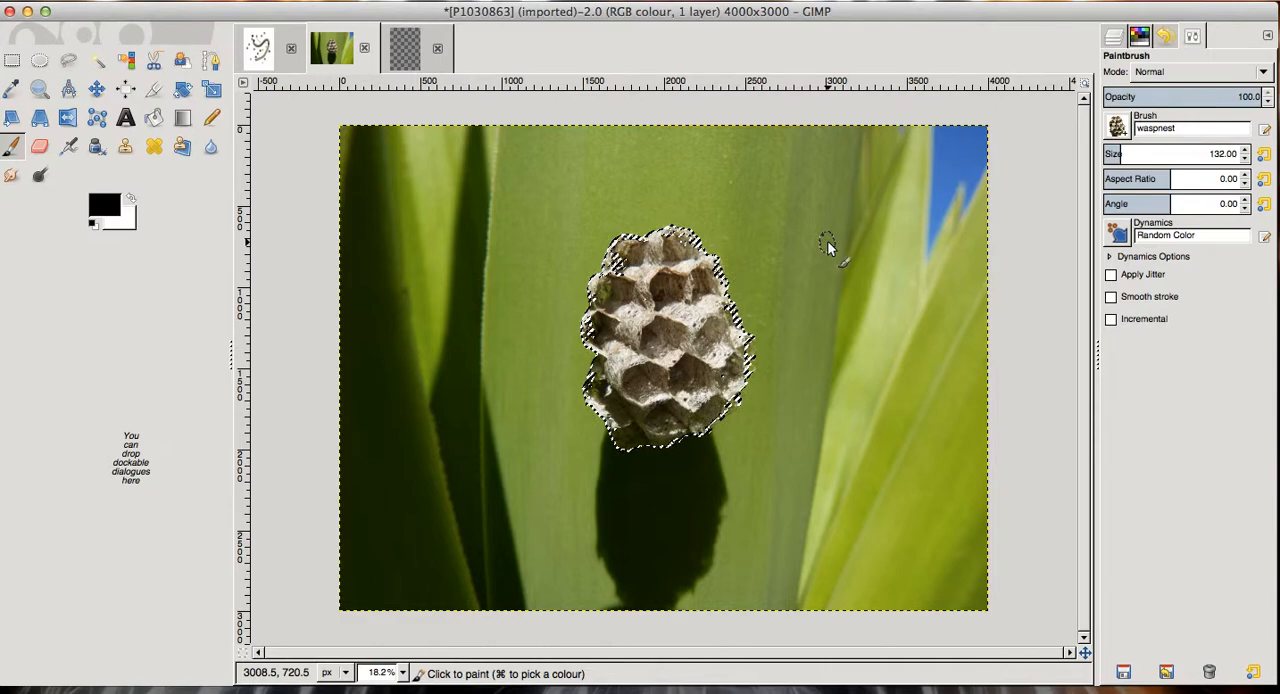
pyautogui.moveTo(853, 328)
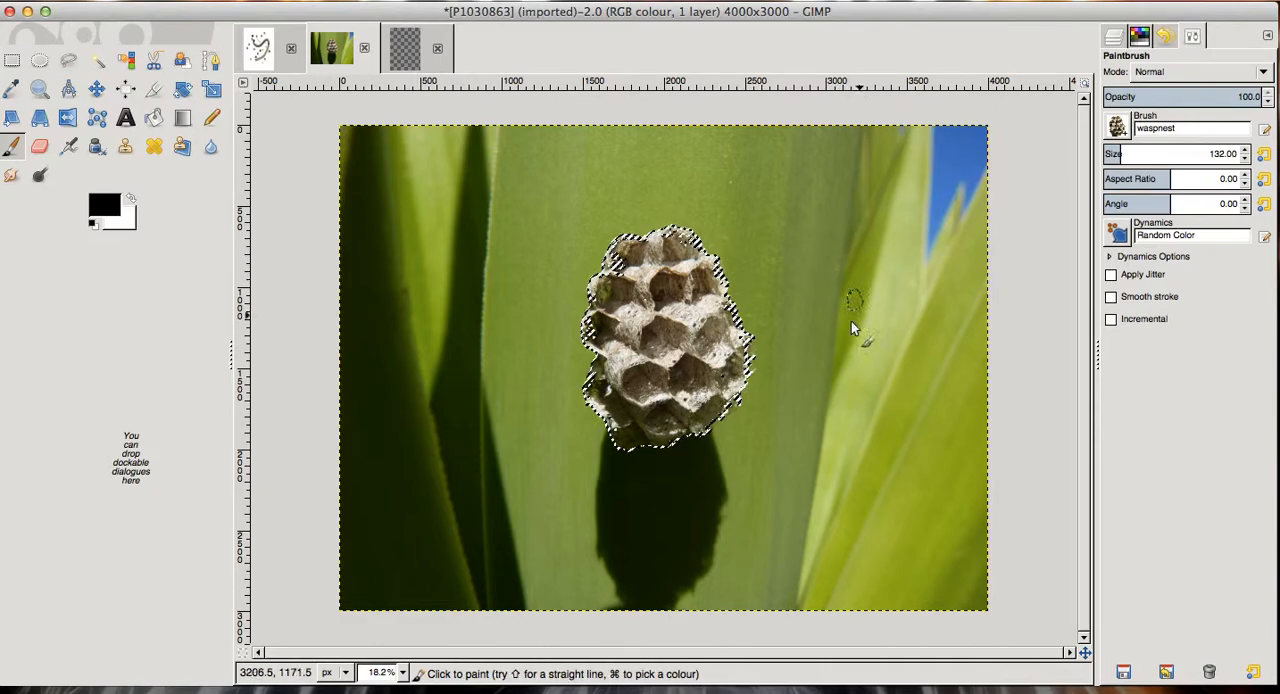
pyautogui.moveTo(738, 238)
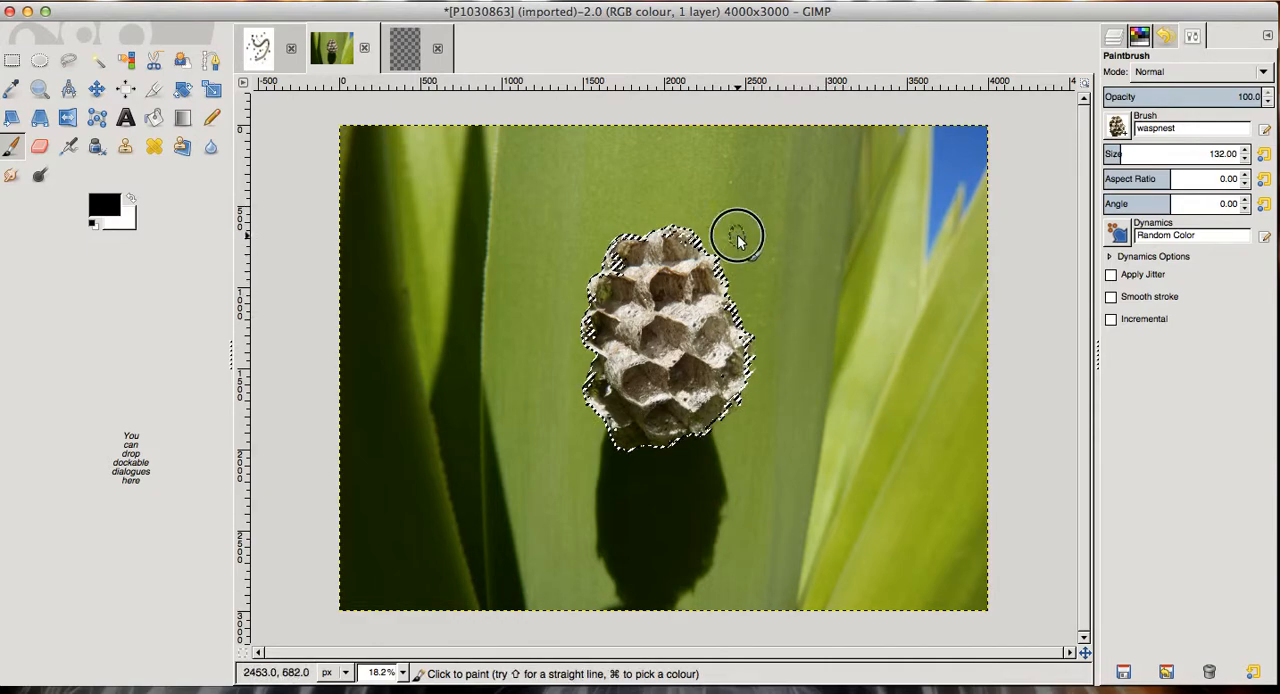
pyautogui.moveTo(885, 245)
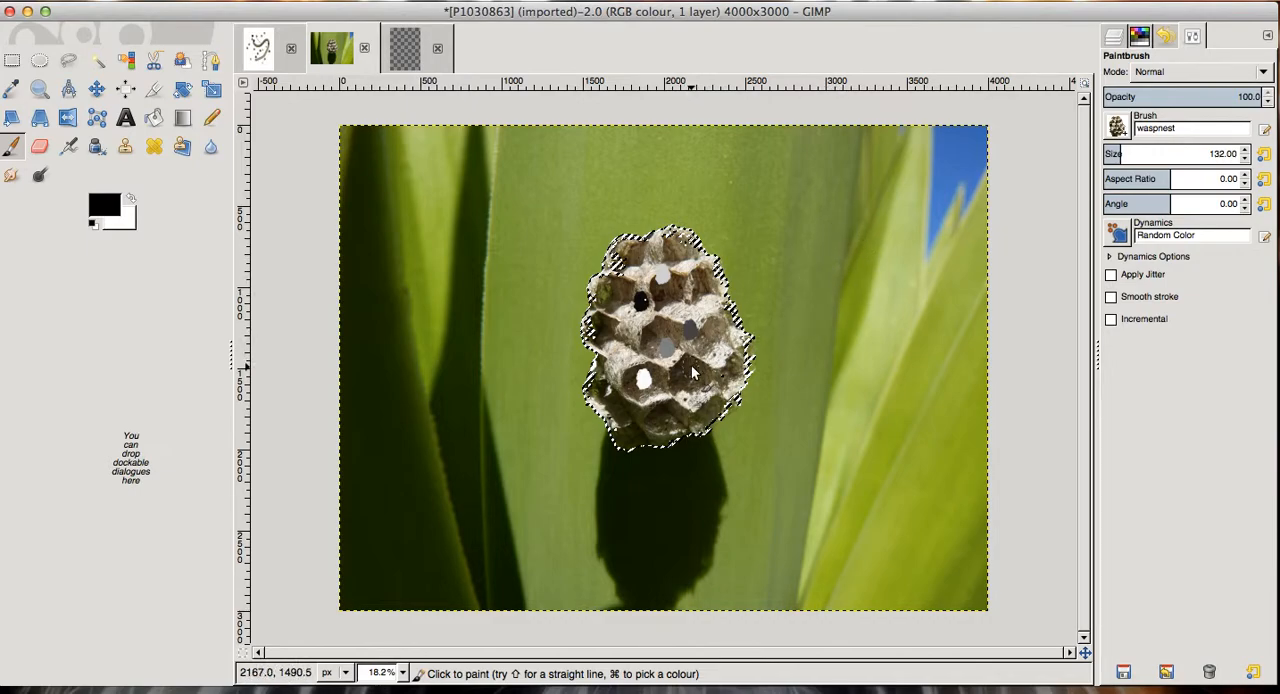
pyautogui.moveTo(790, 335)
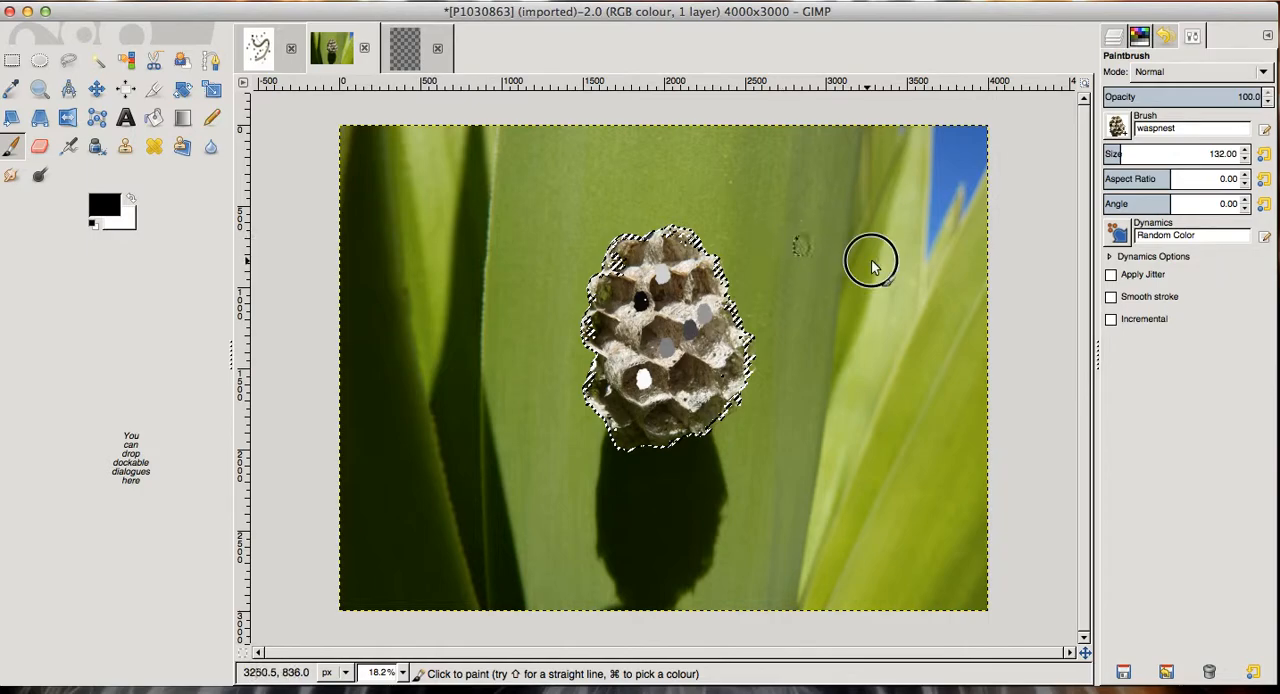
pyautogui.moveTo(872, 308)
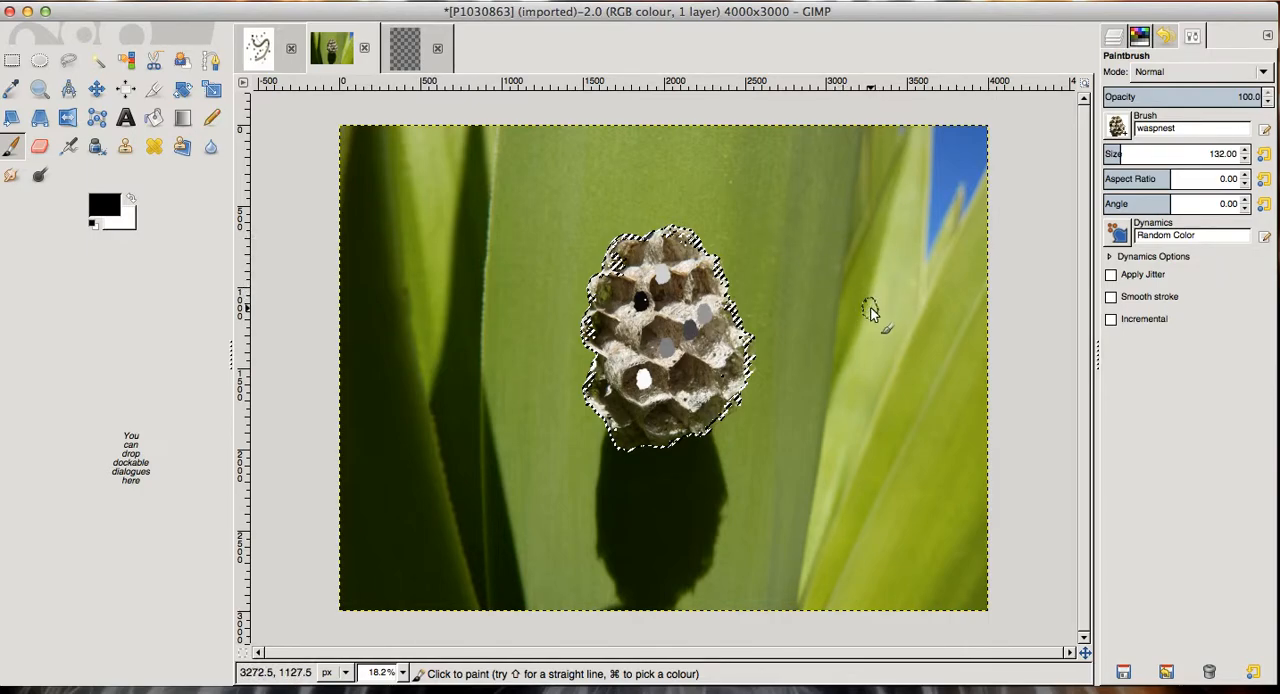